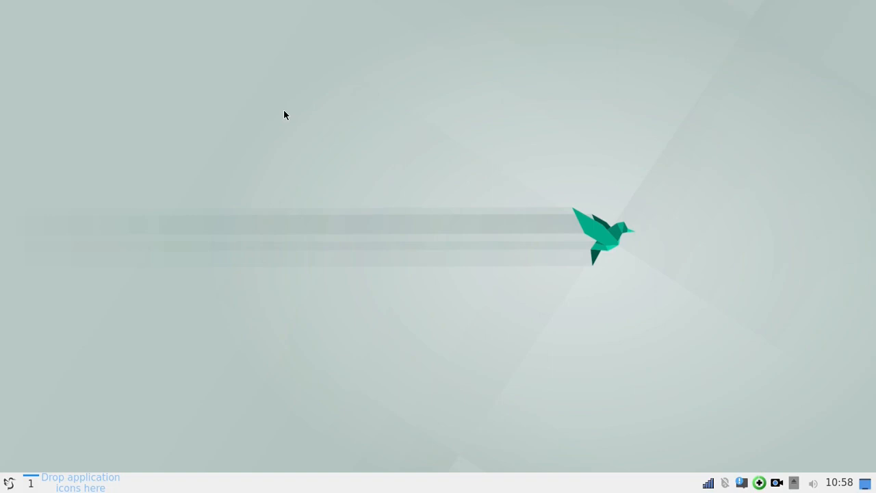
mouse_move(267, 247)
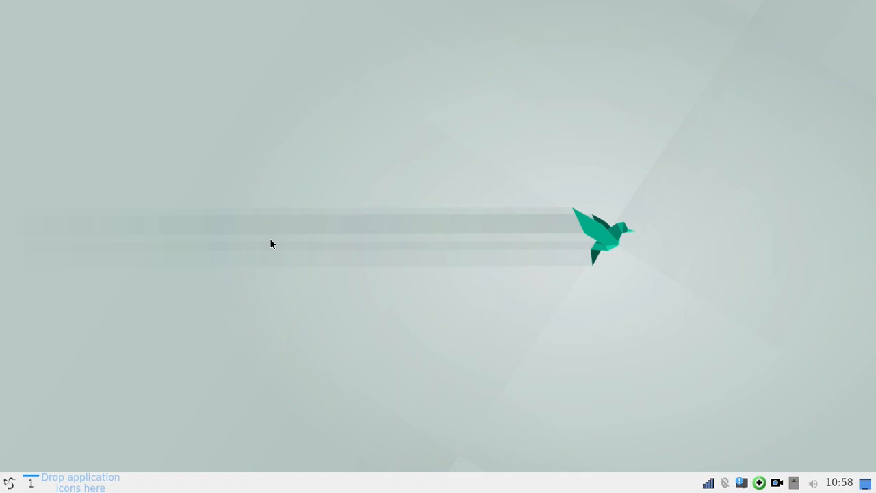
mouse_move(381, 265)
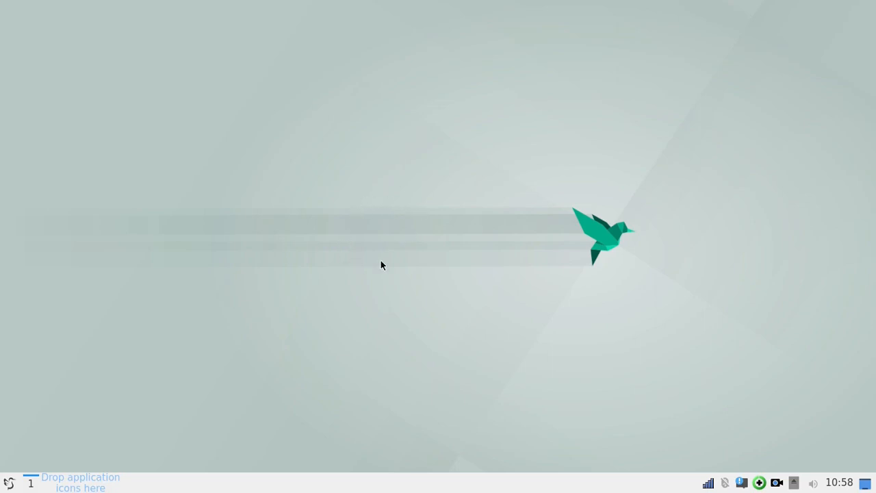
mouse_move(370, 252)
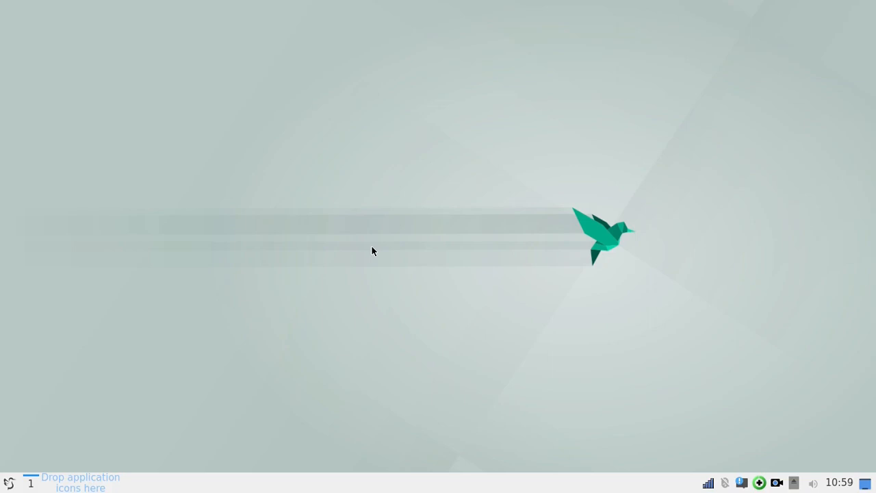
mouse_move(379, 289)
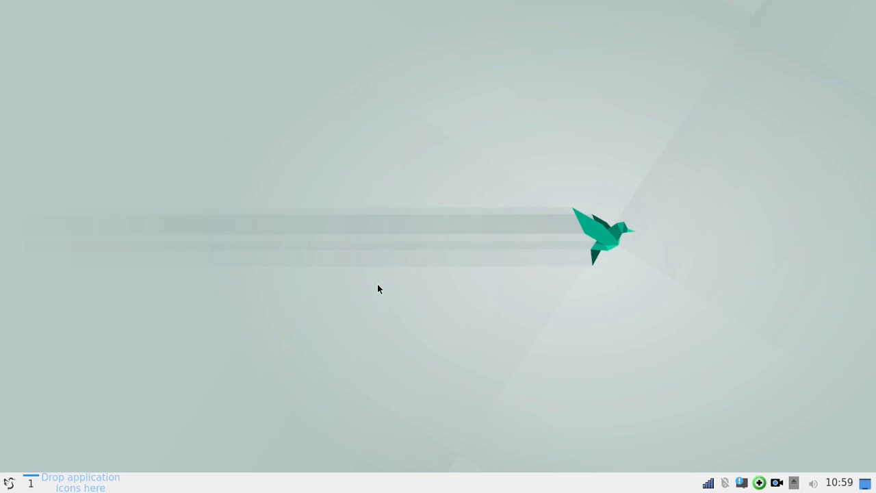
mouse_move(506, 325)
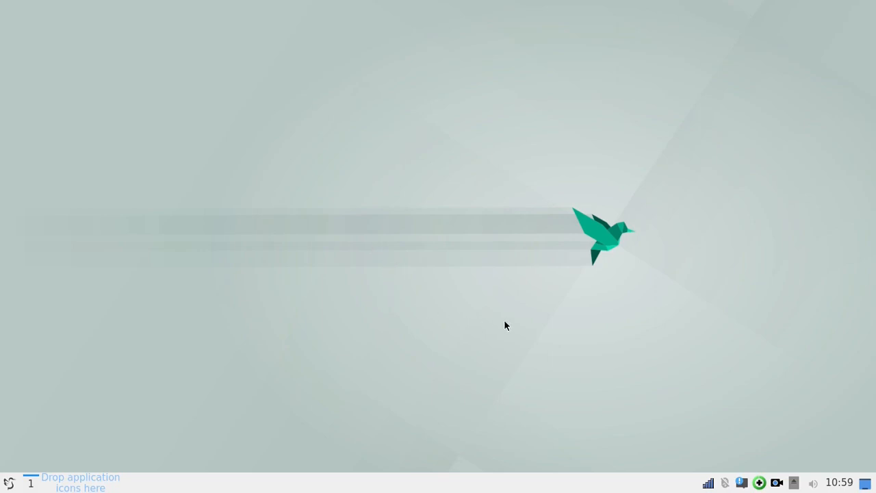
mouse_move(694, 354)
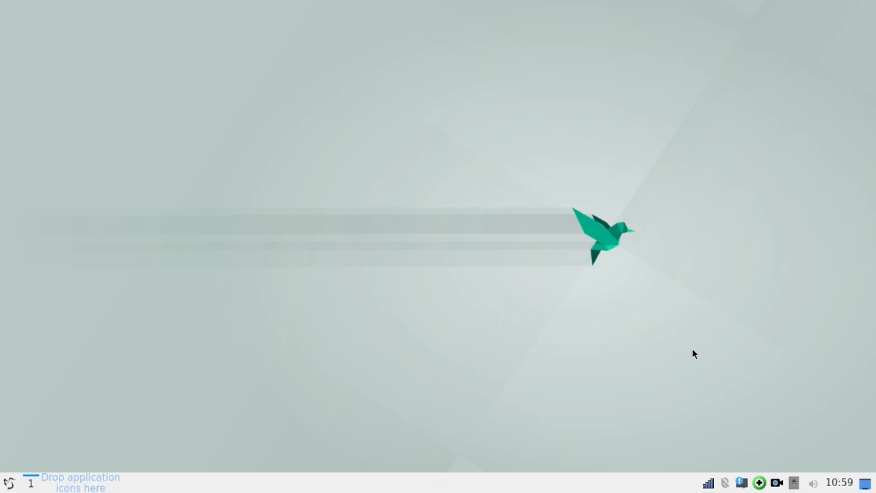
mouse_move(607, 368)
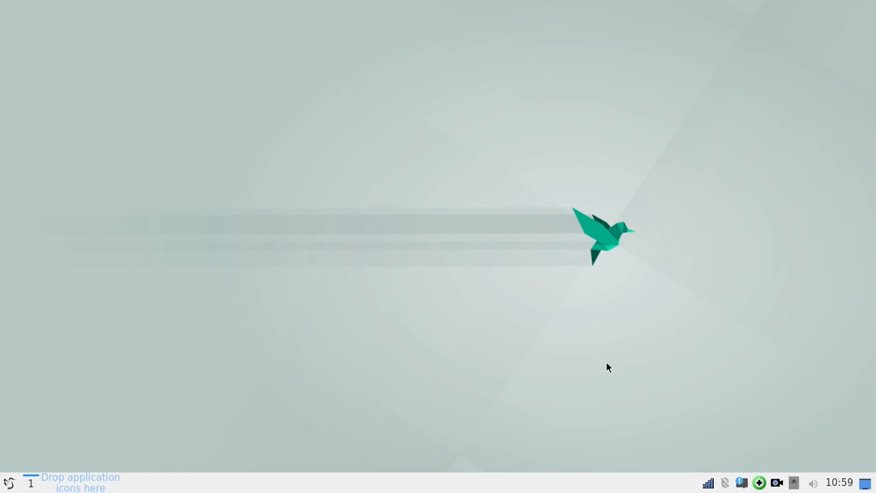
mouse_move(644, 345)
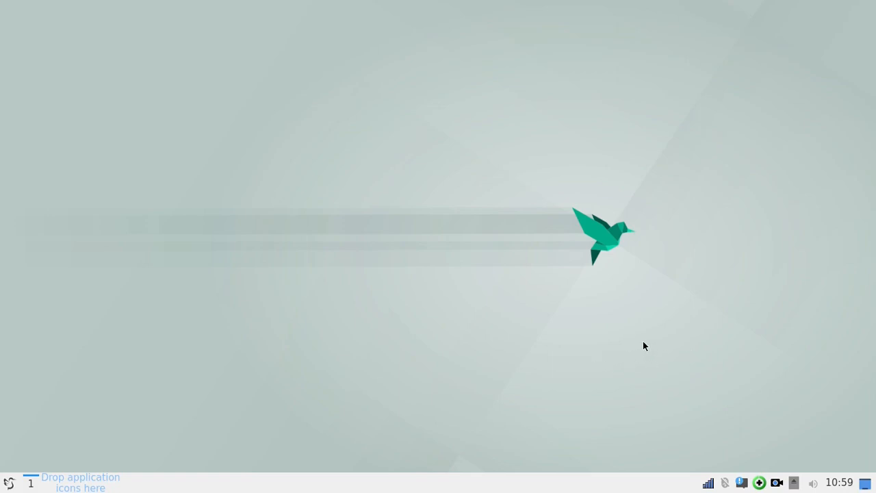
mouse_move(553, 399)
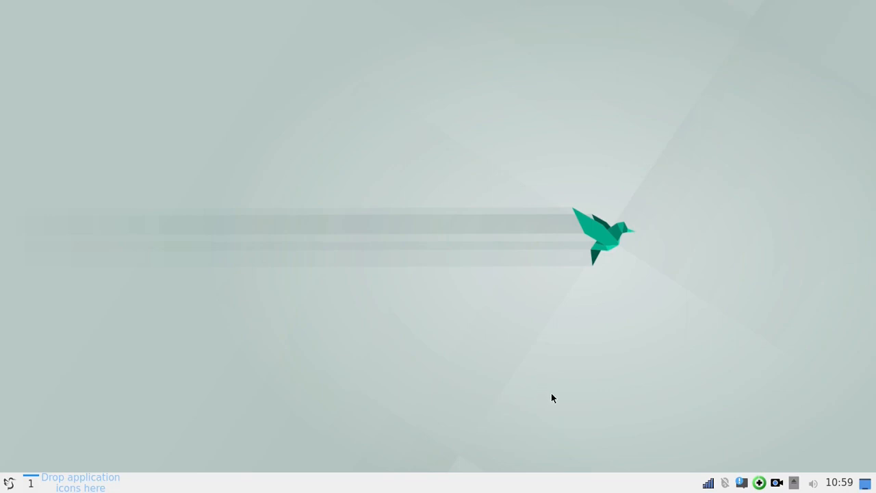
mouse_move(710, 483)
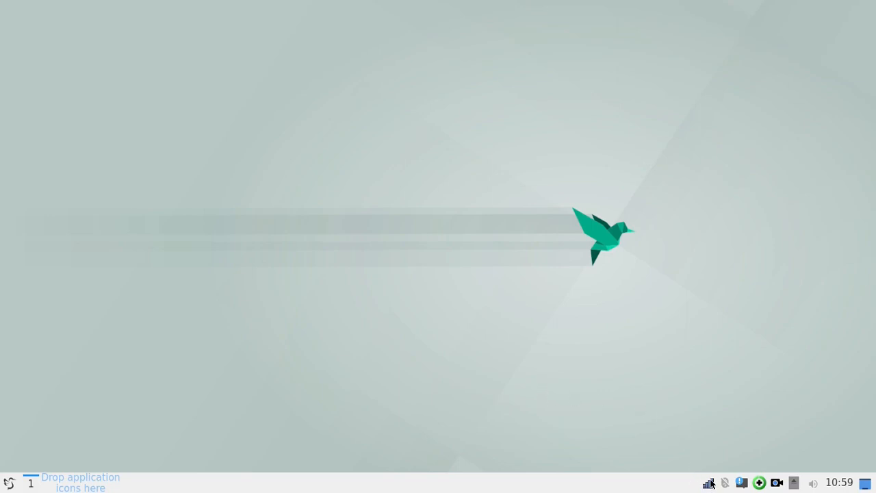
mouse_move(710, 336)
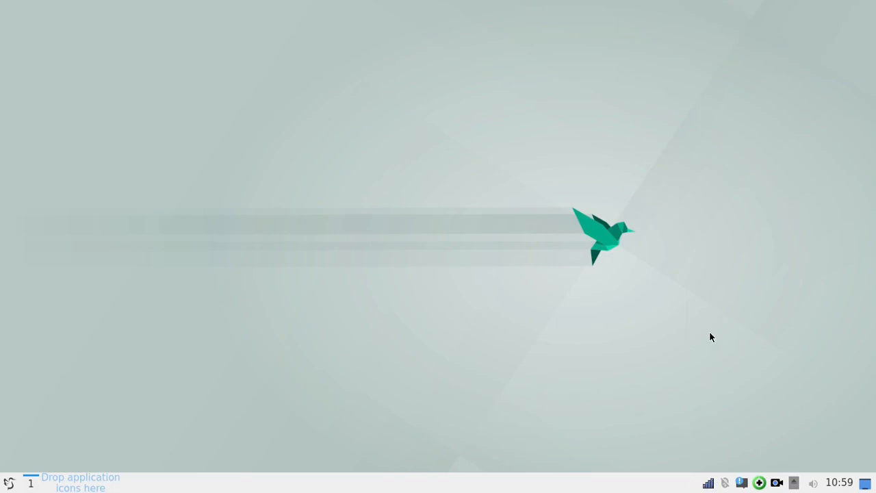
mouse_move(265, 335)
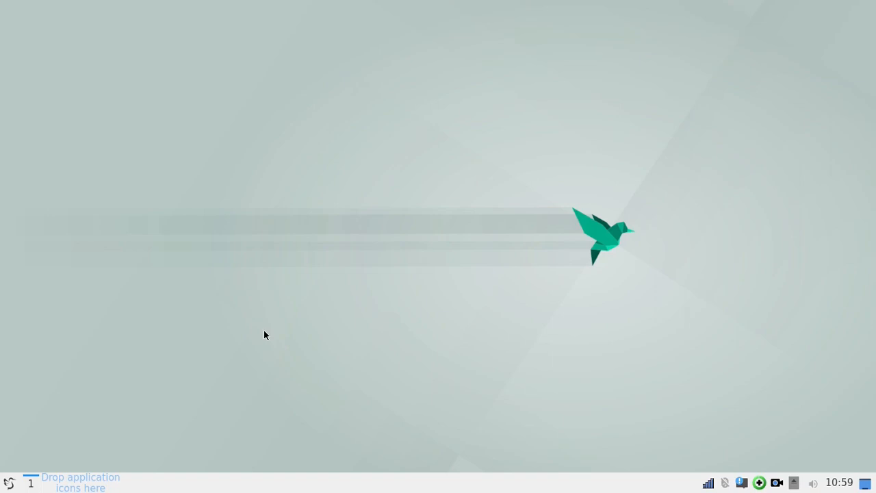
mouse_move(259, 333)
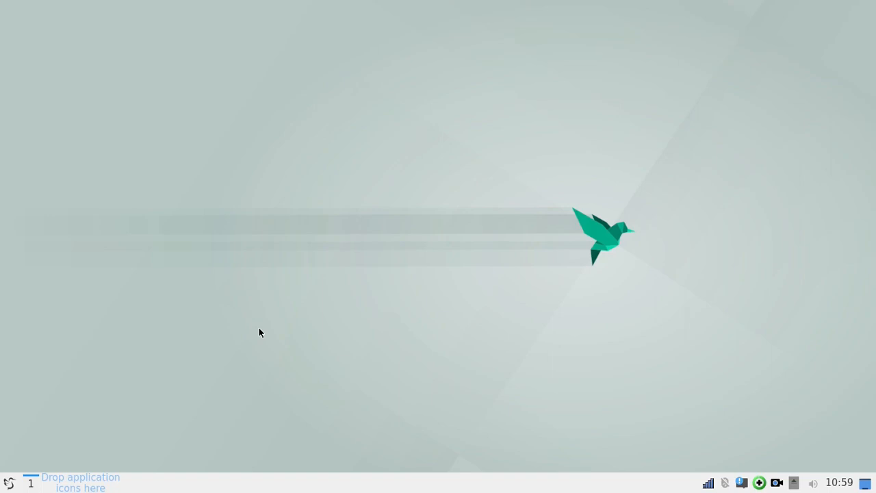
mouse_move(200, 342)
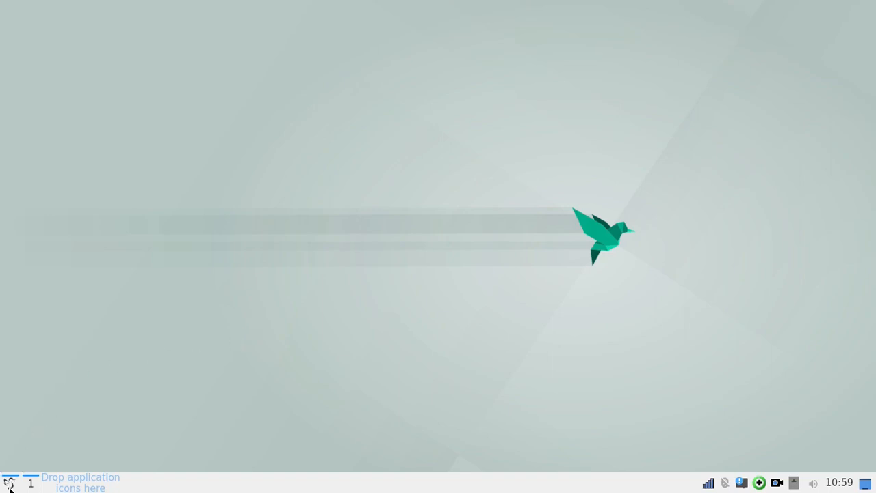
Open the application launcher to browse Accessories, Sound & Video and other categories.
click(8, 483)
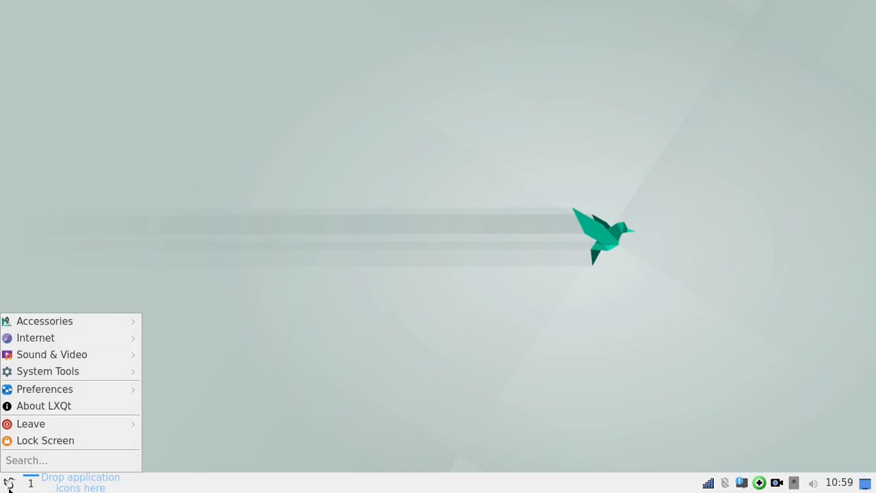
mouse_move(46, 440)
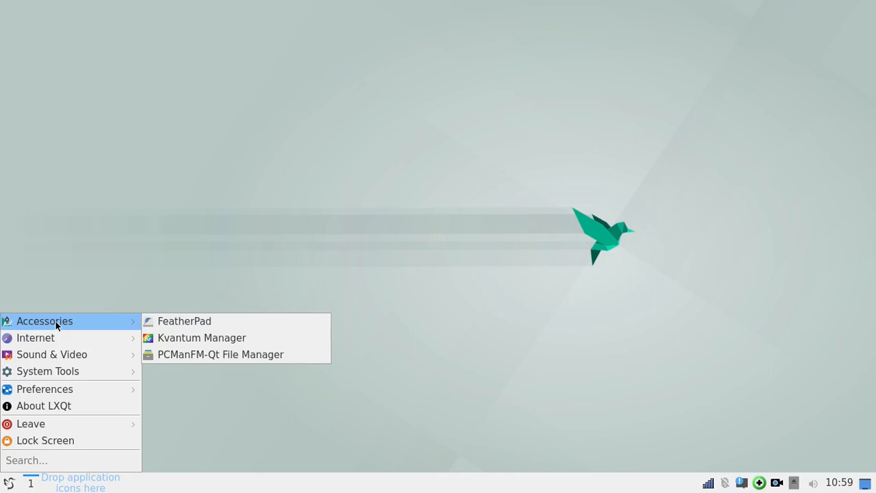
mouse_move(50, 325)
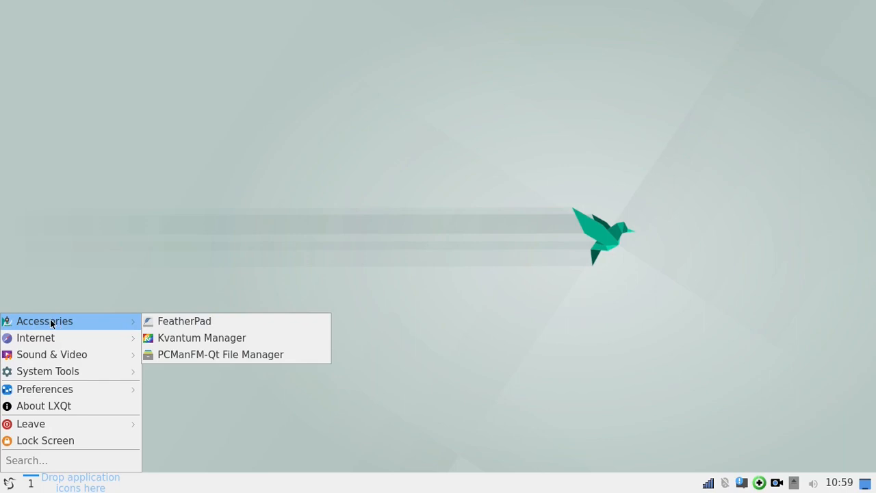
mouse_move(214, 330)
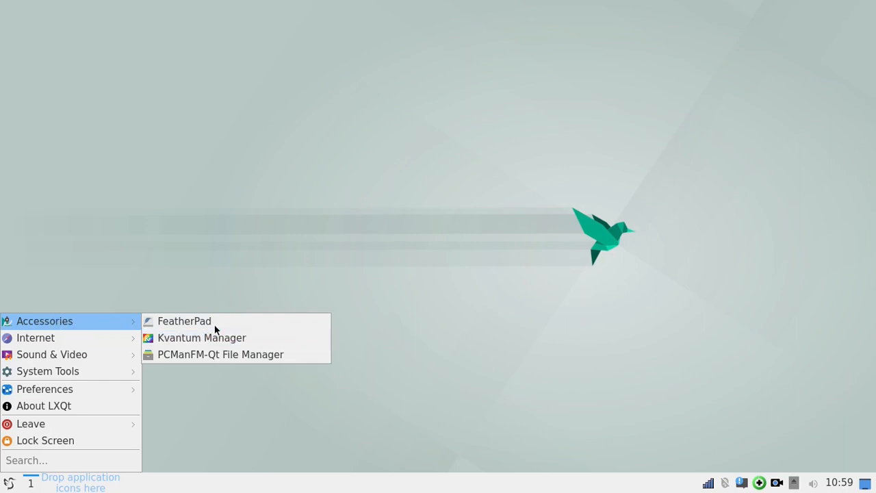
mouse_move(221, 354)
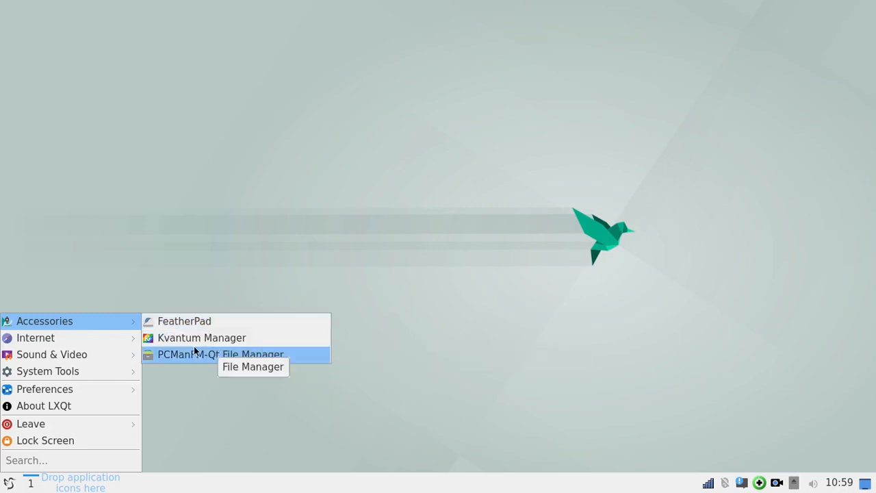
mouse_move(201, 337)
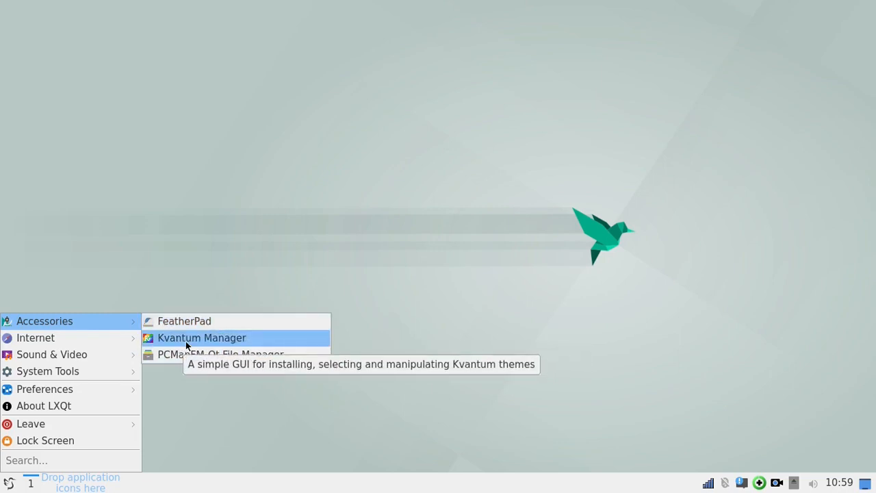
mouse_move(218, 341)
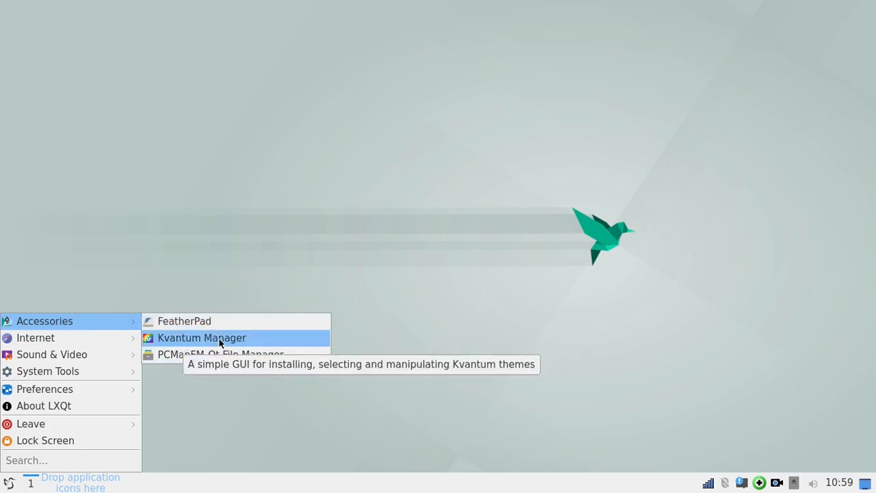
mouse_move(186, 340)
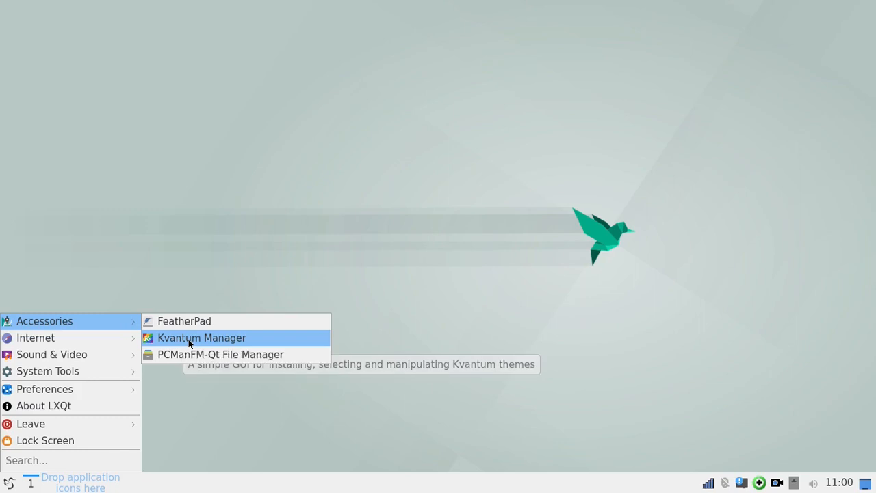
mouse_move(198, 355)
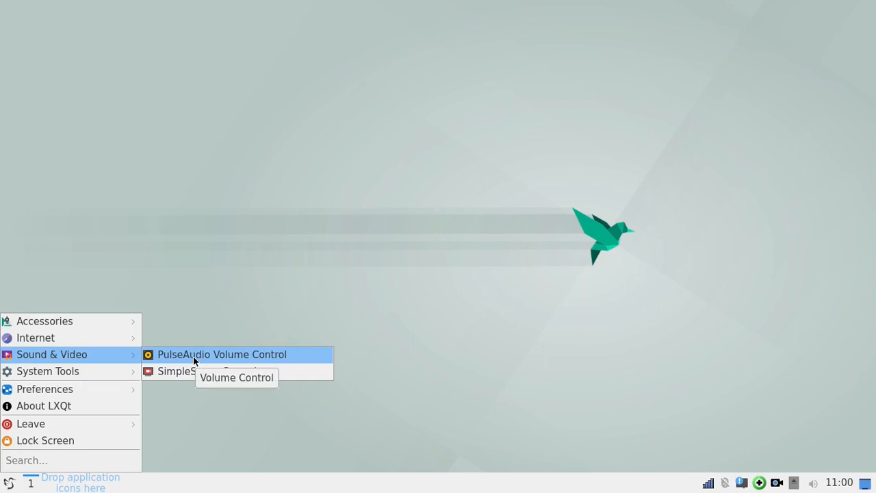
mouse_move(185, 371)
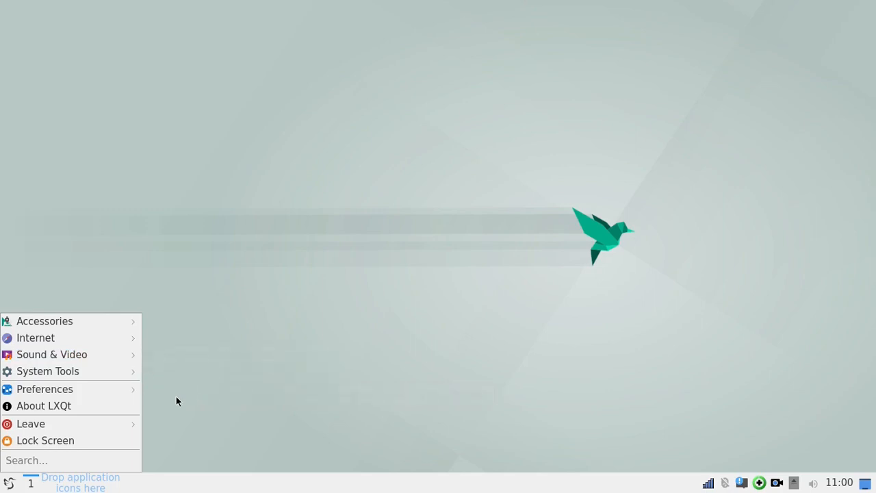
mouse_move(332, 340)
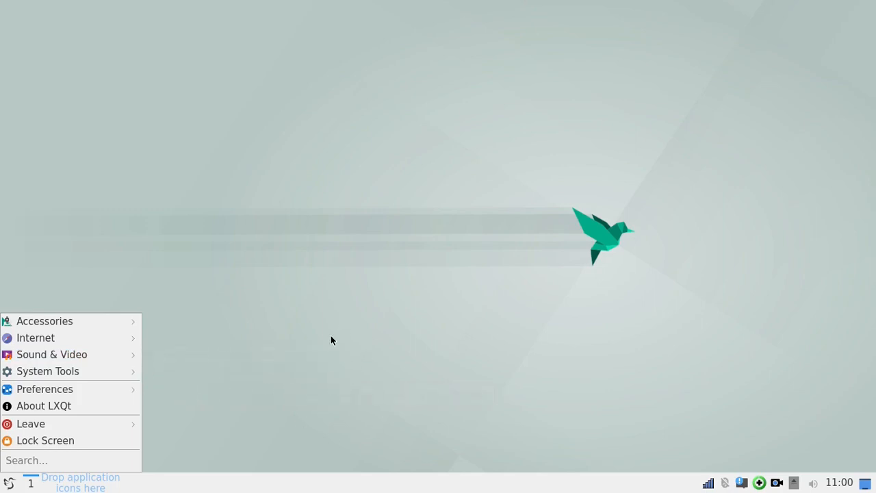
mouse_move(326, 355)
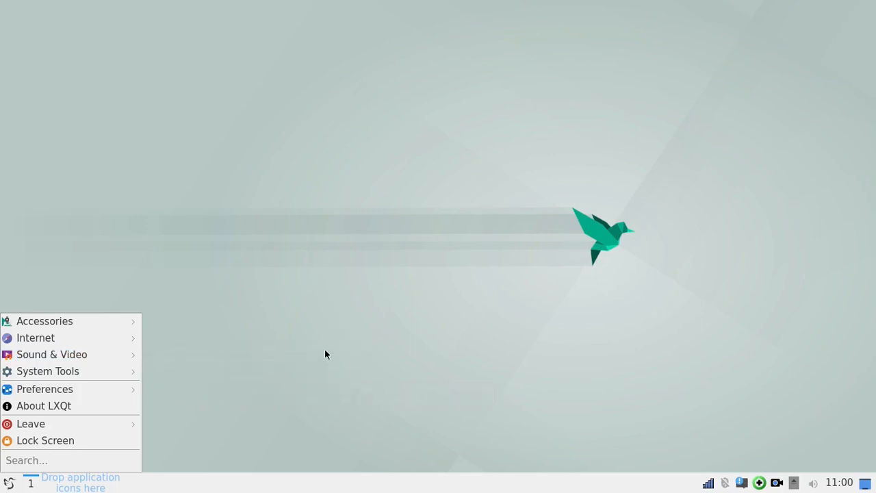
mouse_move(175, 345)
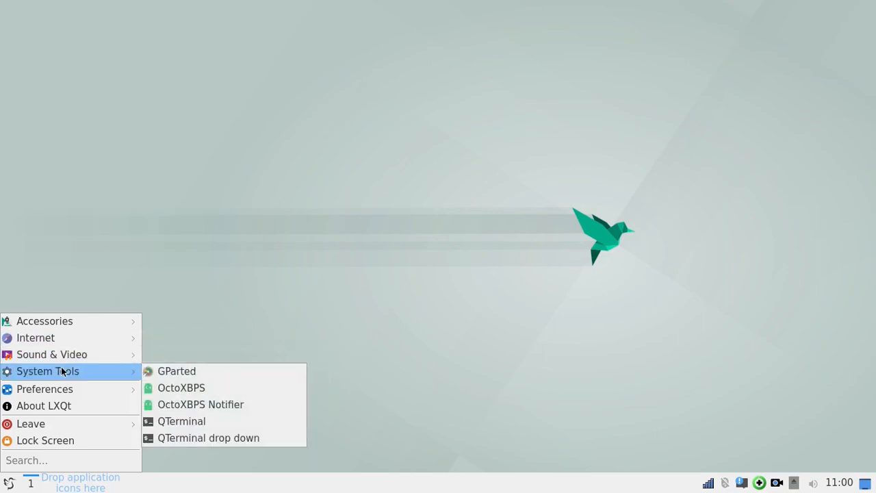
mouse_move(181, 387)
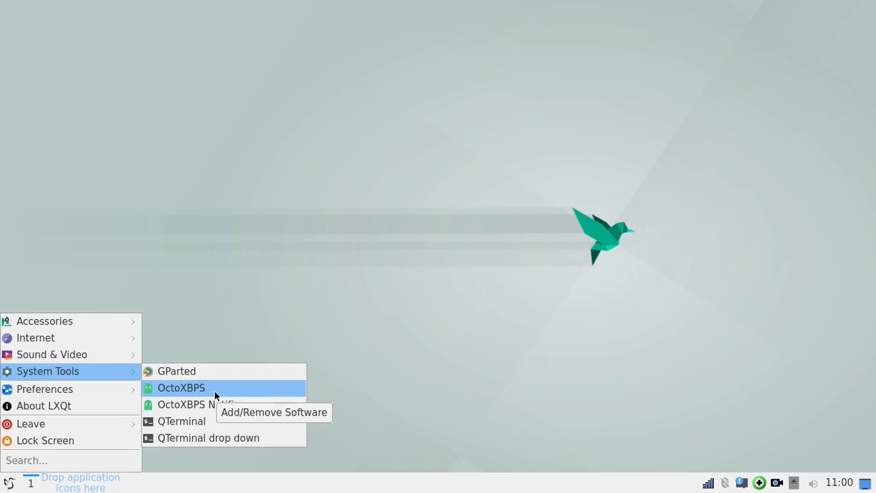
mouse_move(219, 404)
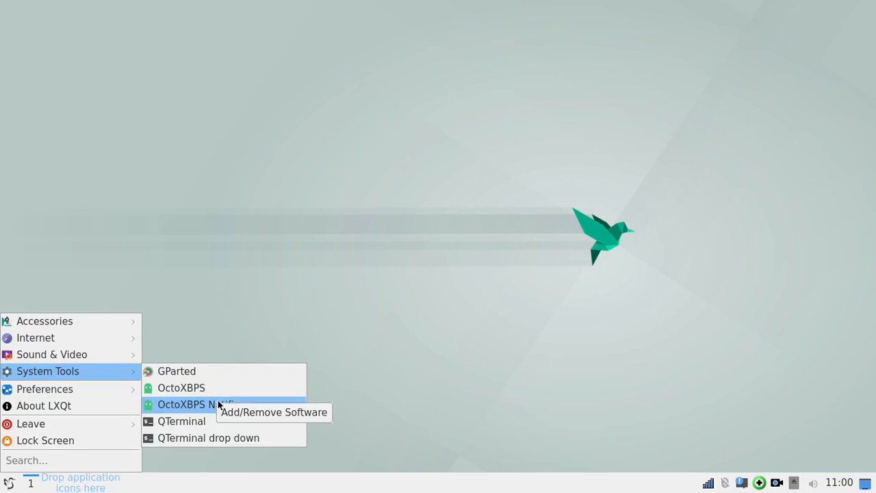
mouse_move(200, 405)
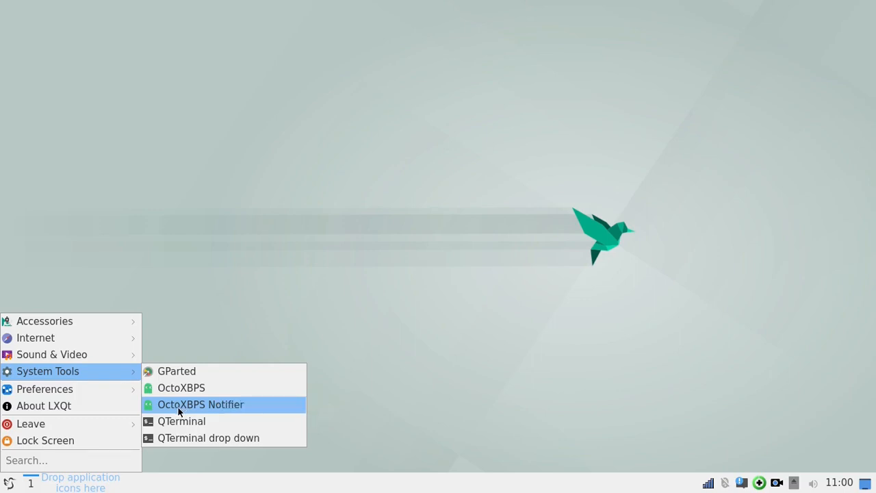
mouse_move(198, 402)
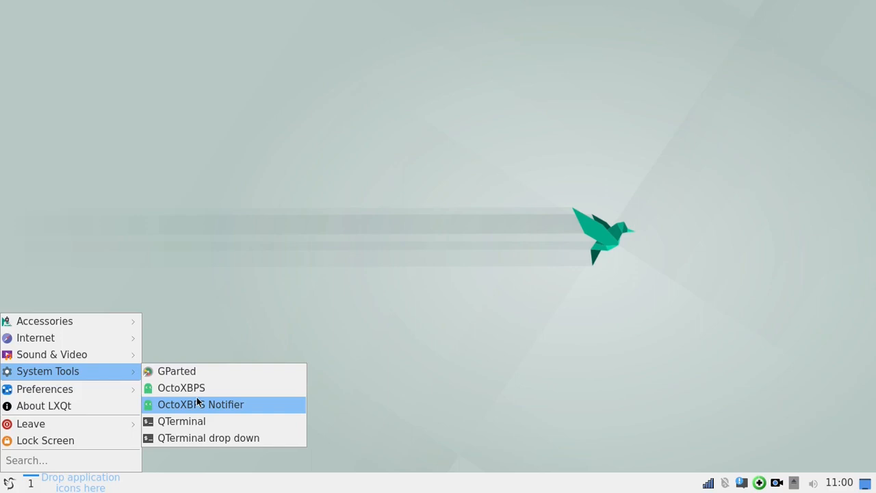
mouse_move(181, 421)
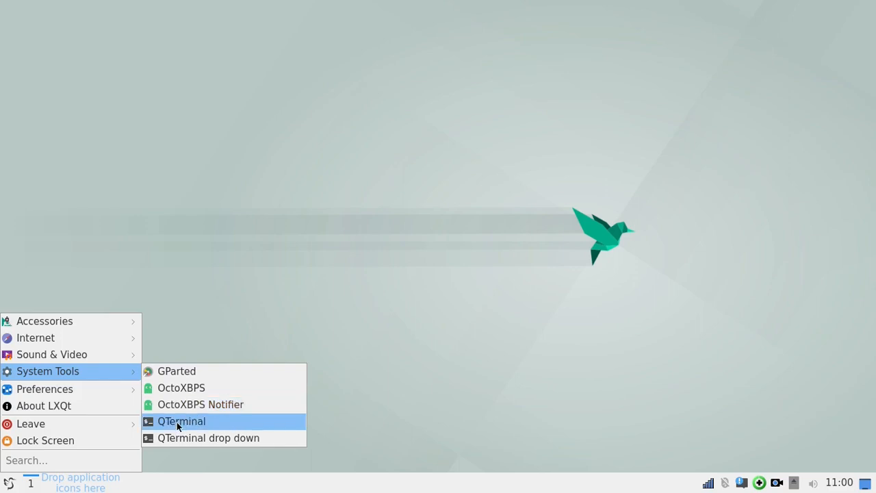
mouse_move(181, 387)
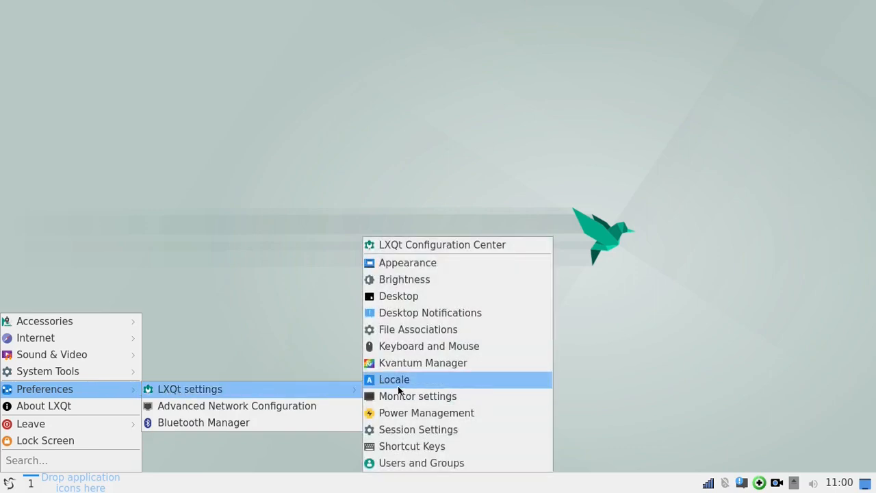
mouse_move(400, 296)
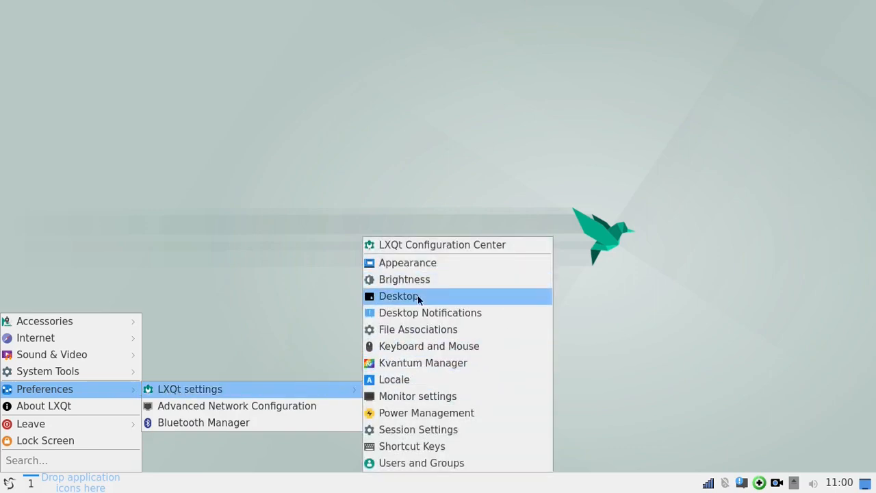
mouse_move(417, 395)
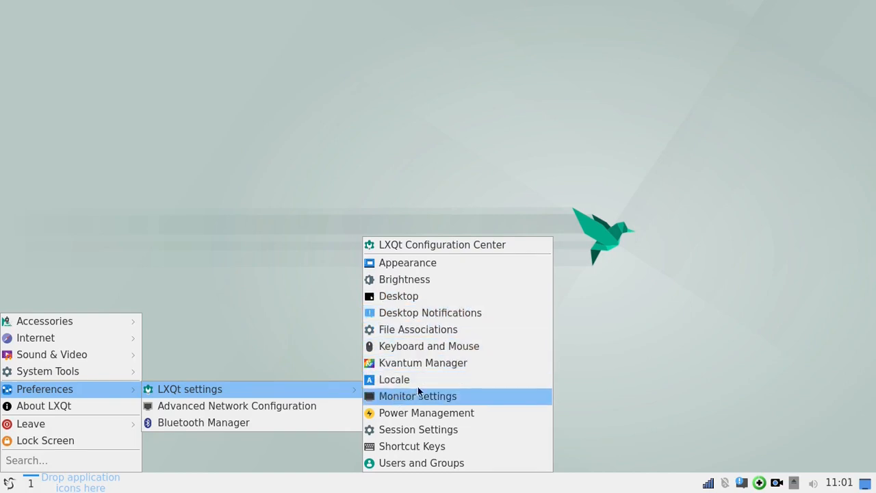
mouse_move(439, 296)
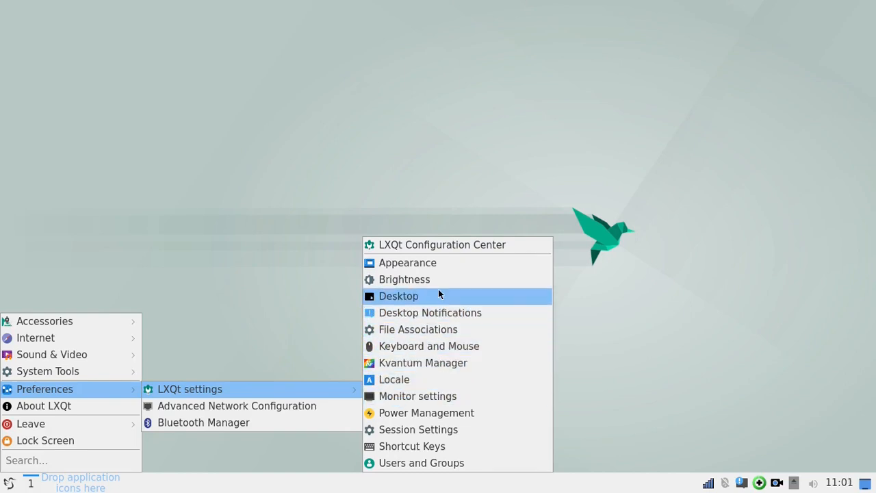
mouse_move(412, 413)
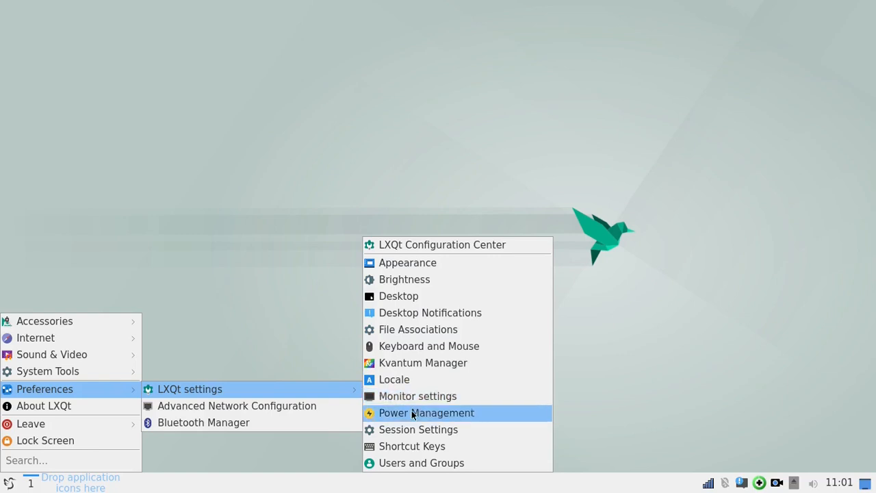
mouse_move(407, 430)
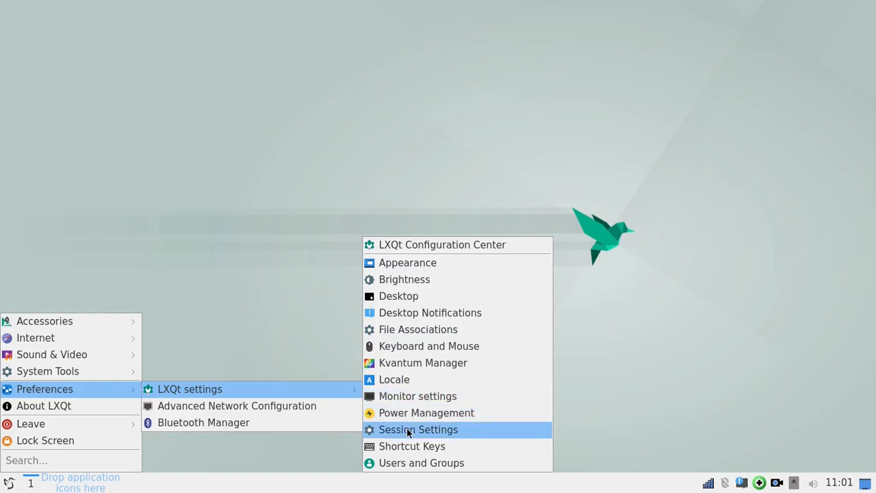
Review Session Settings (kwin_x11 window manager, running modules), then close it.
click(418, 429)
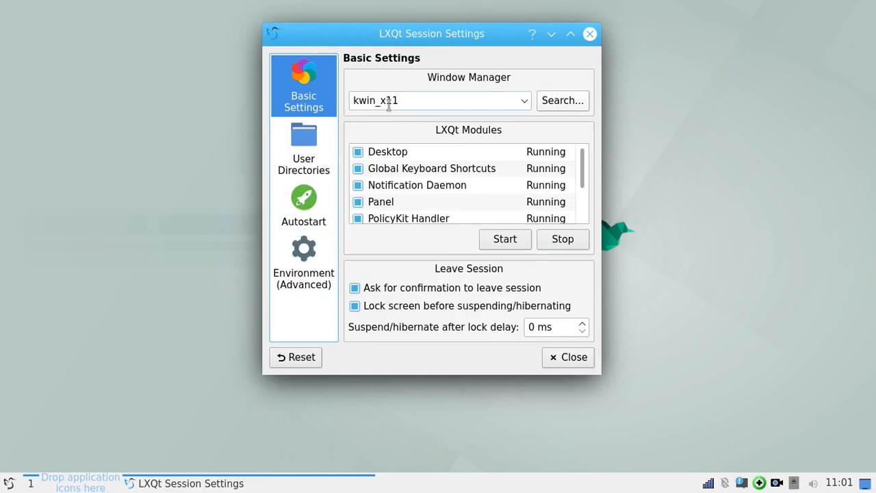
mouse_move(427, 103)
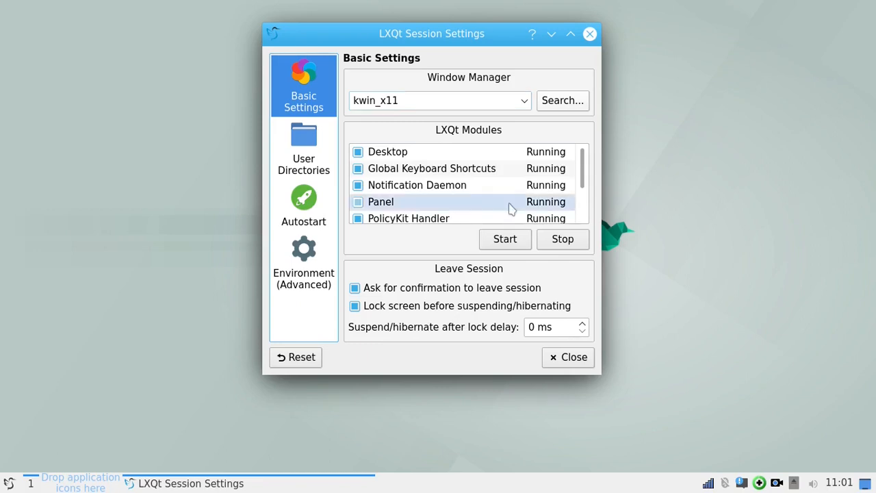
click(567, 357)
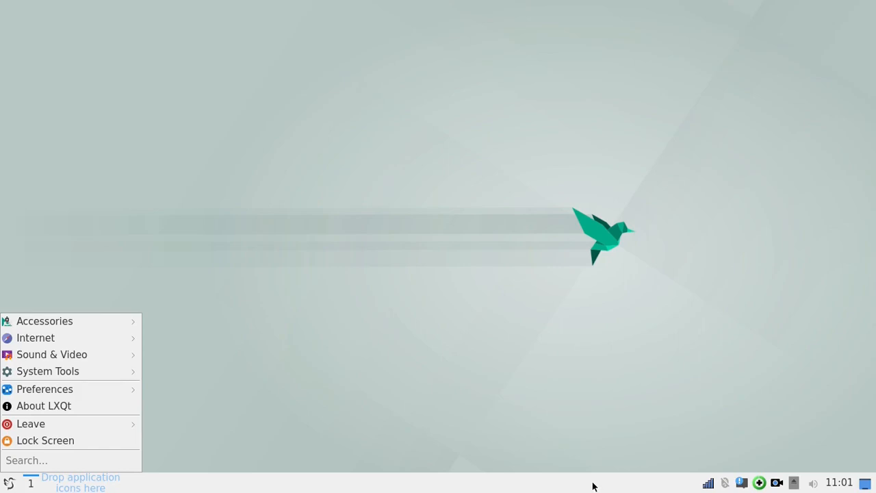
mouse_move(726, 483)
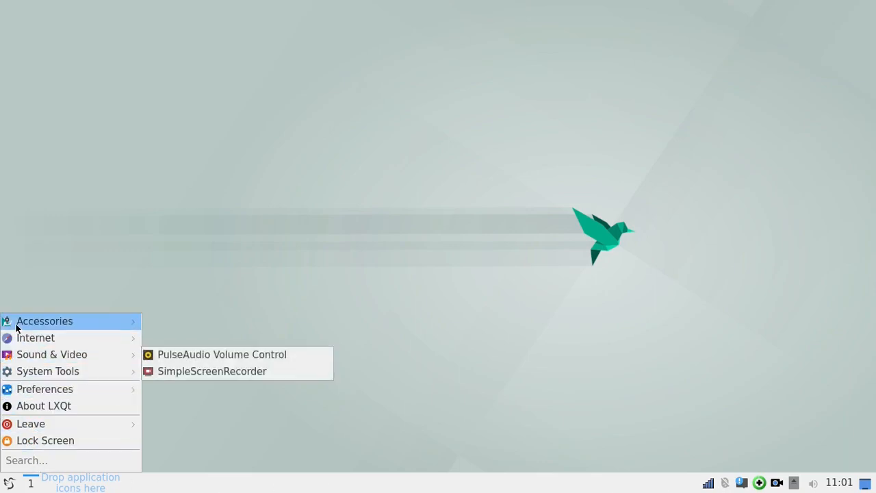
mouse_move(51, 354)
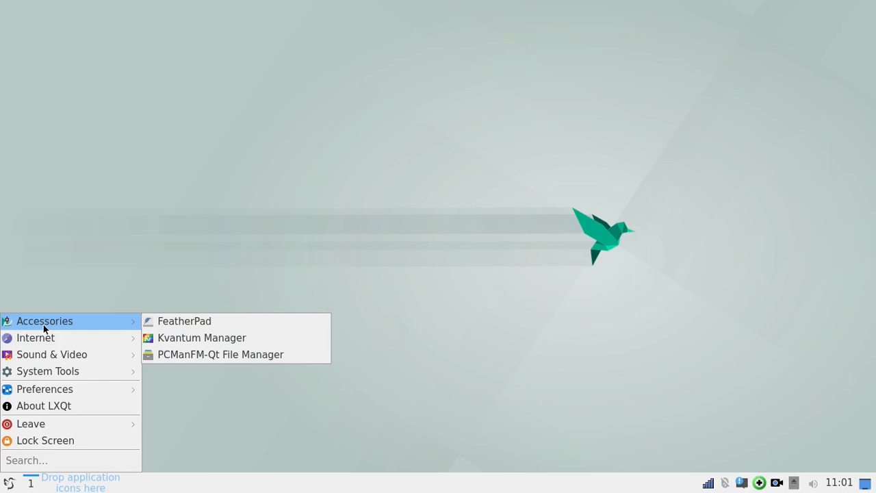
mouse_move(70, 322)
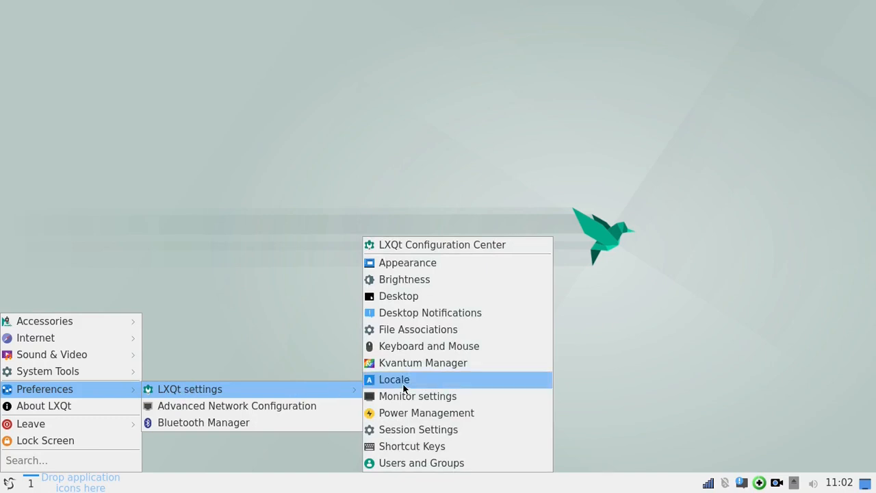
mouse_move(407, 263)
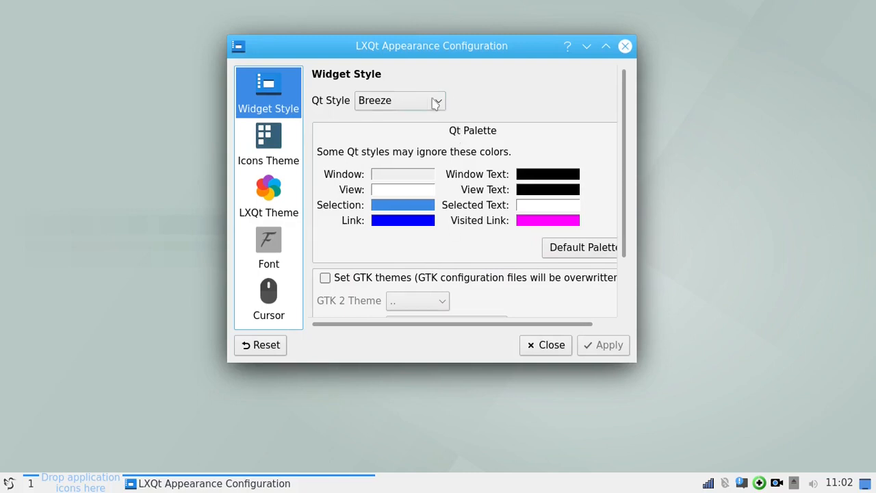
mouse_move(482, 117)
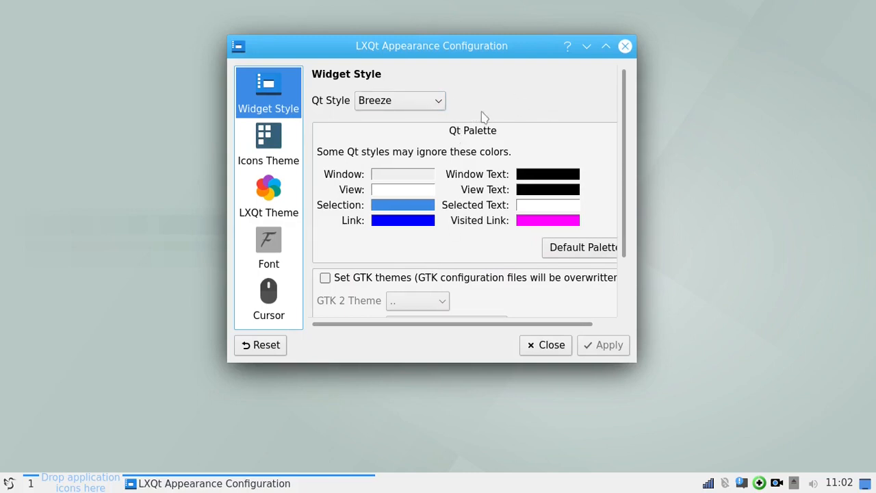
mouse_move(510, 106)
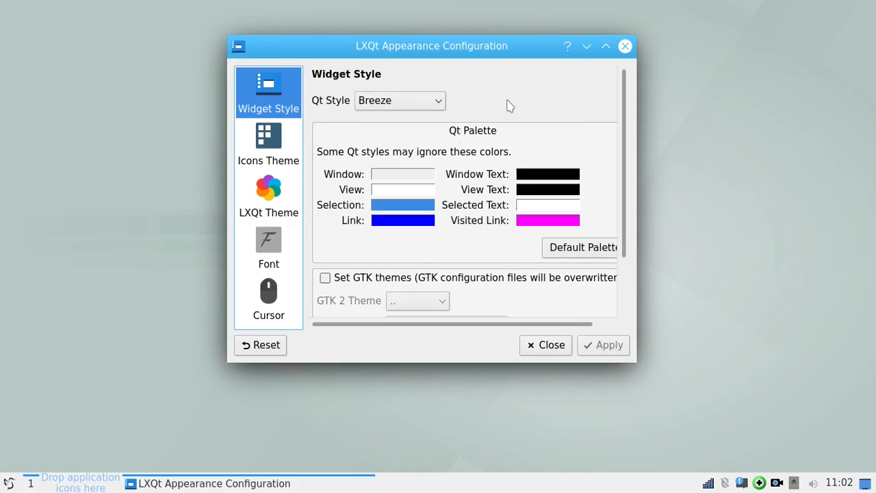
mouse_move(407, 108)
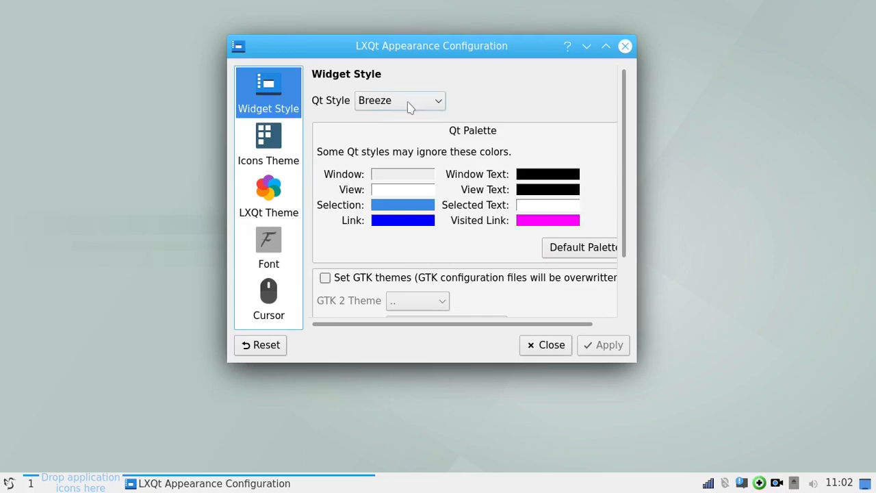
mouse_move(288, 141)
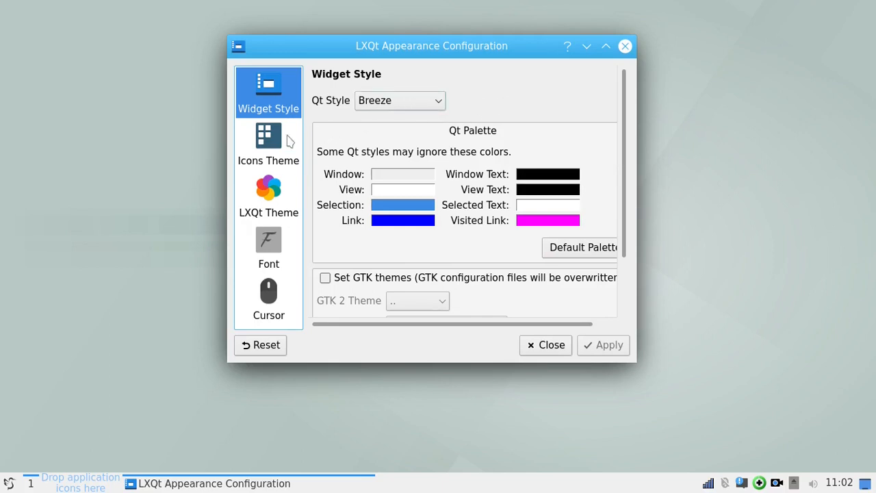
Browse the icon and LXQt theme lists, keep Kde-plasma, and close Appearance Configuration.
click(268, 143)
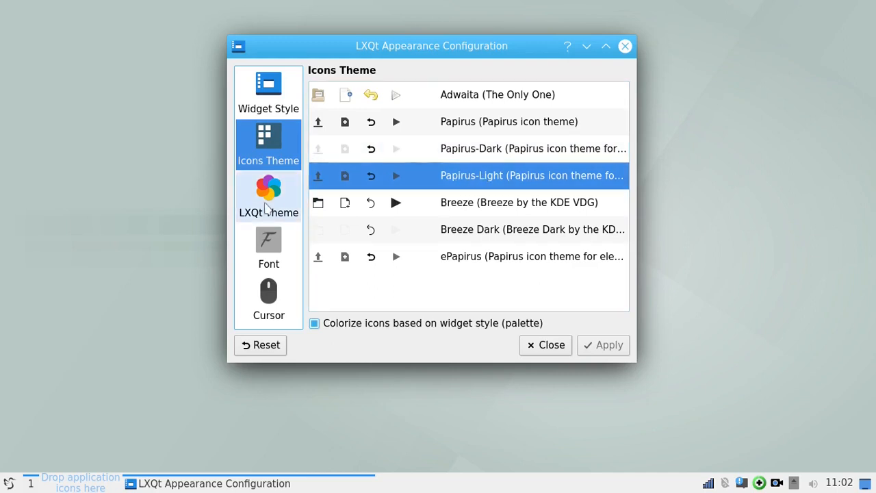
click(268, 196)
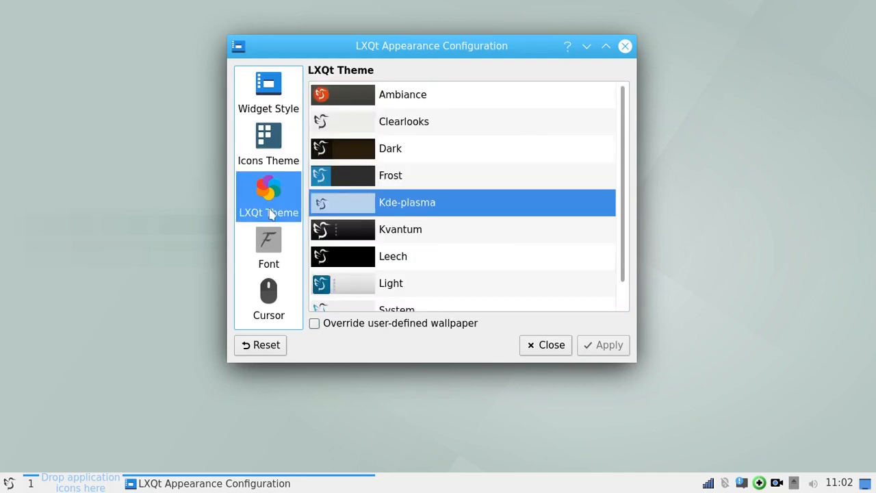
mouse_move(397, 207)
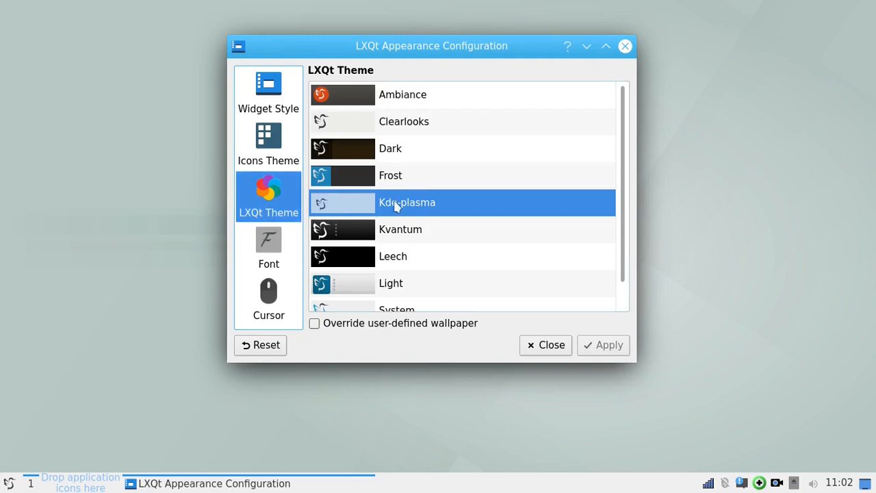
mouse_move(380, 178)
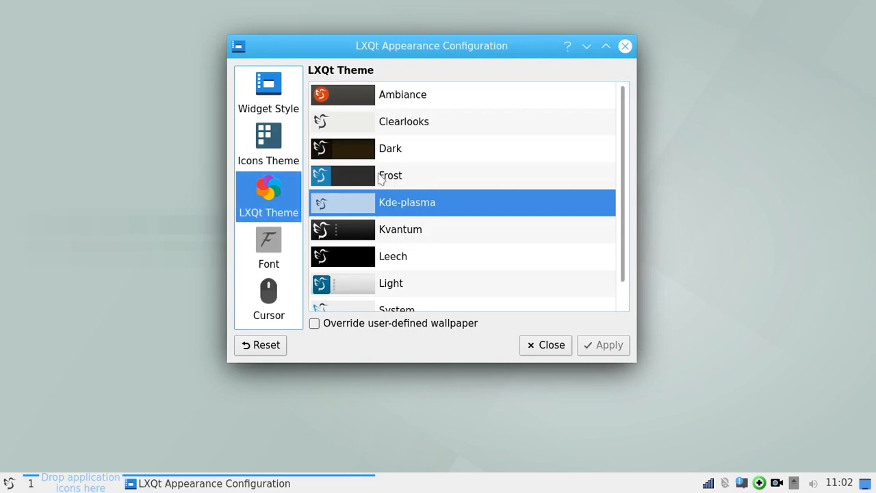
mouse_move(403, 182)
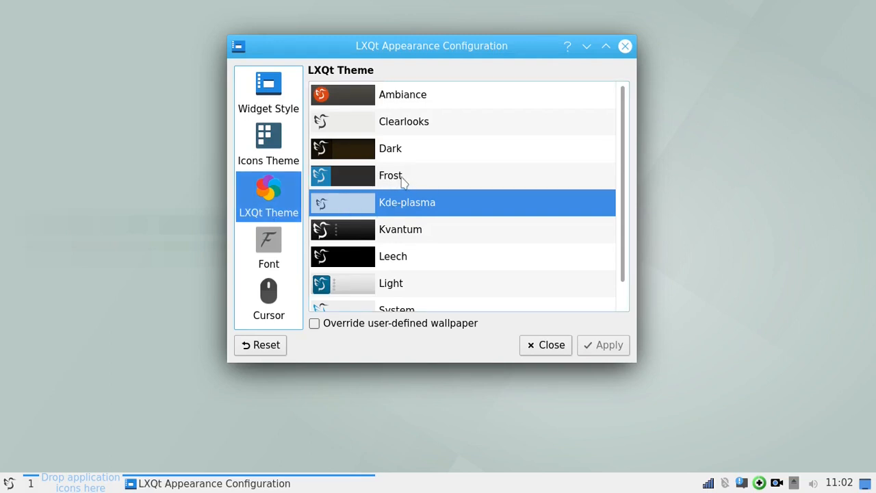
mouse_move(553, 337)
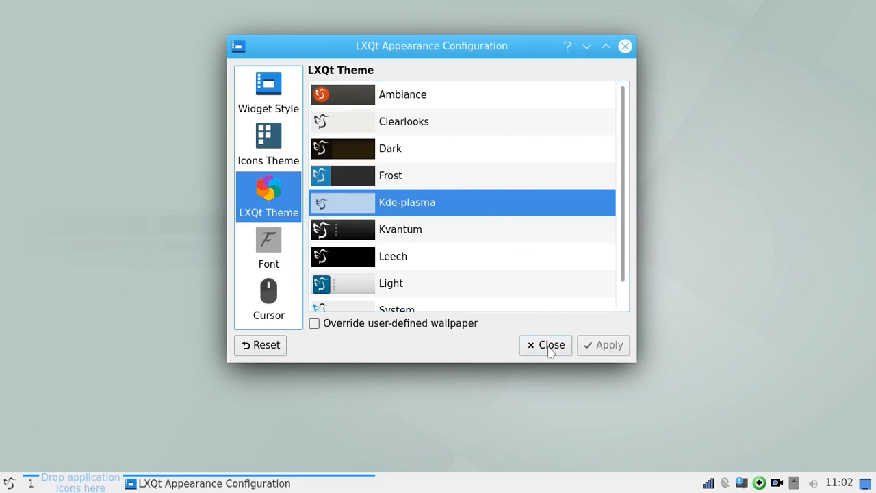
mouse_move(269, 182)
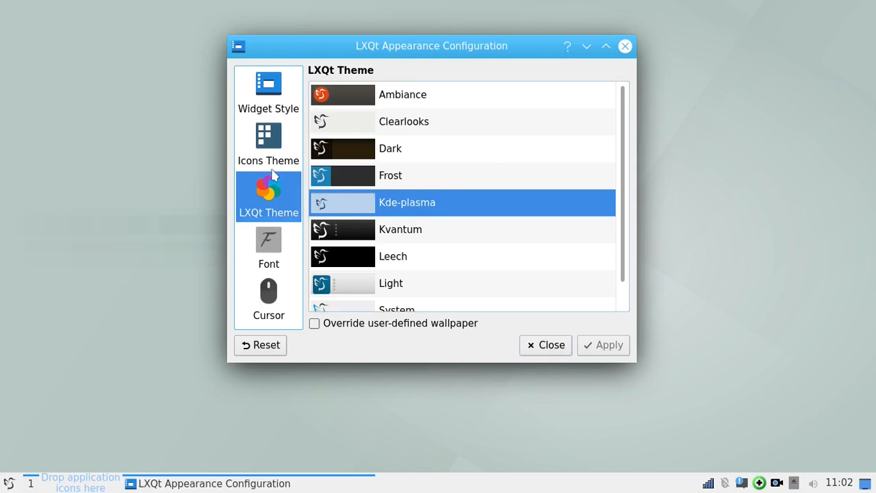
mouse_move(440, 139)
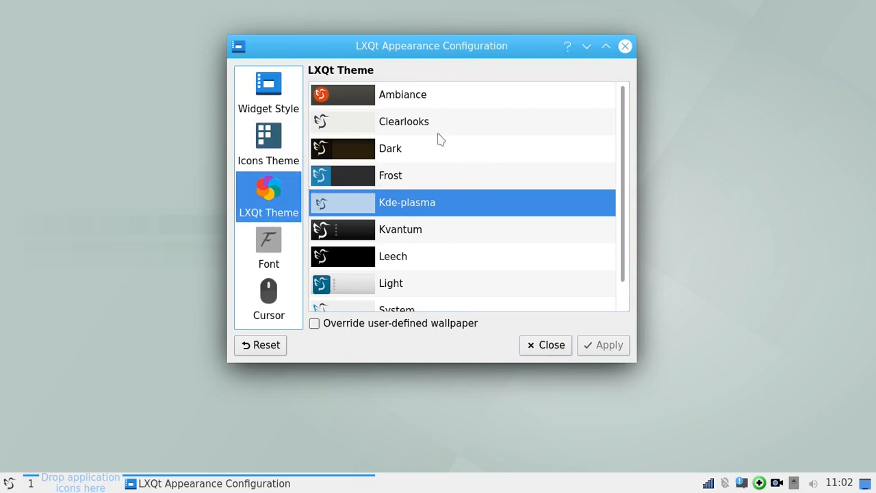
mouse_move(88, 88)
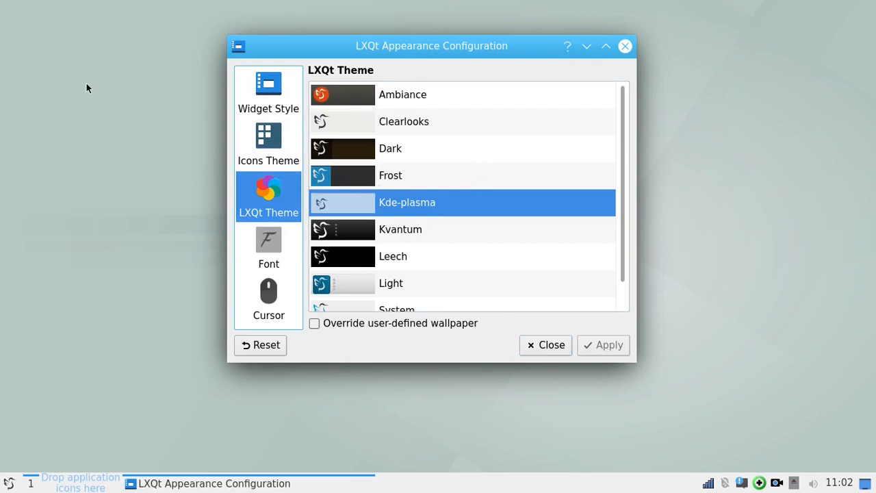
mouse_move(143, 149)
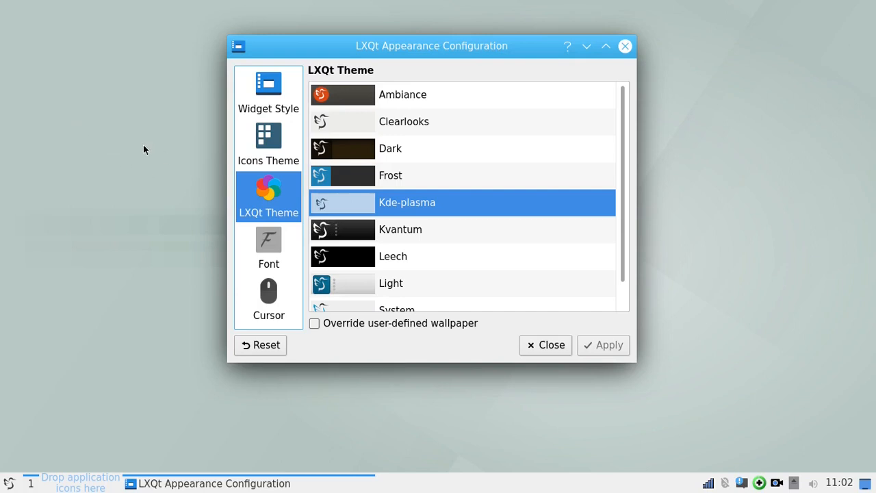
mouse_move(545, 345)
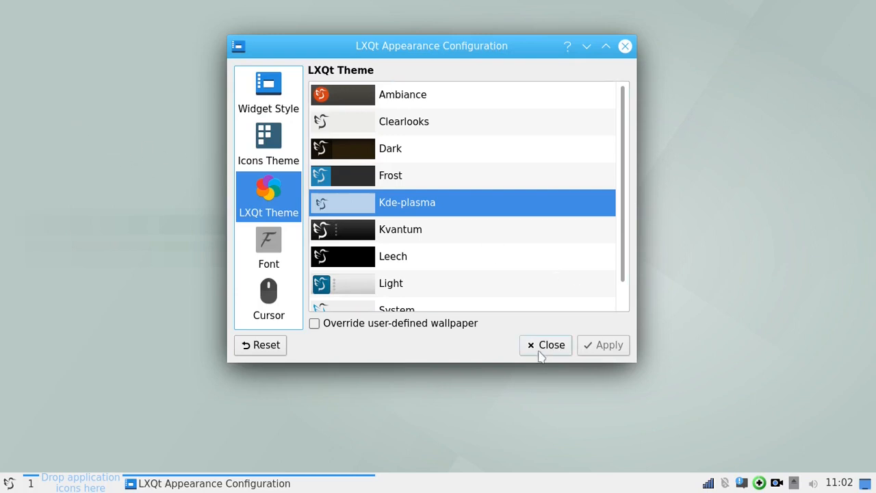
click(545, 344)
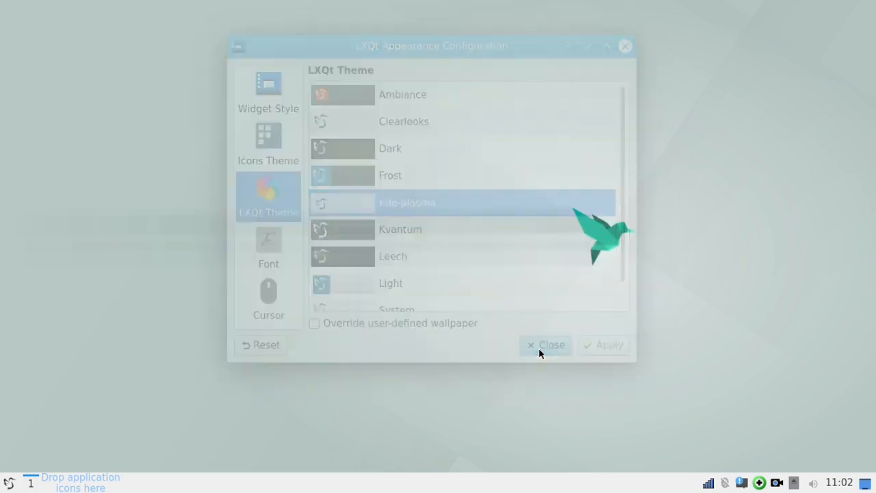
Open Desktop Preferences' Background tab and browse for a new wallpaper image file.
click(547, 344)
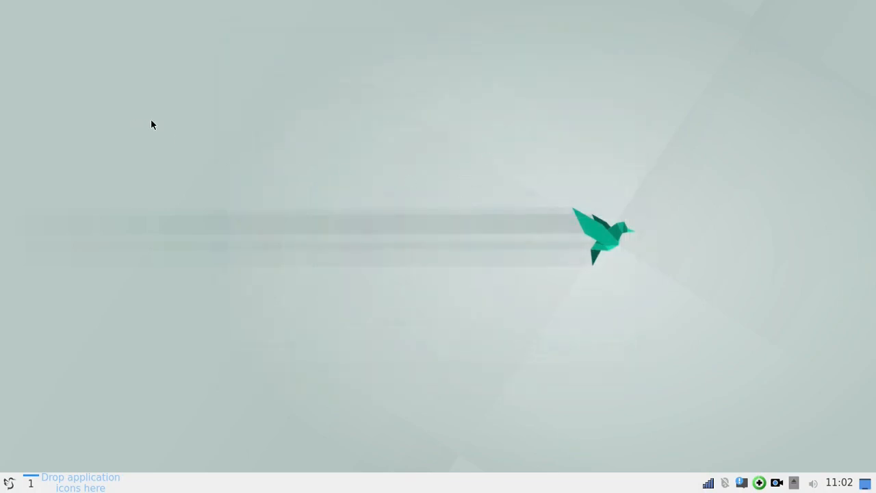
right_click(152, 127)
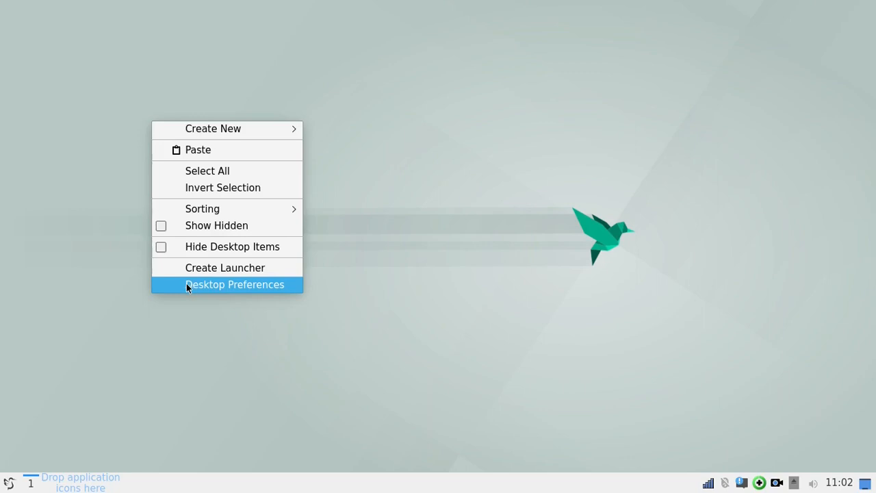
mouse_move(211, 291)
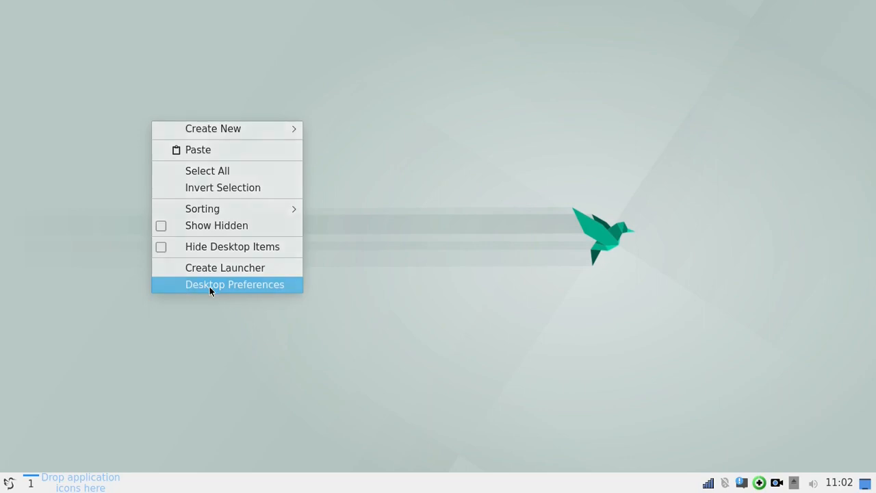
click(235, 284)
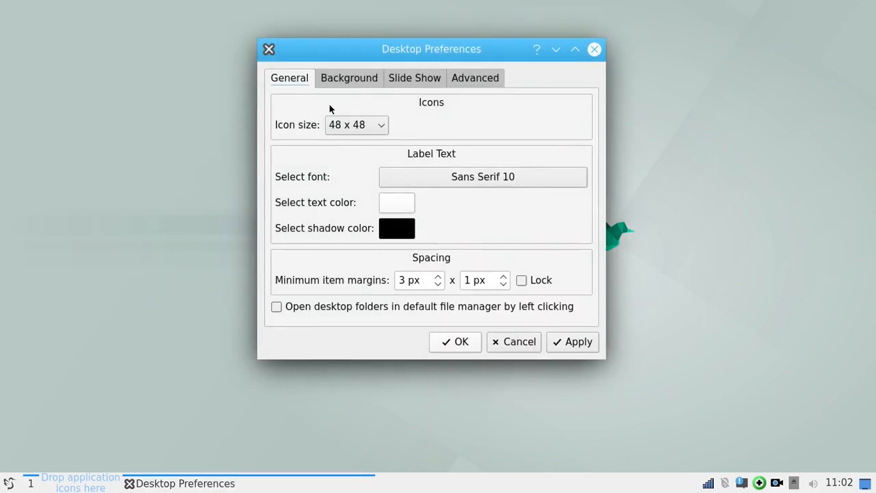
click(349, 77)
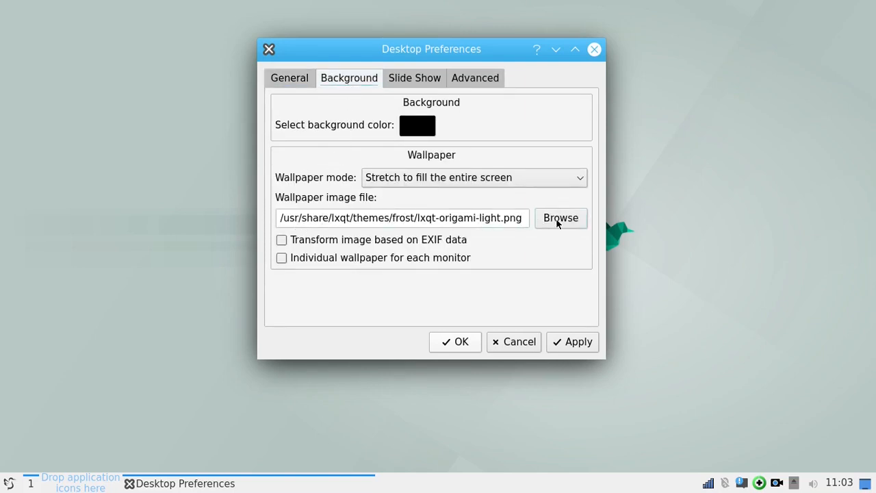
click(559, 218)
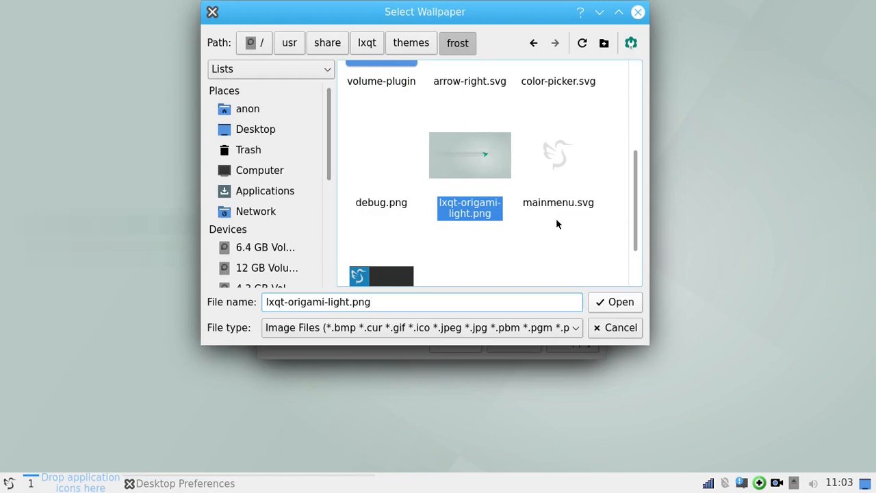
Choose Butterfly-Kenneth-Wimer.jpg from the ambiance theme folder as the wallpaper file.
drag(424, 11, 380, 76)
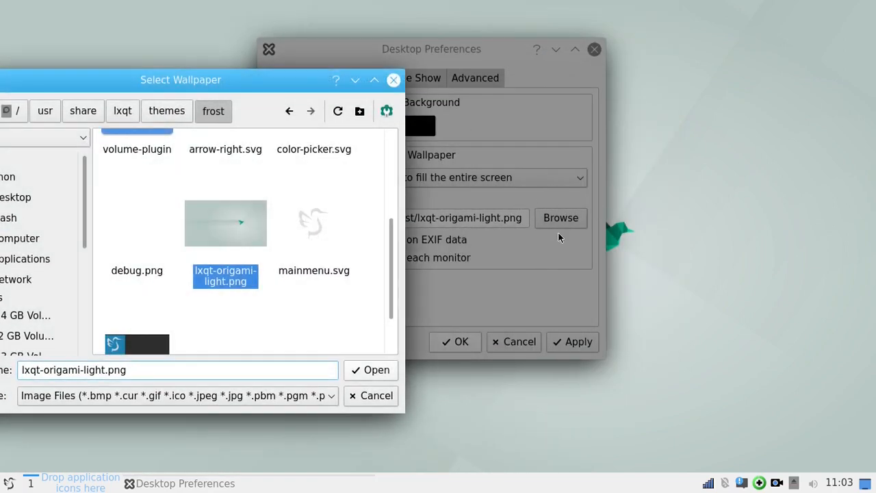
drag(181, 79, 402, 25)
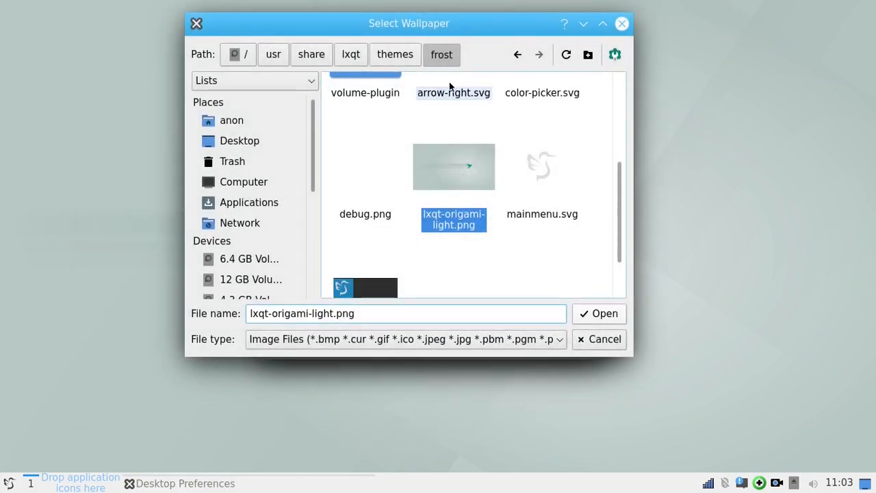
click(395, 54)
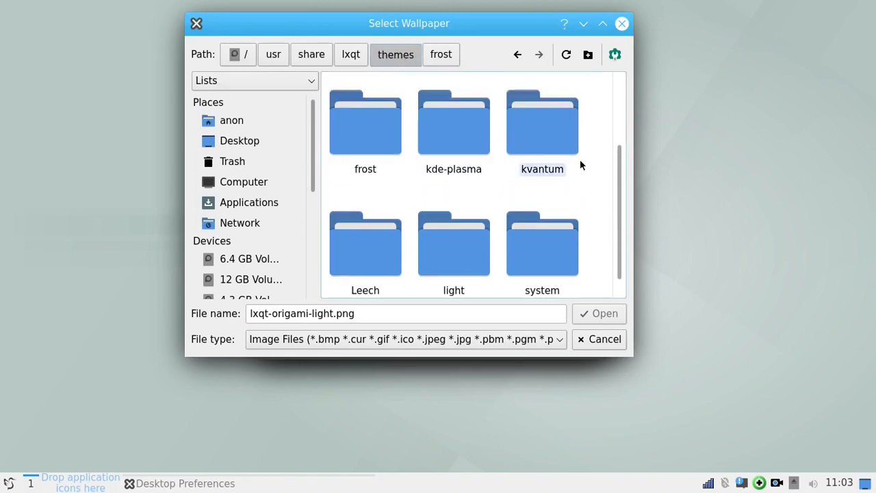
scroll(up, 3)
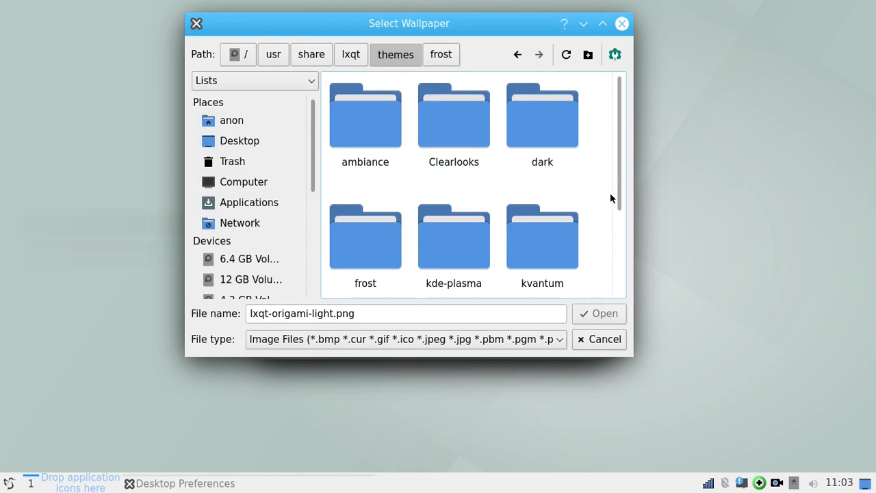
scroll(down, 3)
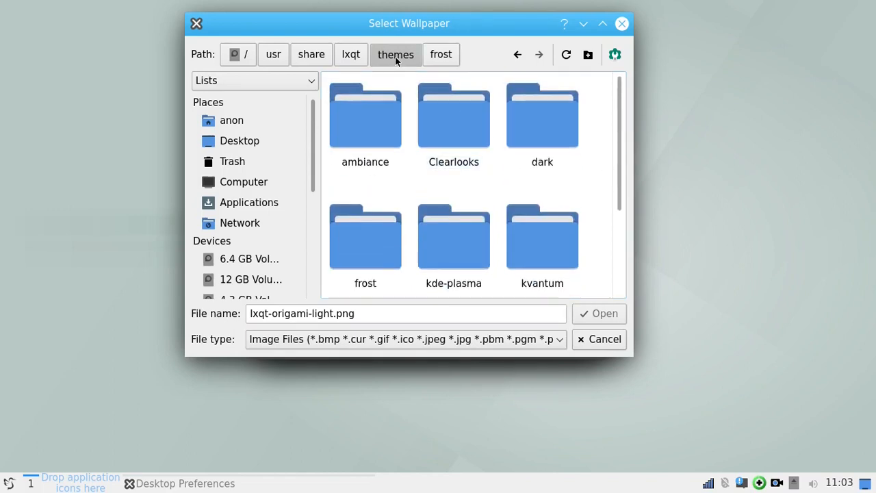
double_click(365, 115)
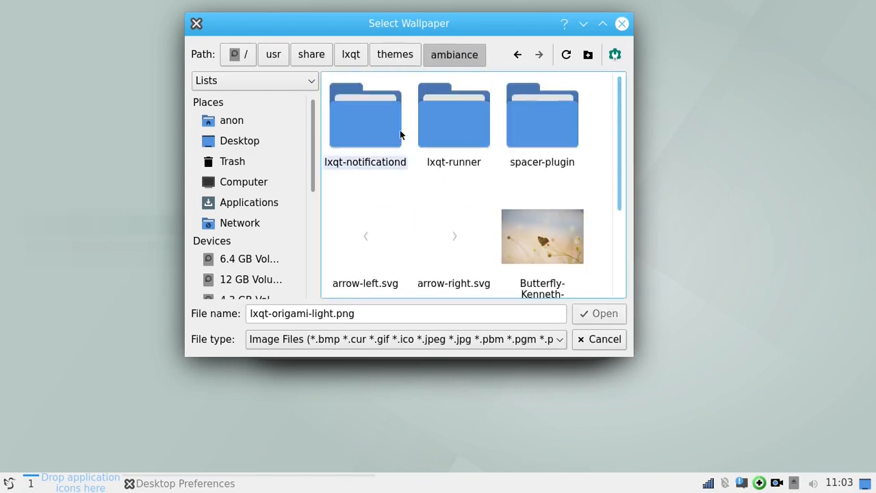
scroll(down, 3)
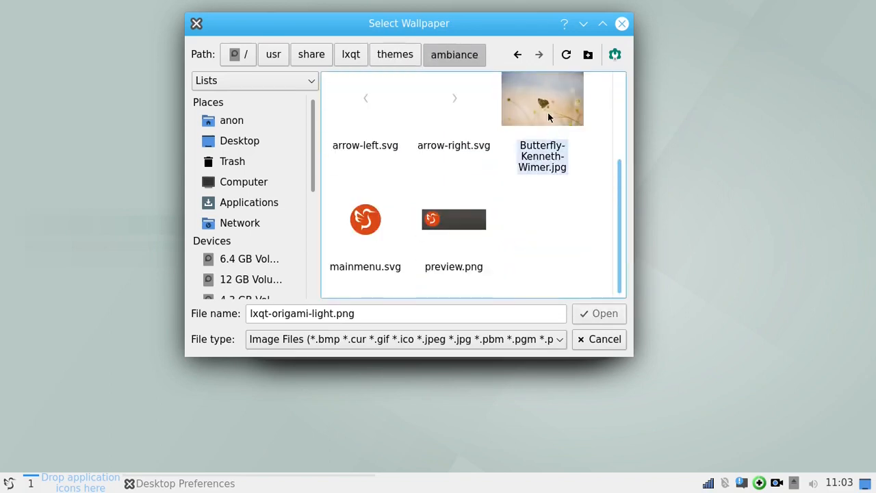
click(542, 103)
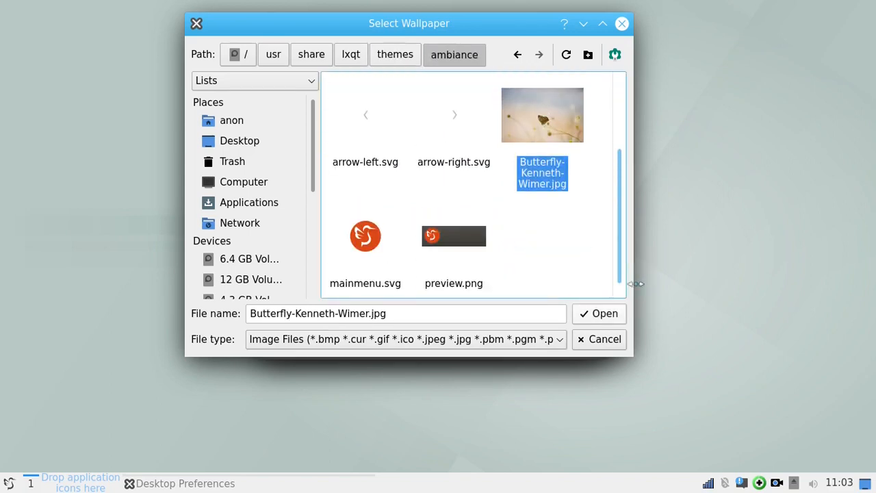
click(599, 313)
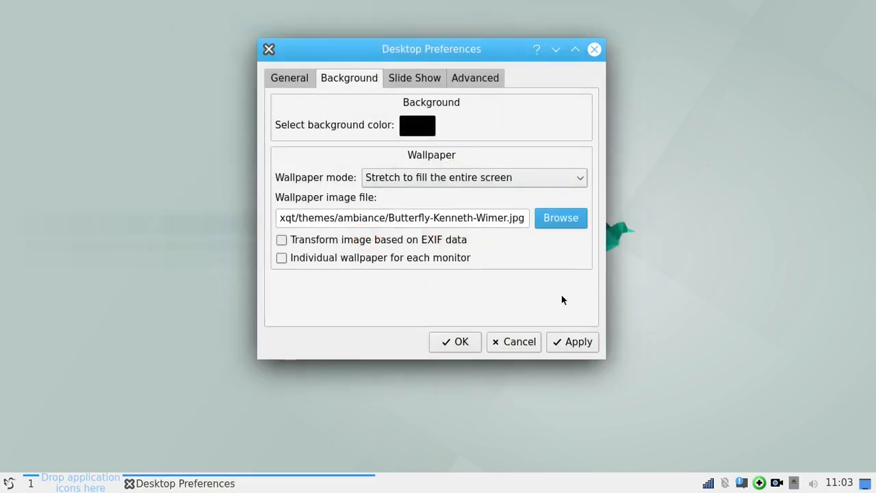
Apply the butterfly wallpaper and close Desktop Preferences.
click(572, 342)
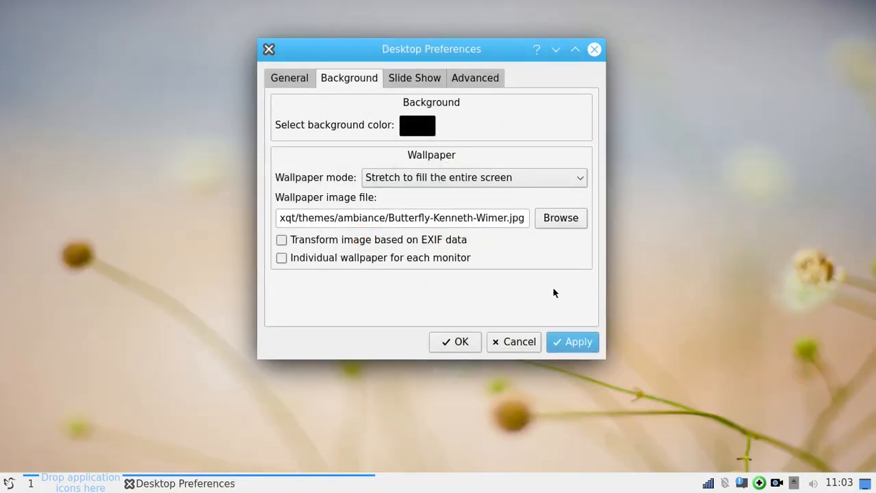
click(593, 50)
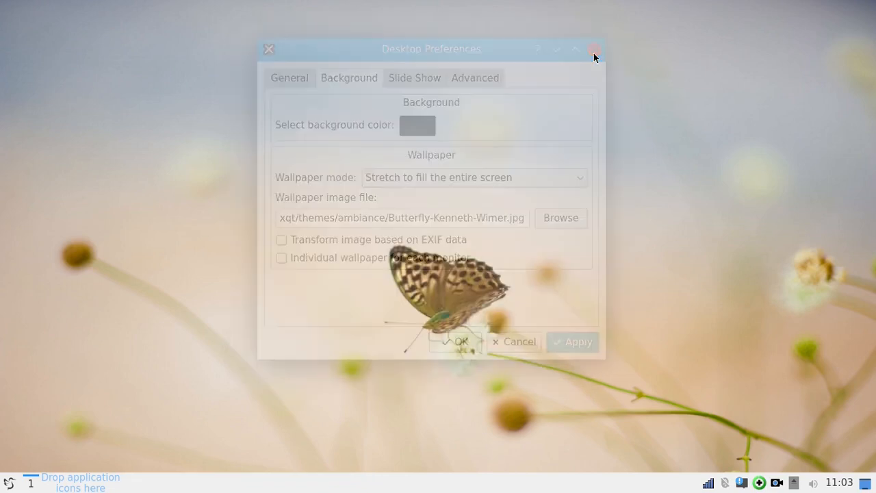
click(594, 49)
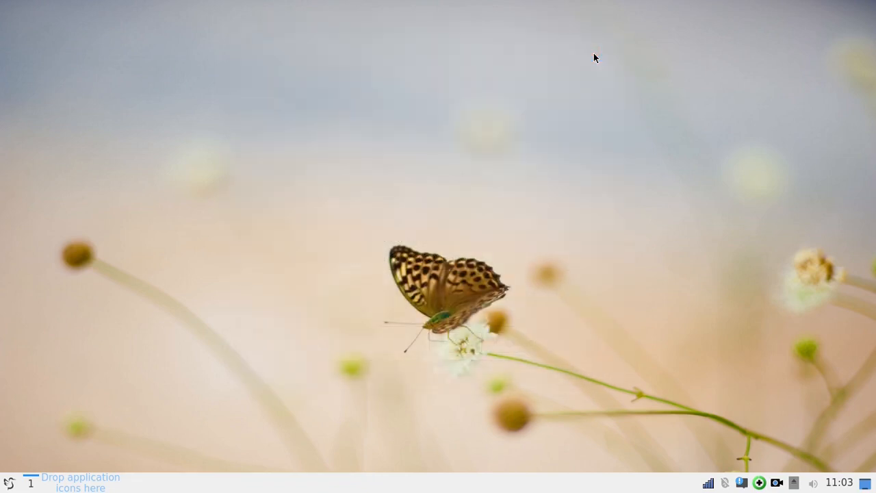
mouse_move(187, 170)
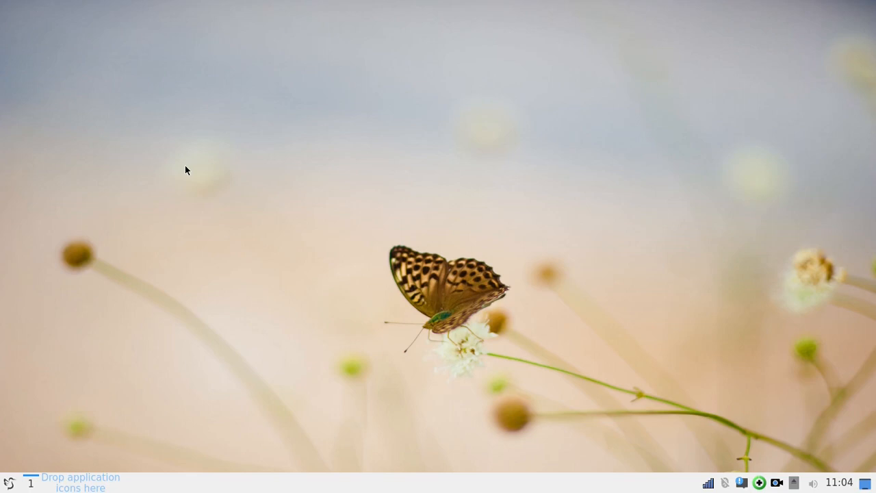
mouse_move(138, 280)
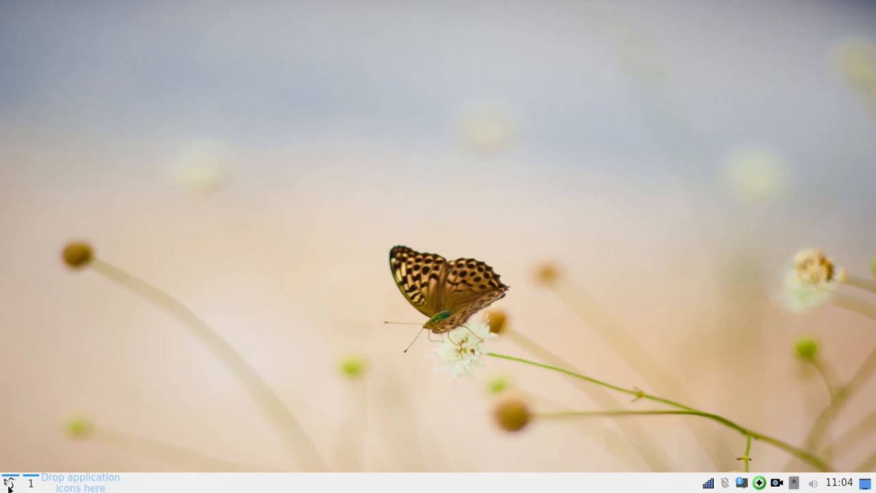
click(6, 482)
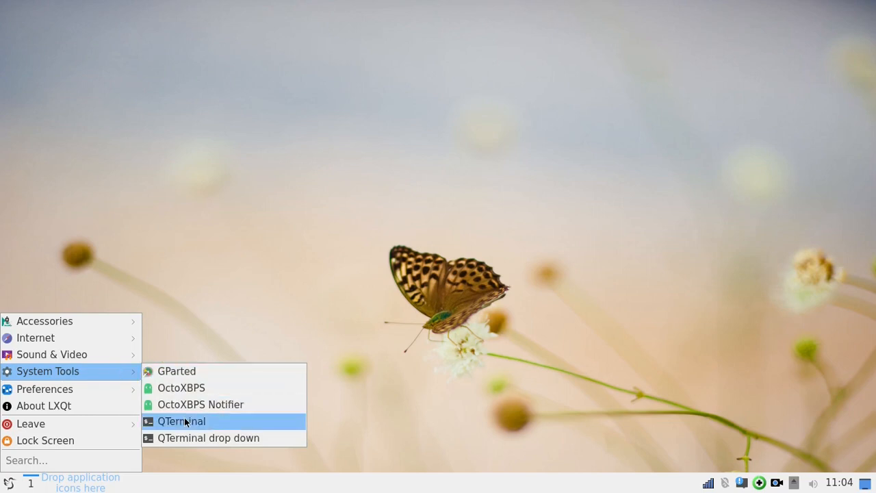
Launch QTerminal, run void-installer, and begin typing sudo void-installer.
click(182, 421)
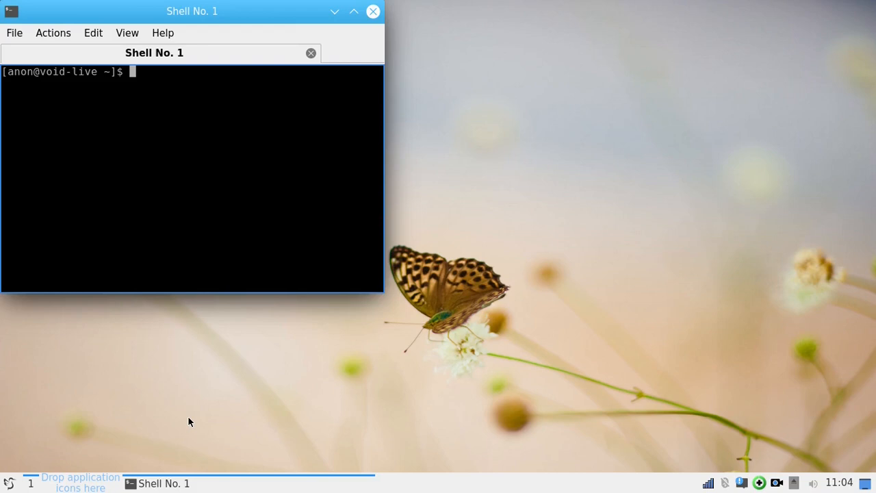
text(void)
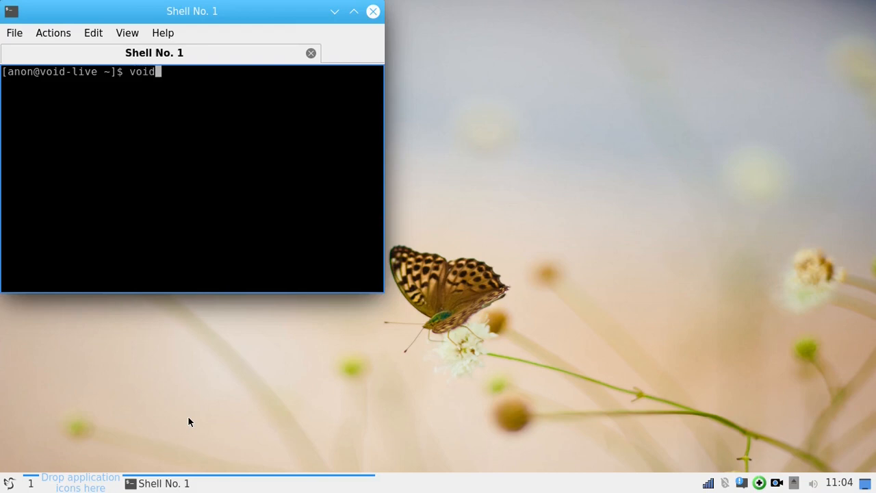
text(-inst)
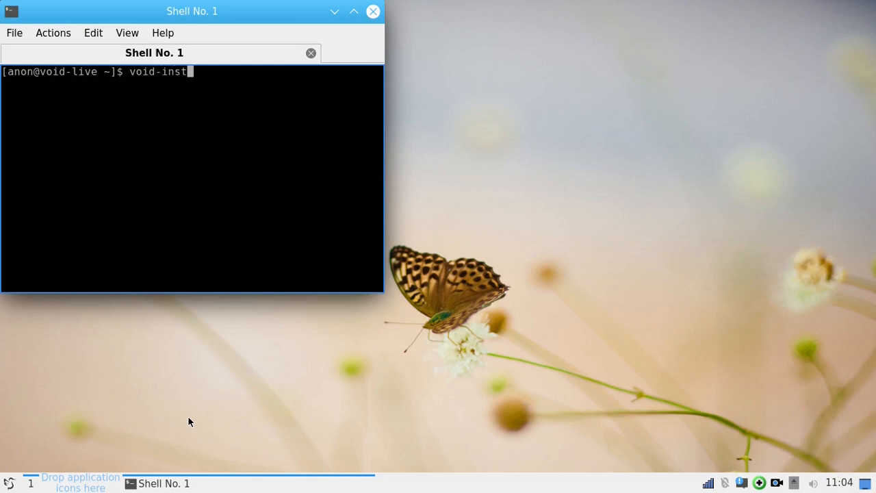
key(Return)
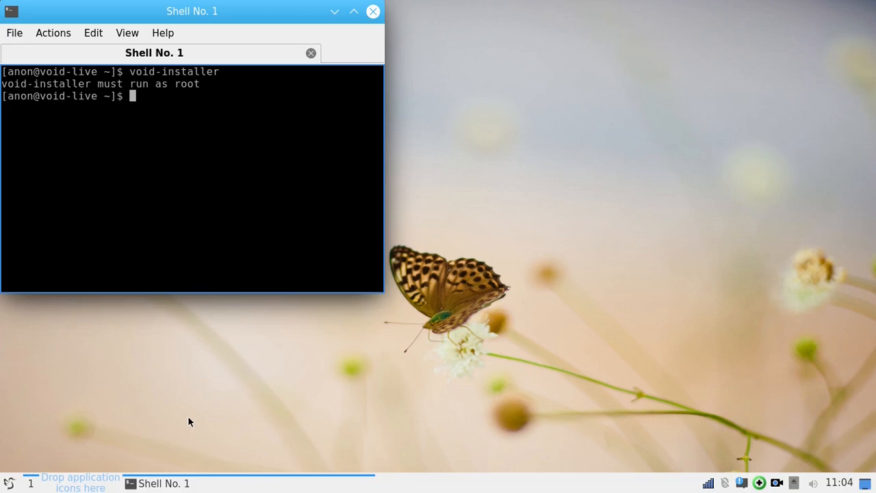
text(sudo)
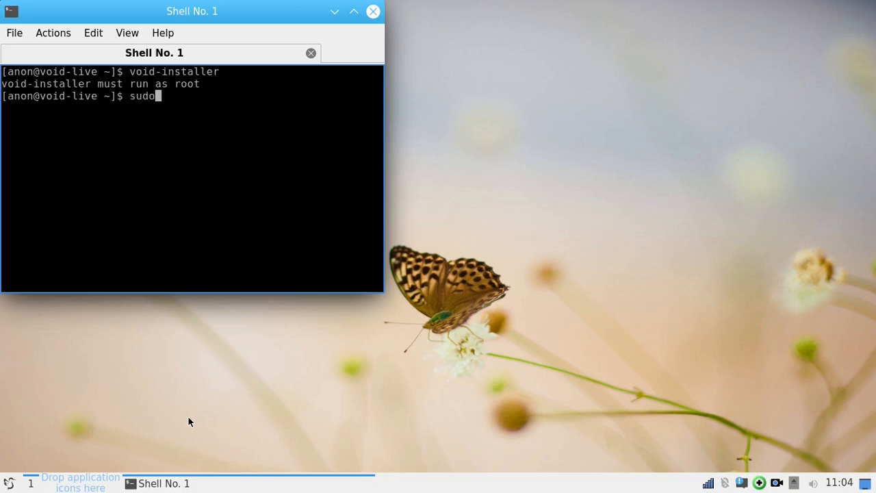
text(v)
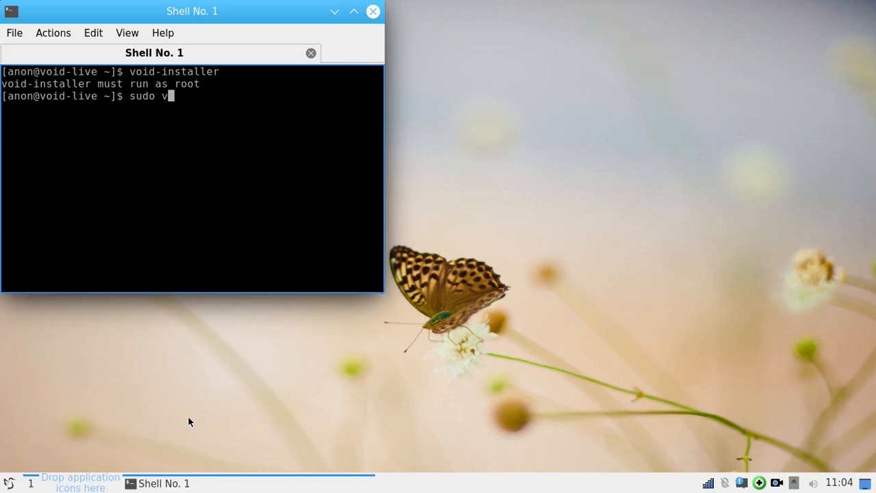
text(oid-i)
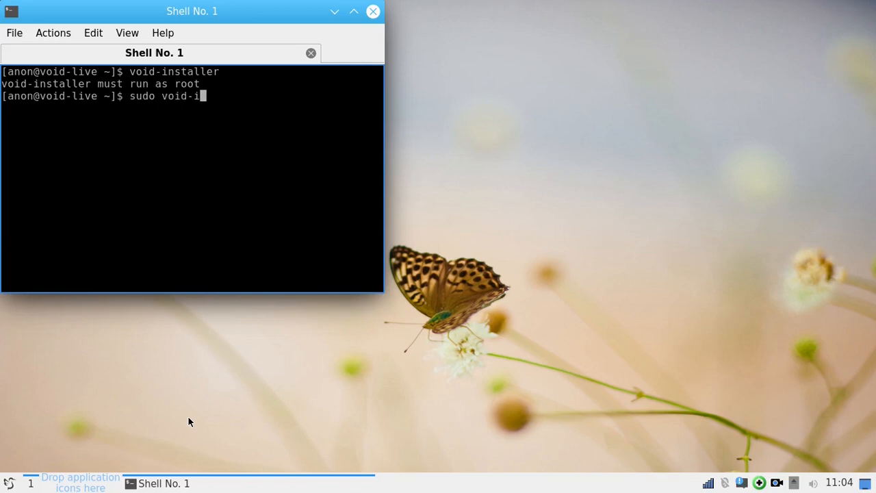
Run sudo void-installer, centre the terminal window, then try closing it.
key(Return)
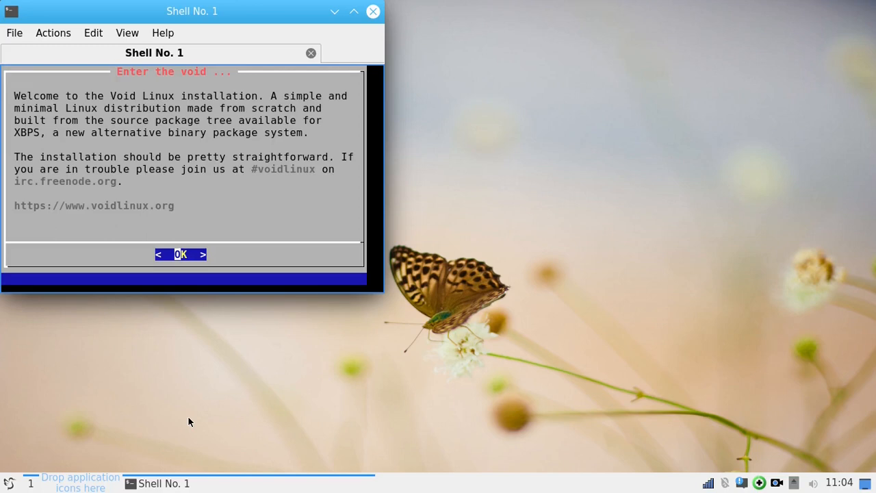
mouse_move(341, 324)
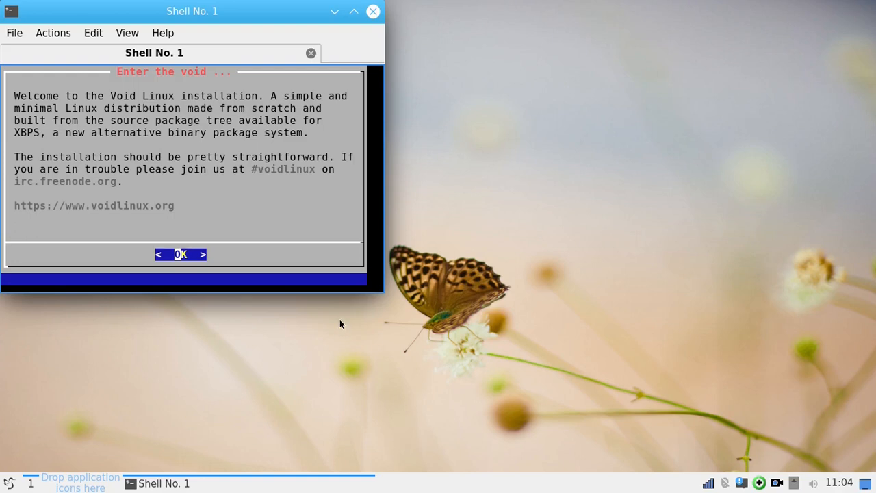
mouse_move(256, 19)
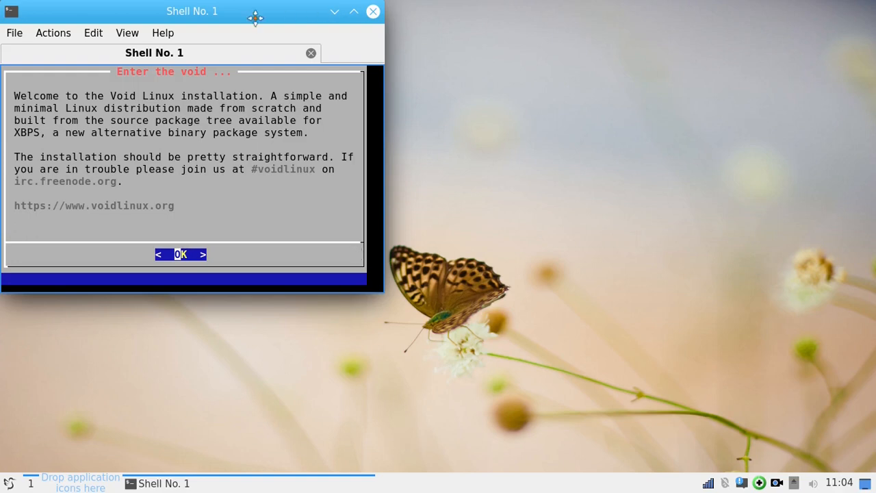
drag(191, 11, 422, 57)
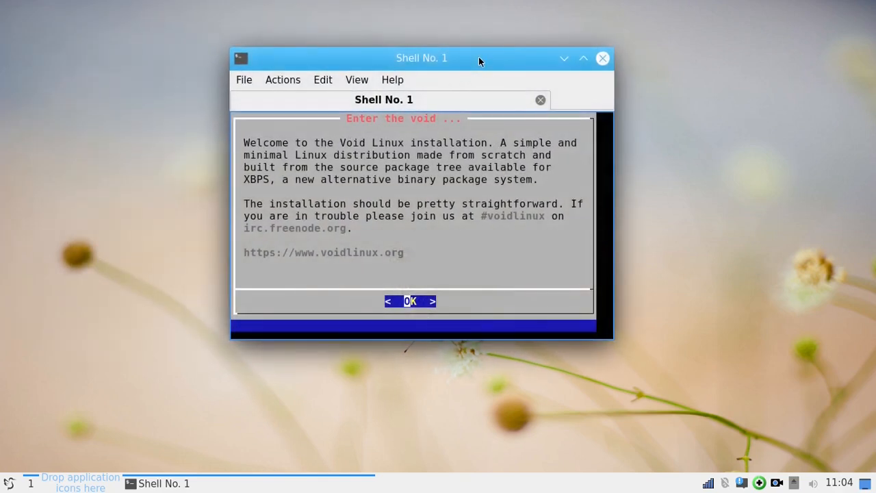
mouse_move(493, 59)
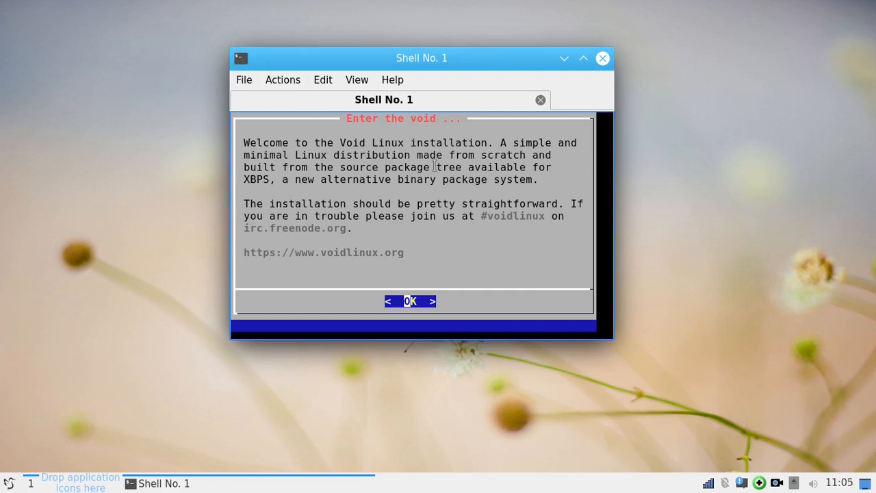
mouse_move(555, 121)
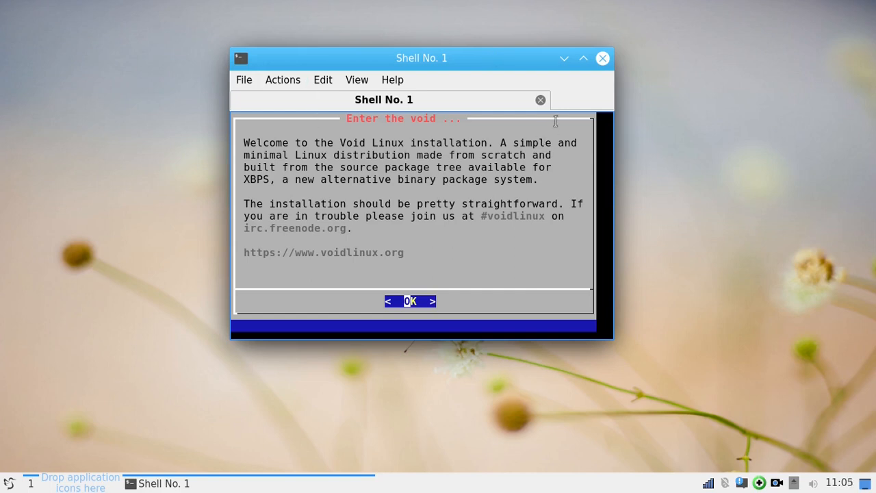
mouse_move(470, 186)
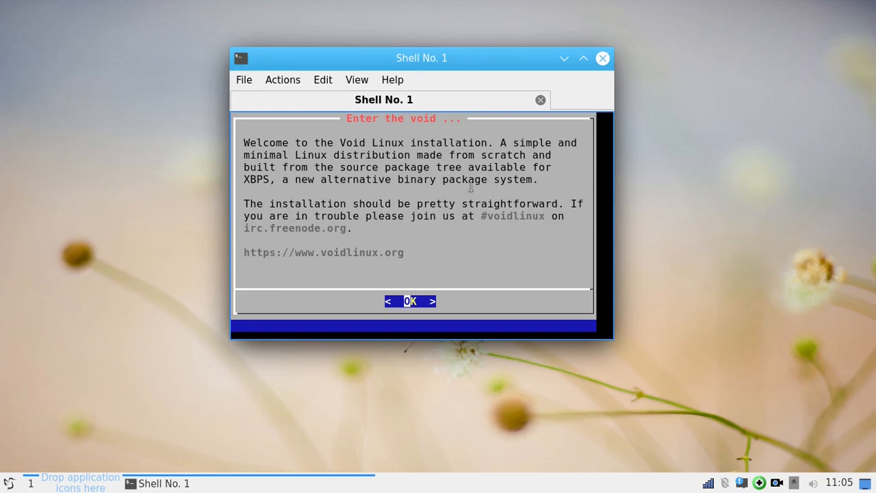
mouse_move(582, 84)
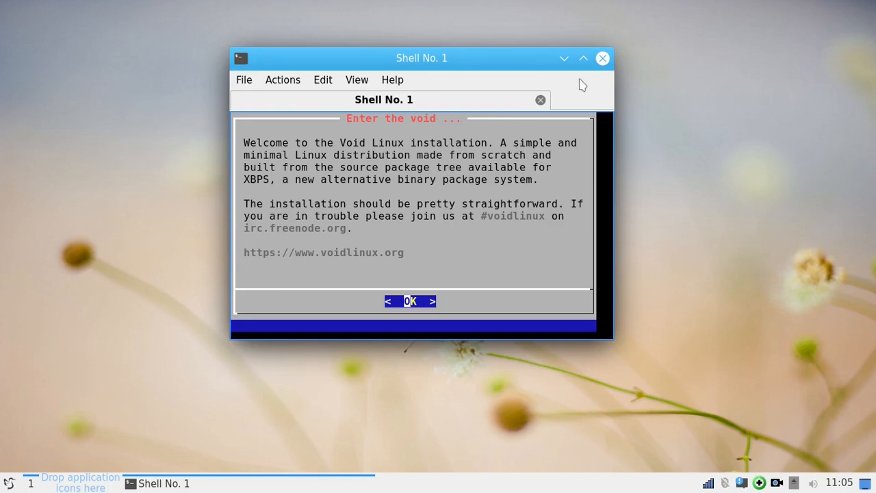
click(601, 58)
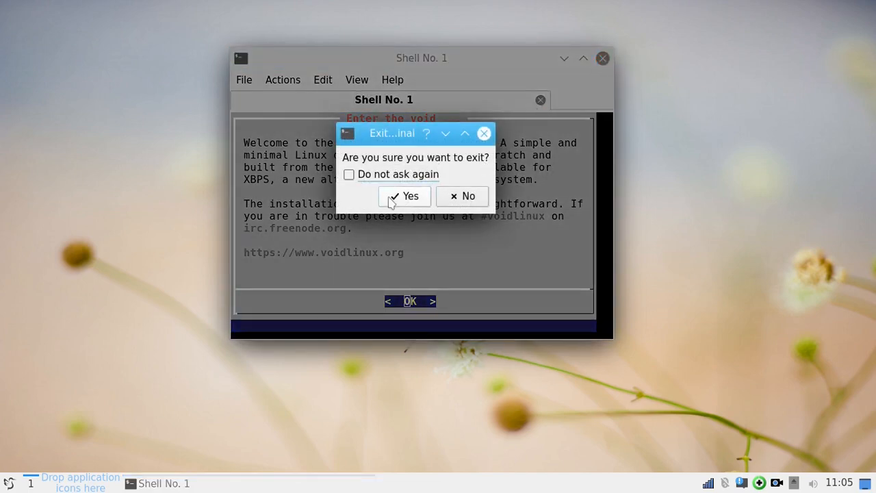
Confirm exiting QTerminal, leaving only the butterfly desktop.
click(404, 196)
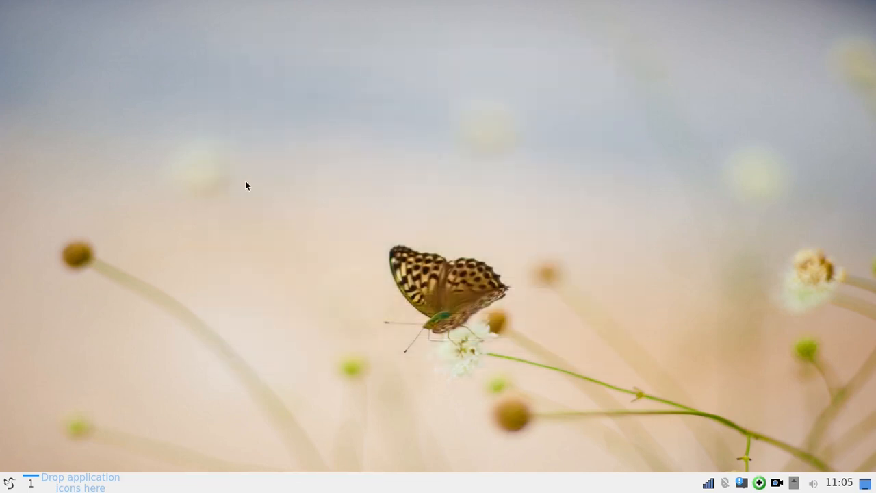
mouse_move(7, 483)
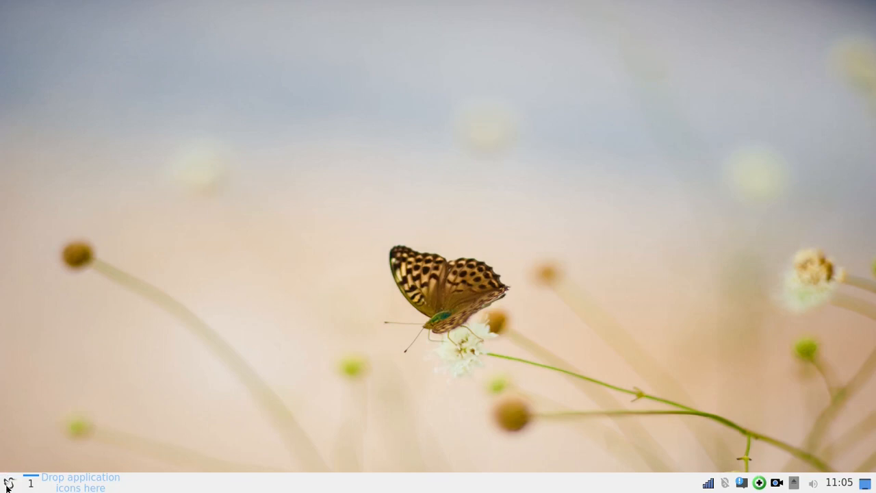
click(6, 484)
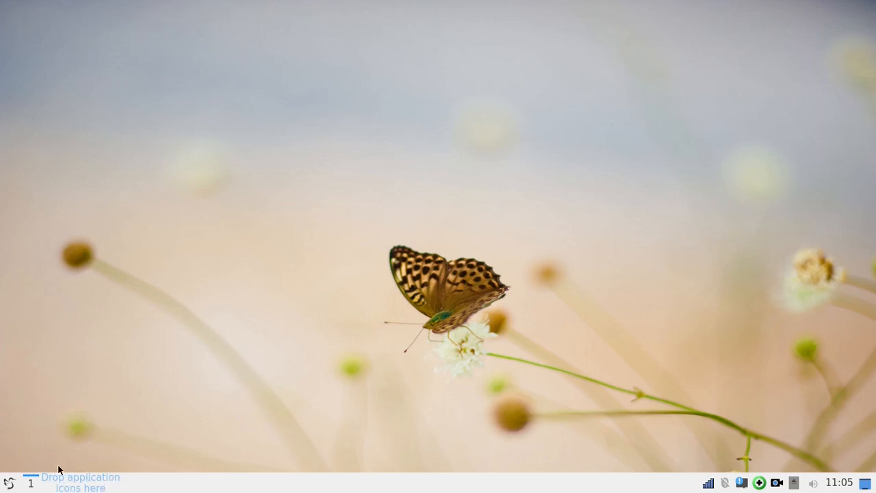
mouse_move(81, 470)
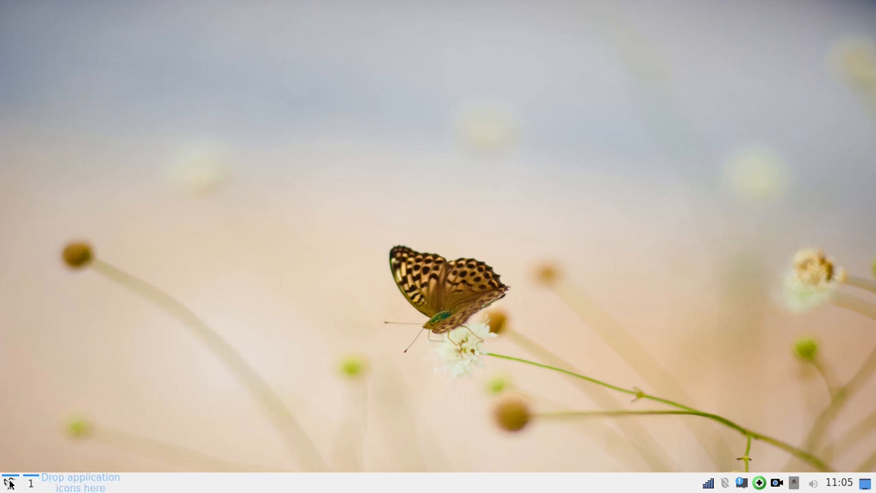
Launch Firefox Web Browser from the Internet category of the application menu.
click(7, 482)
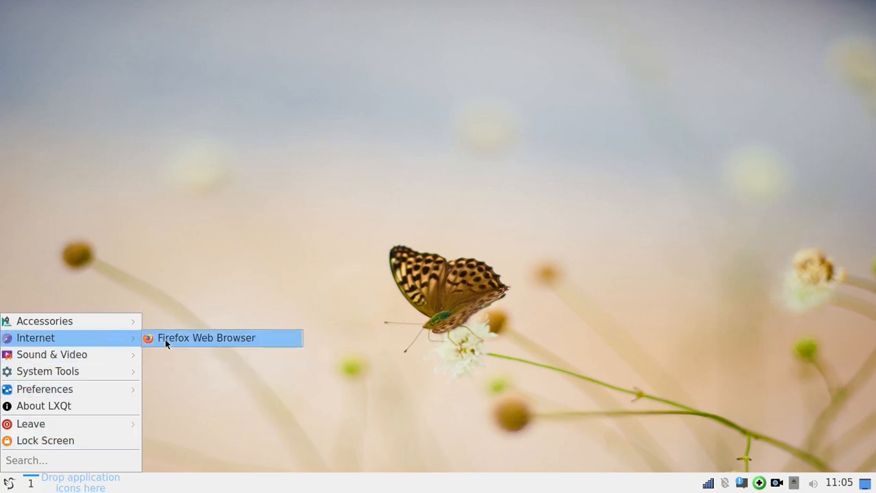
mouse_move(205, 340)
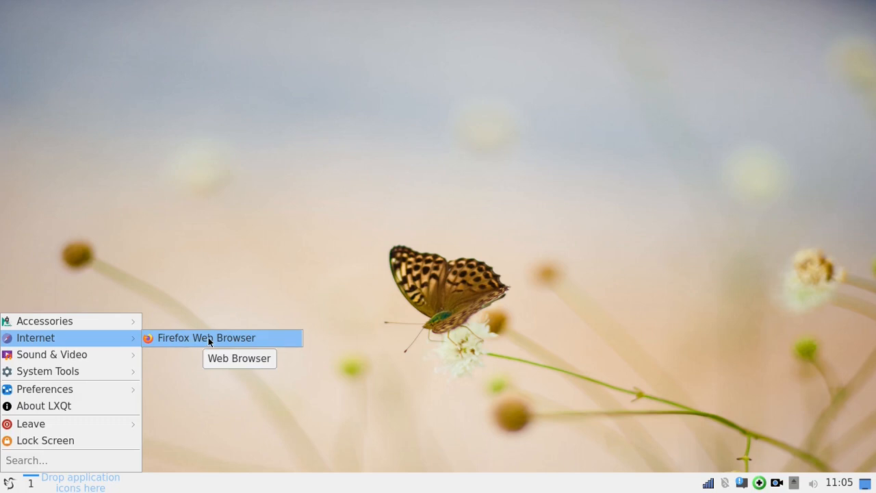
click(206, 337)
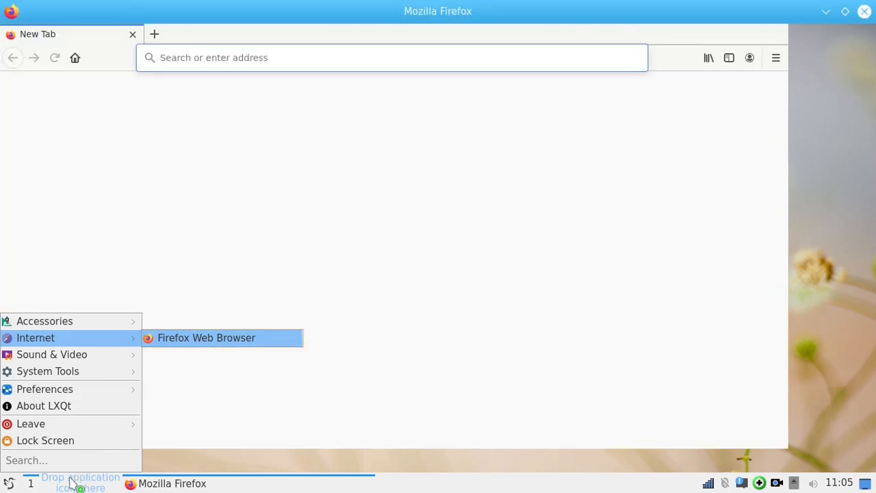
click(206, 337)
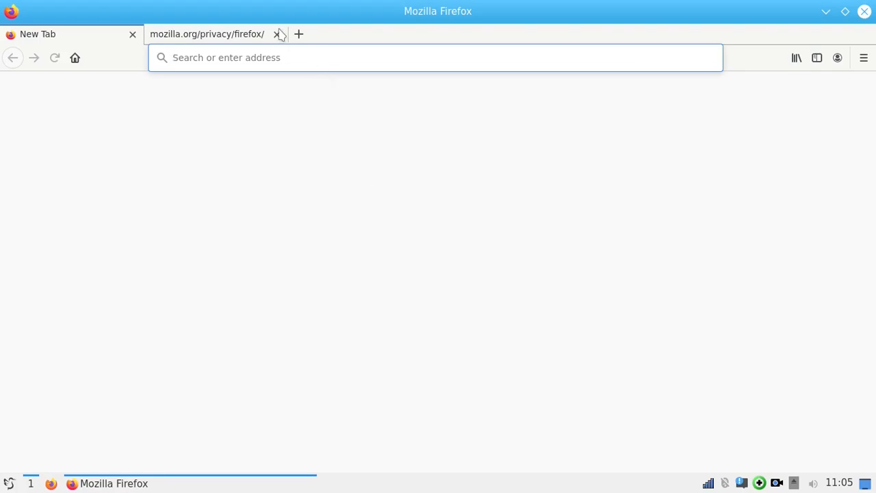
Search Google for "AgarimOS OSDN" from the Firefox address bar.
click(277, 34)
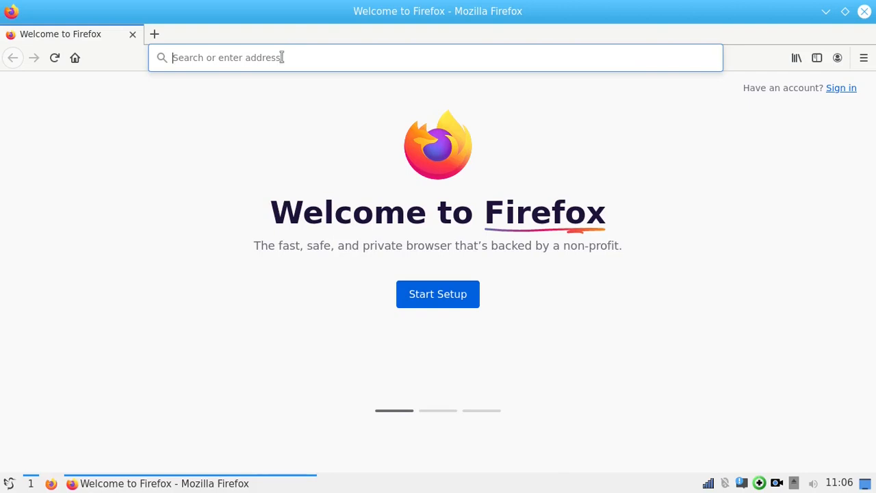
text(AgarimOS O)
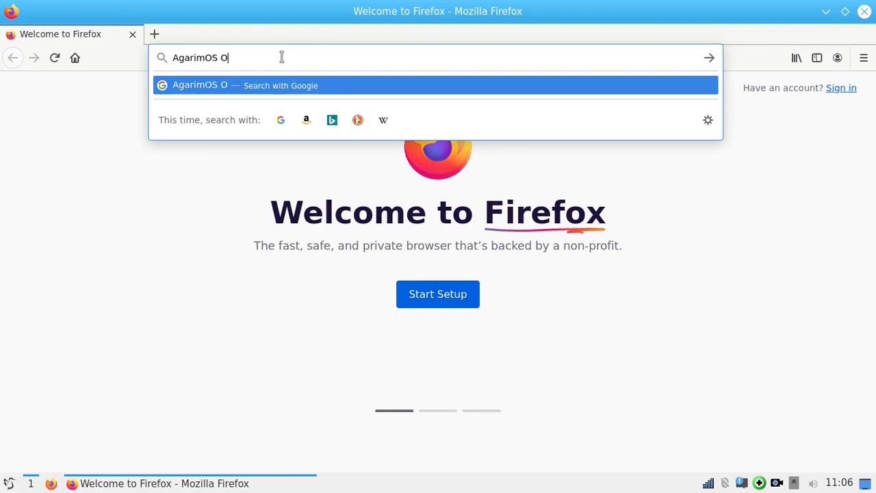
key(Return)
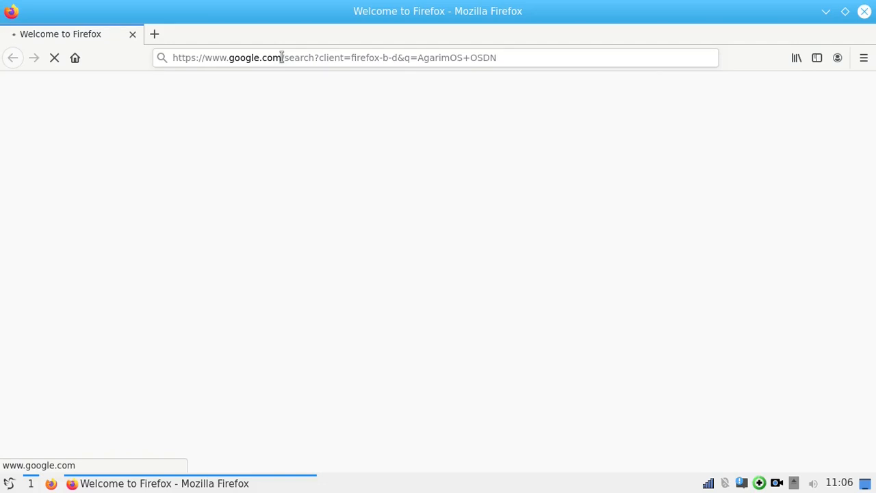
key(Return)
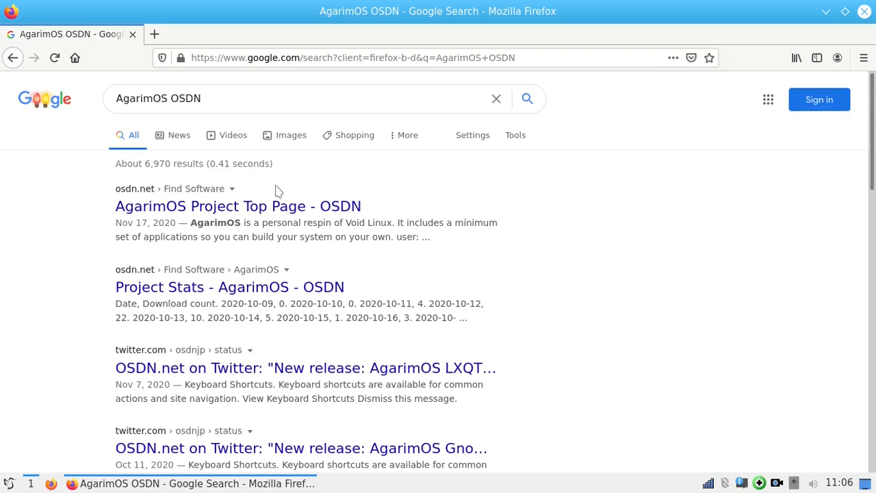
mouse_move(162, 210)
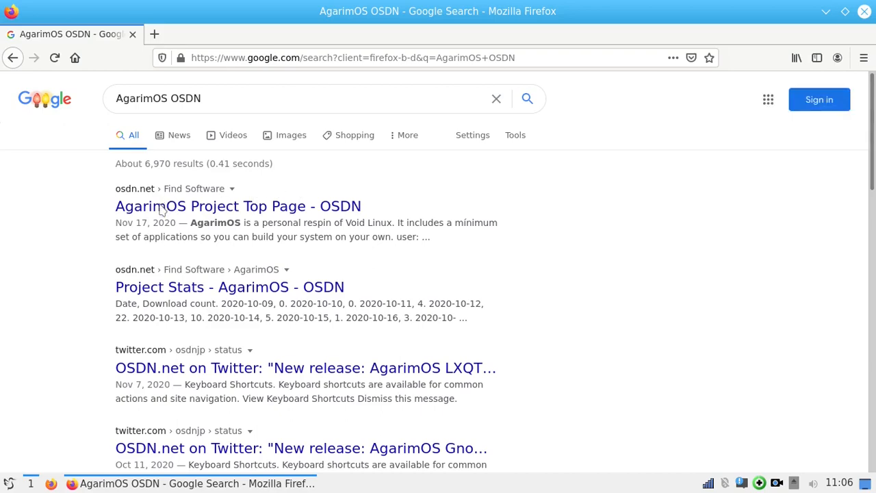
Open the "AgarimOS Project Top Page - OSDN" search result.
click(237, 206)
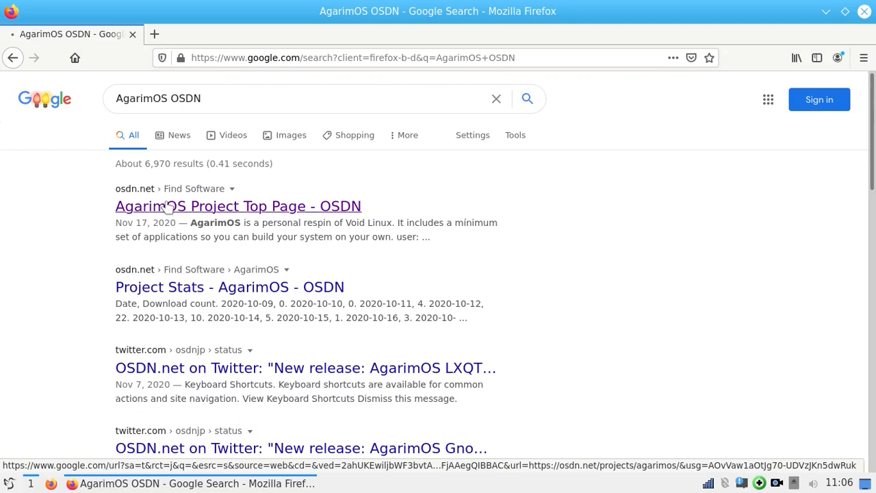
click(238, 206)
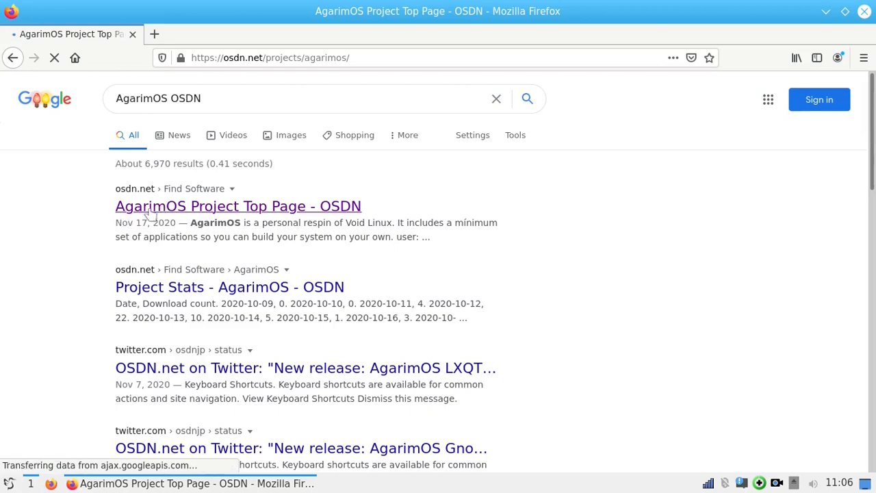
click(238, 206)
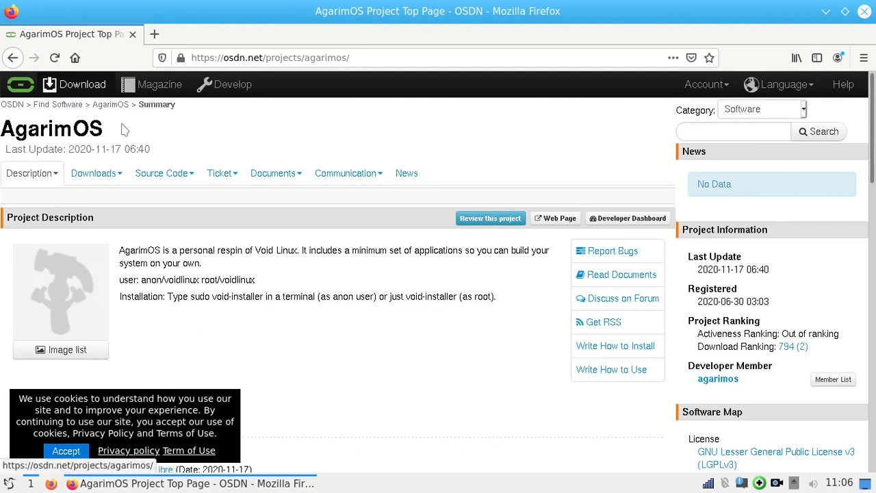
mouse_move(304, 149)
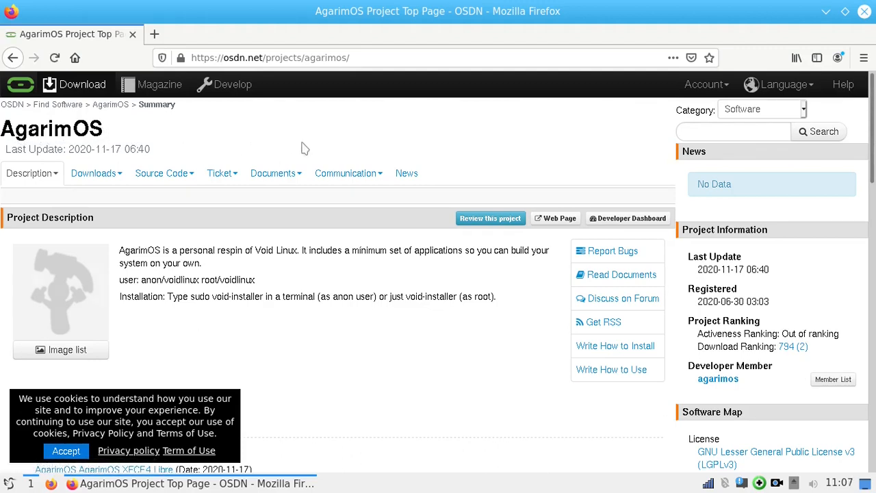
mouse_move(246, 144)
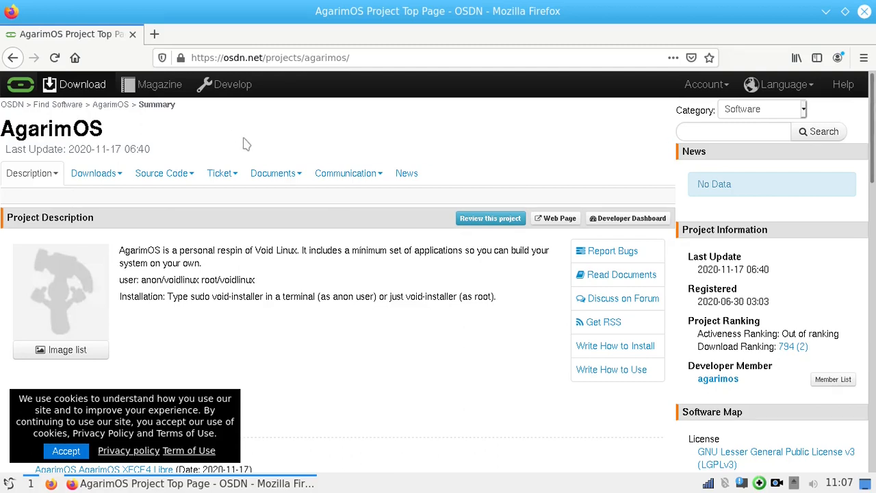
mouse_move(116, 134)
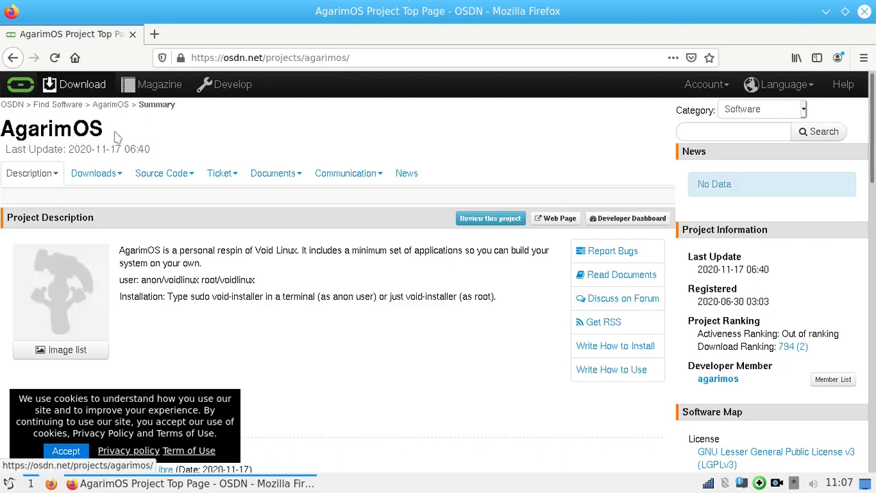
mouse_move(256, 131)
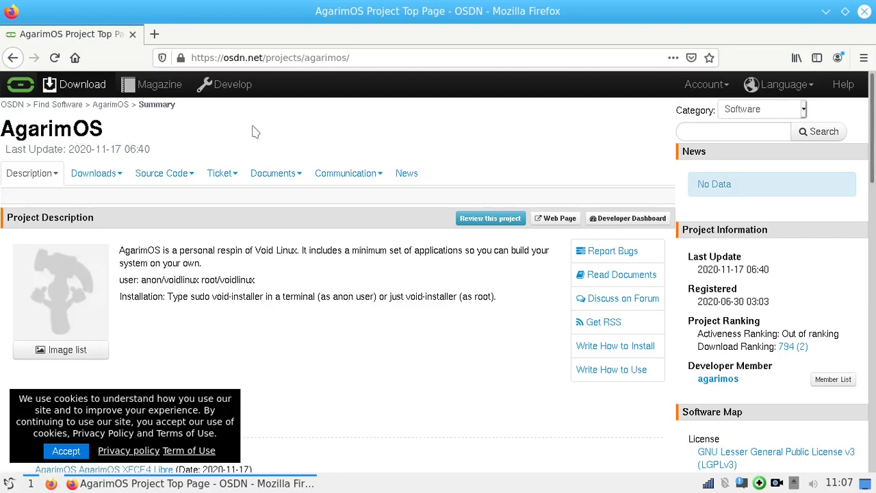
mouse_move(285, 158)
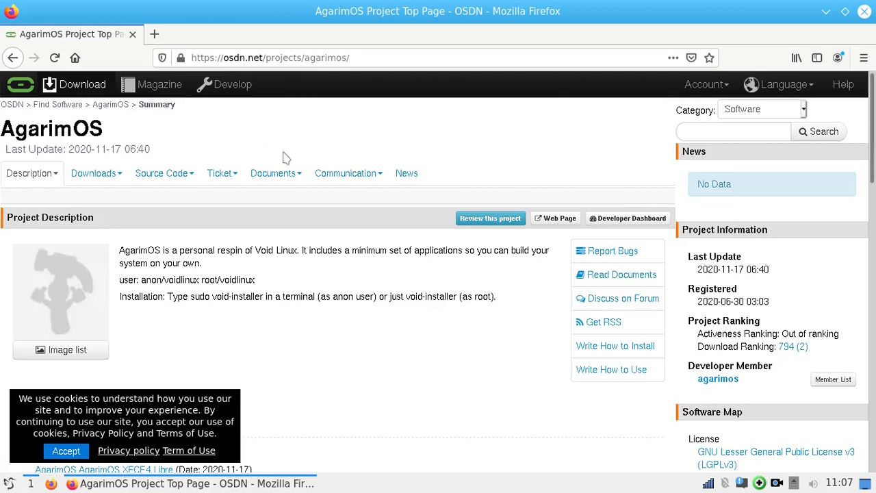
Accept the OSDN cookie banner on the AgarimOS project page.
scroll(down, 3)
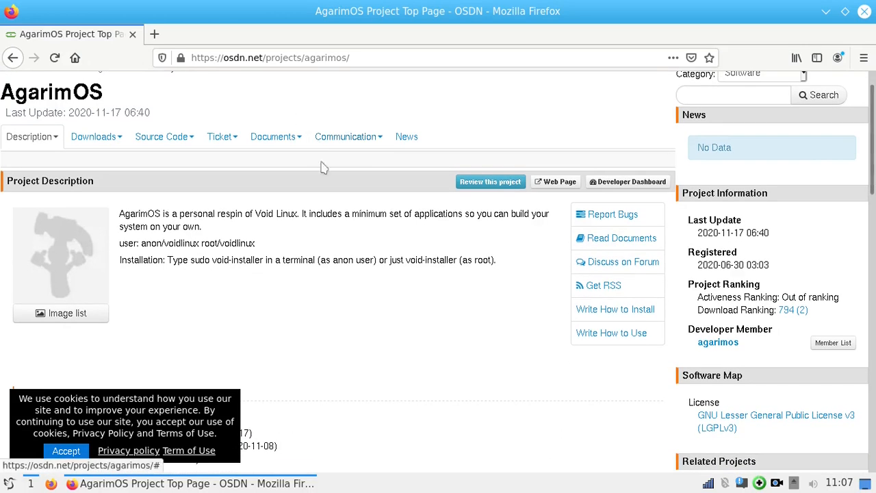
mouse_move(318, 209)
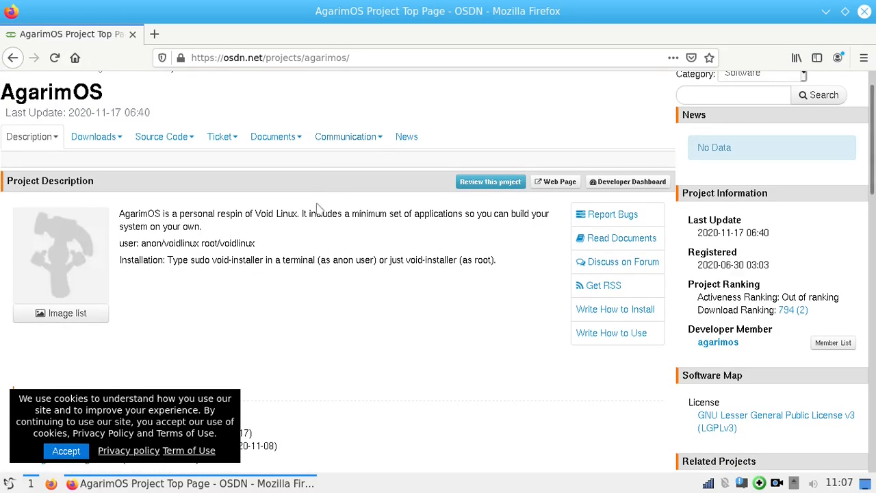
mouse_move(300, 327)
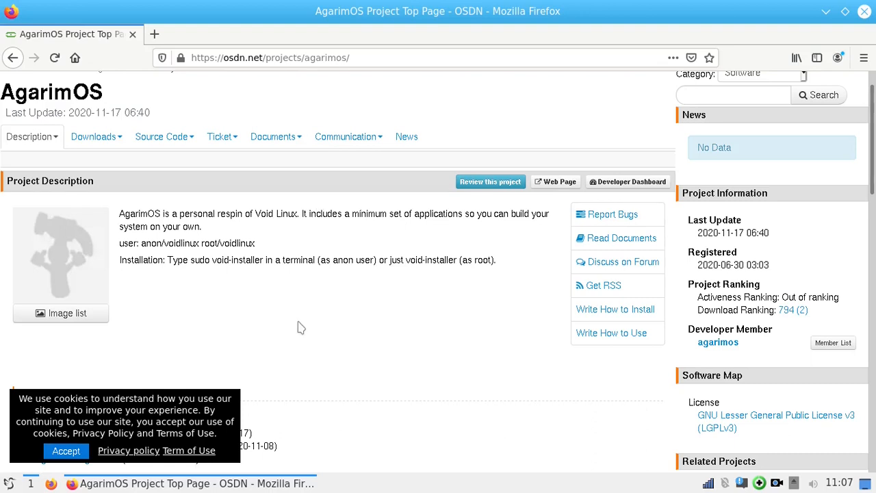
mouse_move(65, 451)
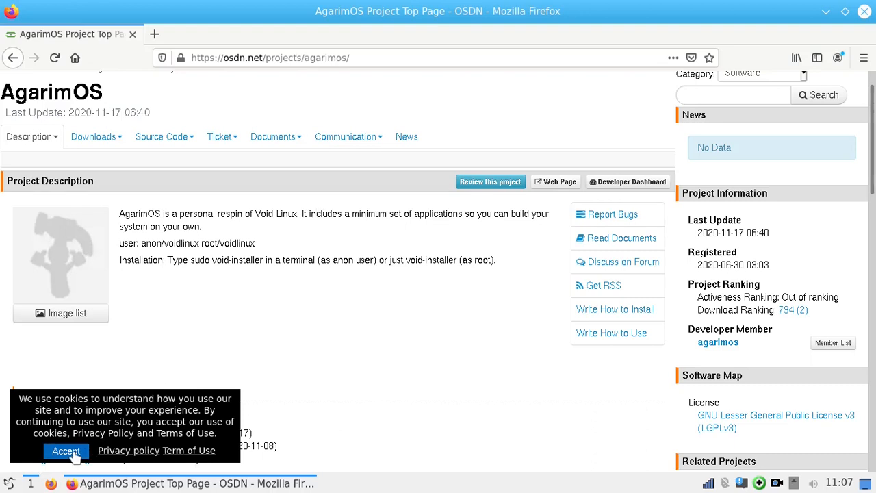
click(65, 450)
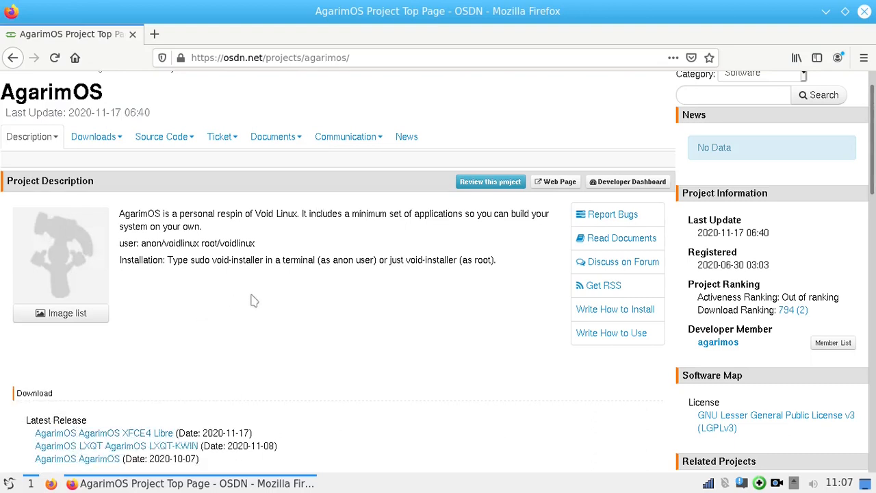
scroll(up, 3)
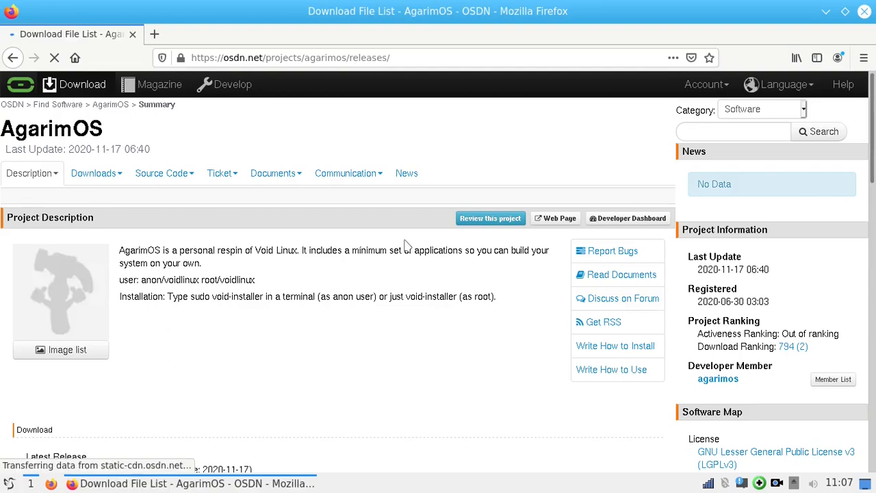
click(93, 172)
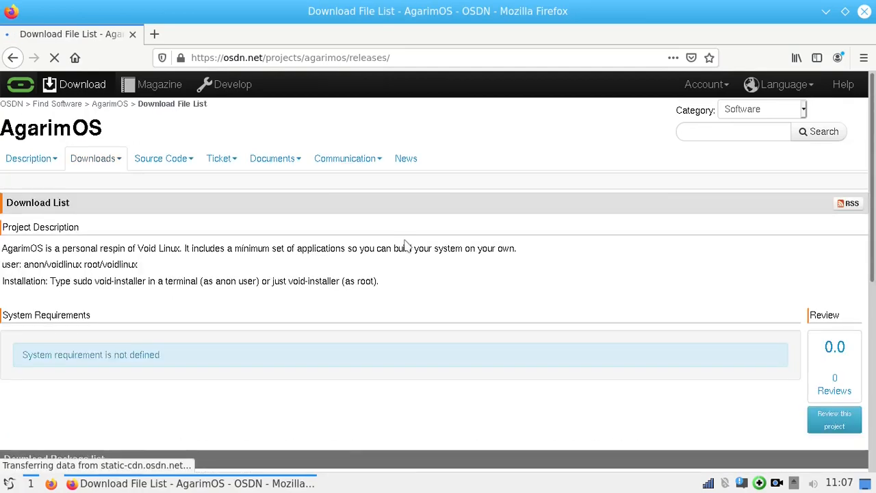
scroll(down, 3)
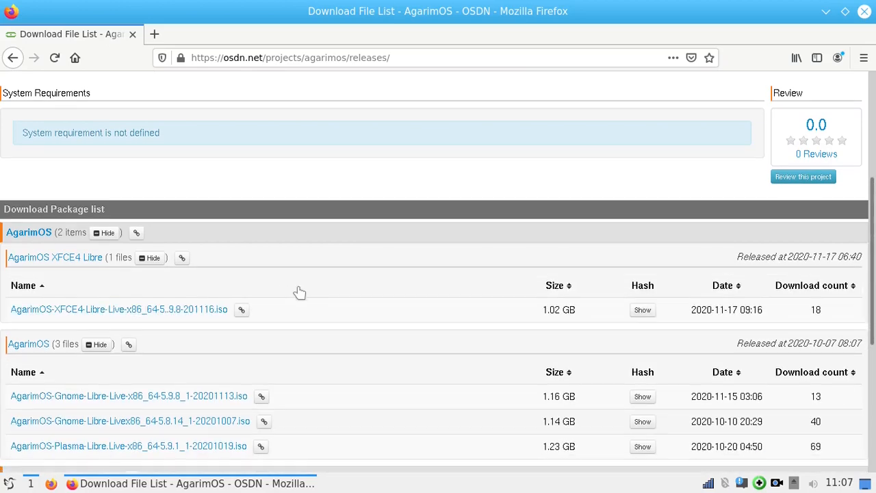
scroll(down, 3)
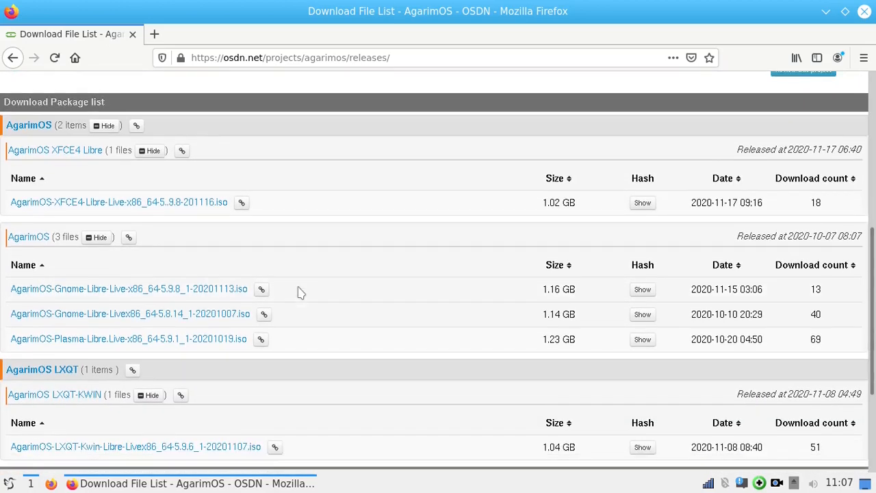
mouse_move(313, 284)
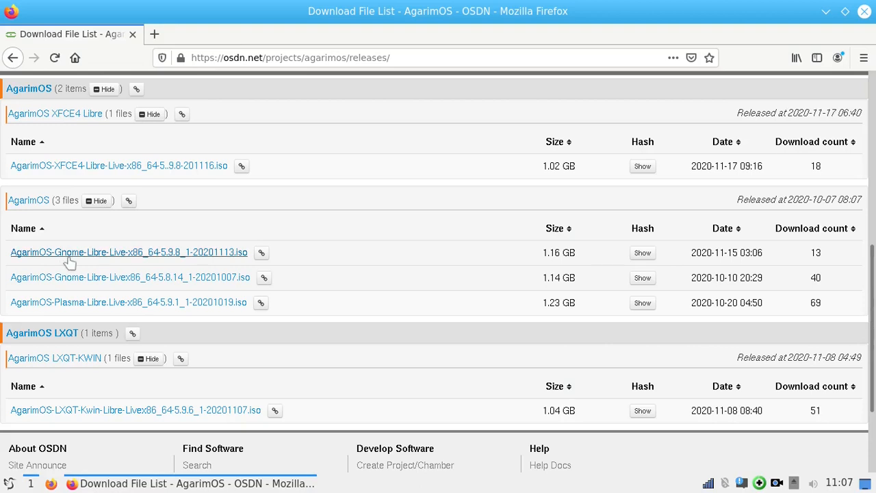
mouse_move(80, 313)
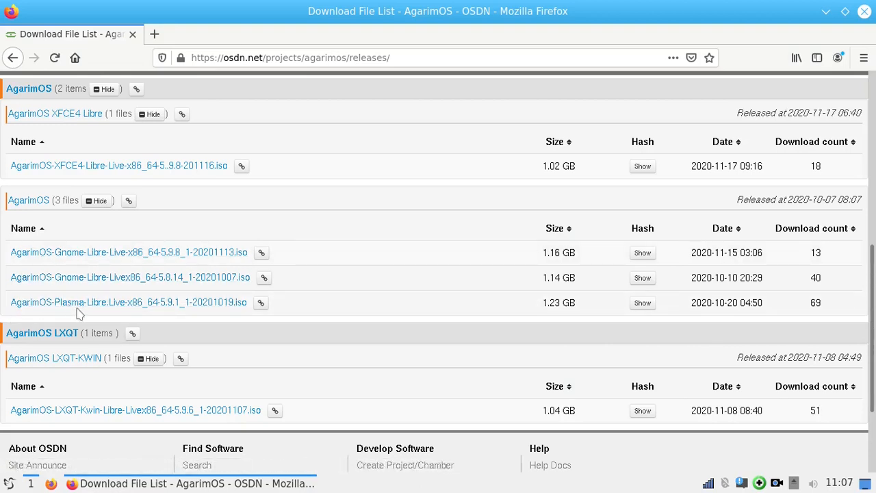
mouse_move(75, 308)
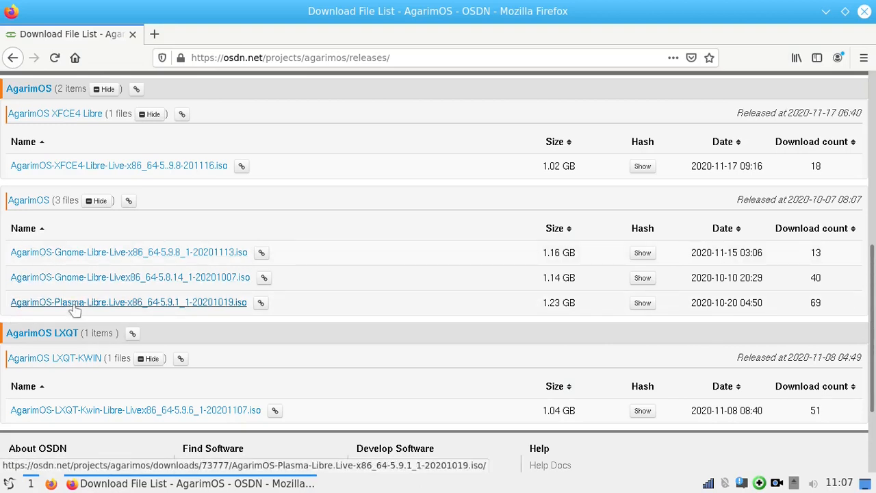
mouse_move(271, 377)
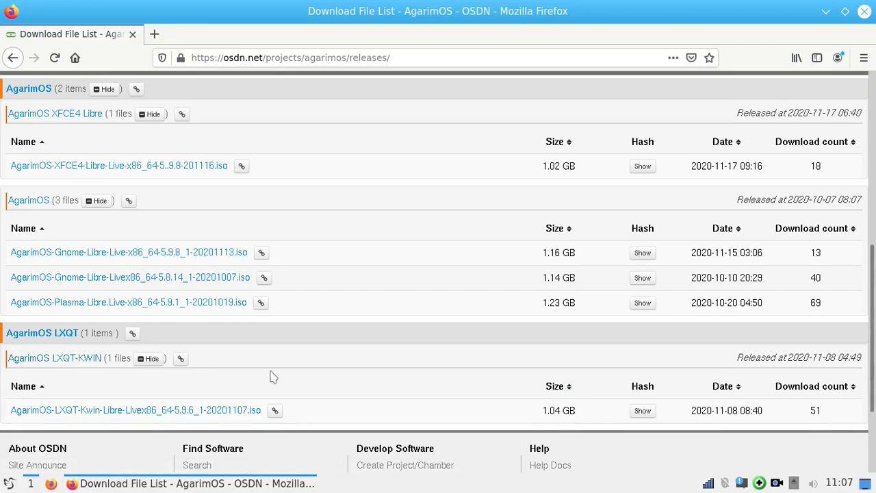
scroll(up, 3)
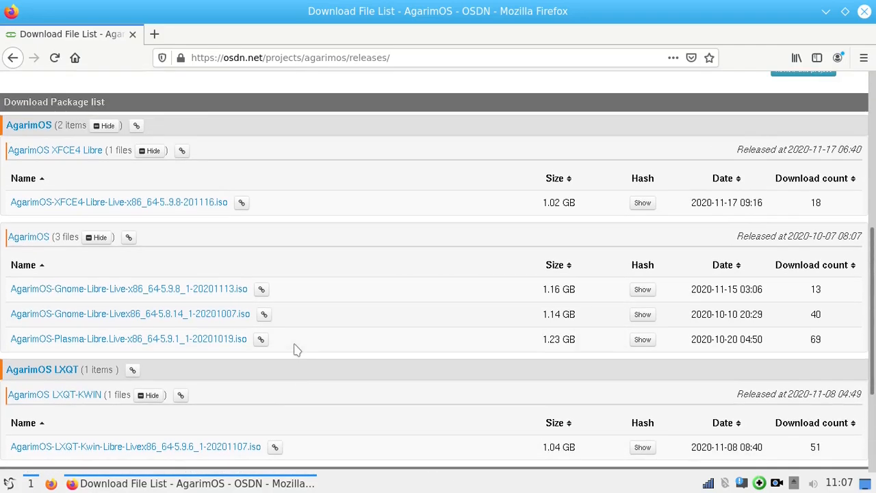
scroll(down, 3)
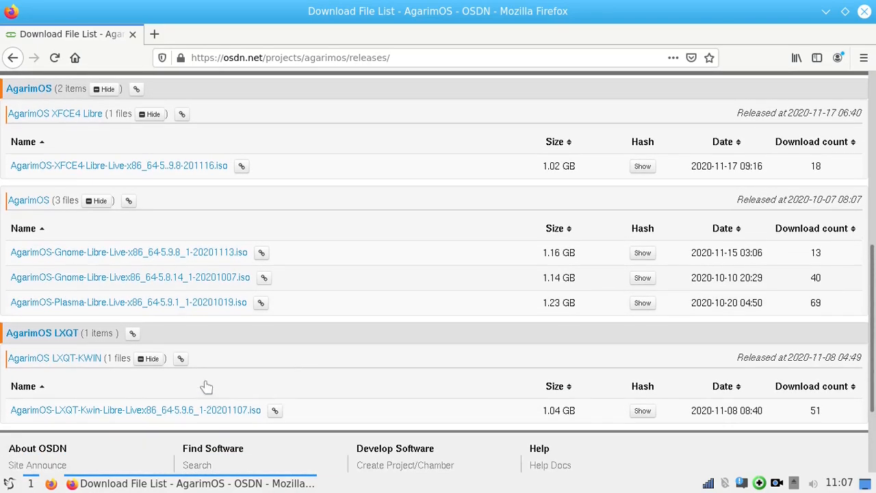
mouse_move(332, 220)
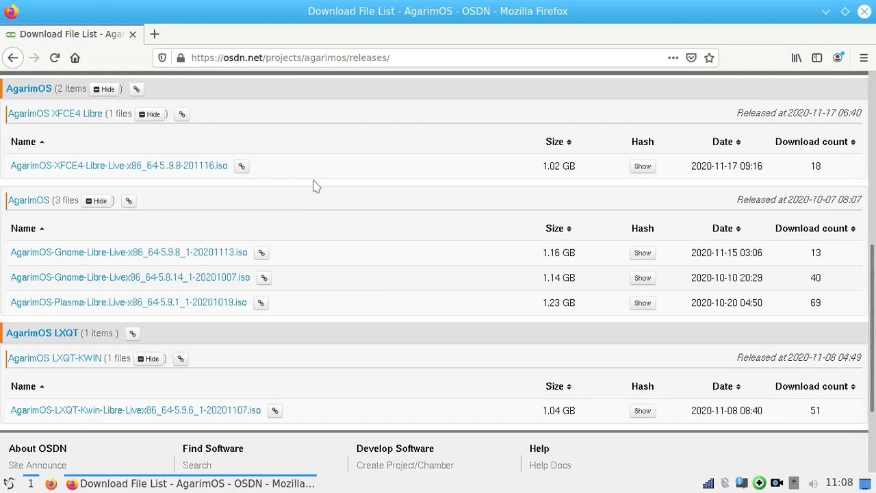
mouse_move(466, 270)
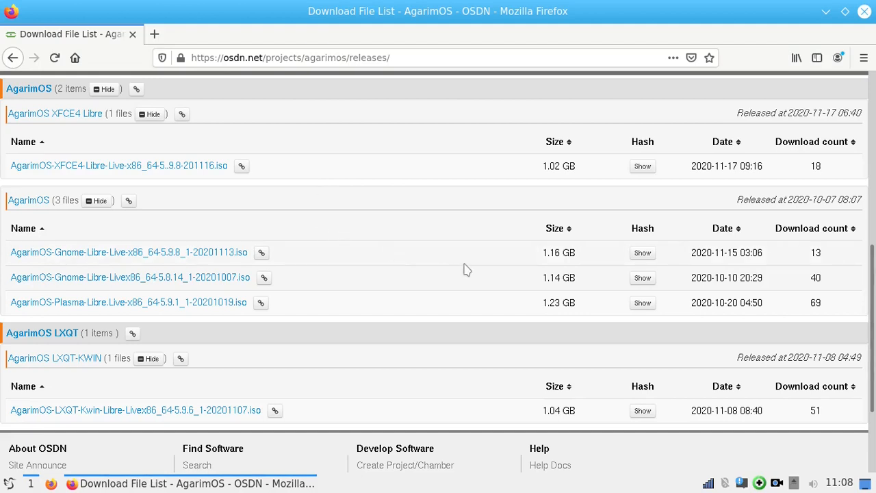
mouse_move(533, 321)
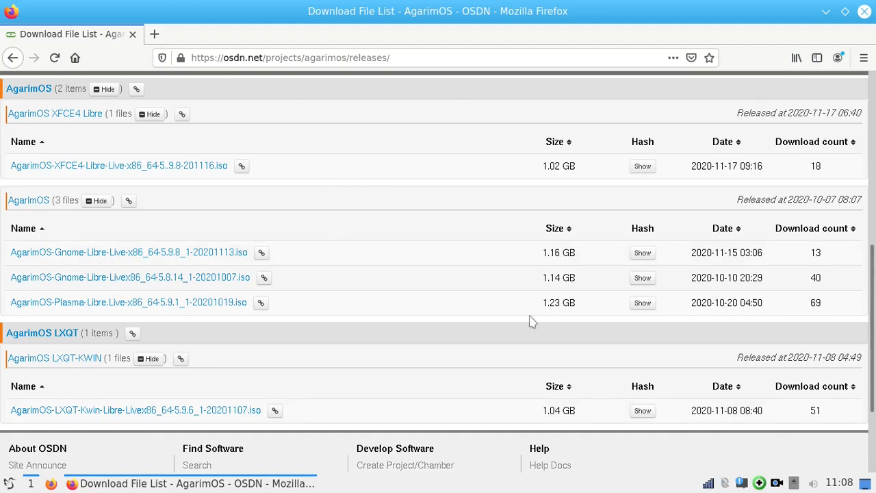
mouse_move(528, 330)
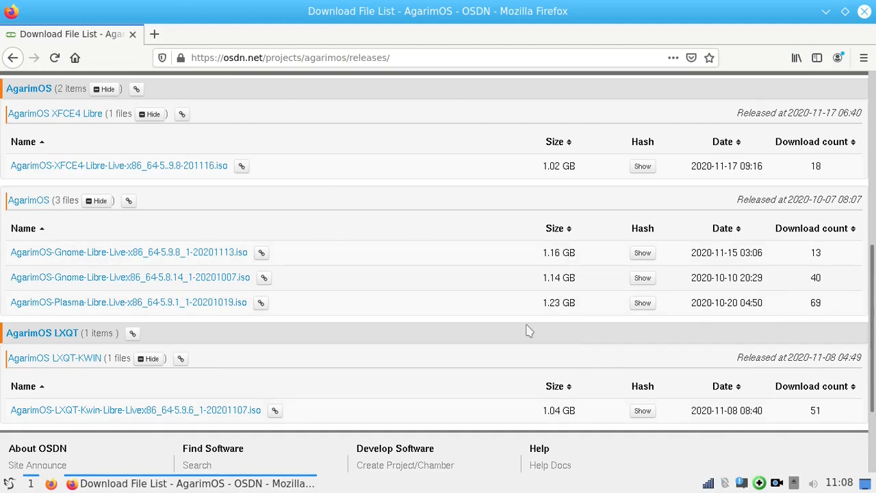
mouse_move(381, 290)
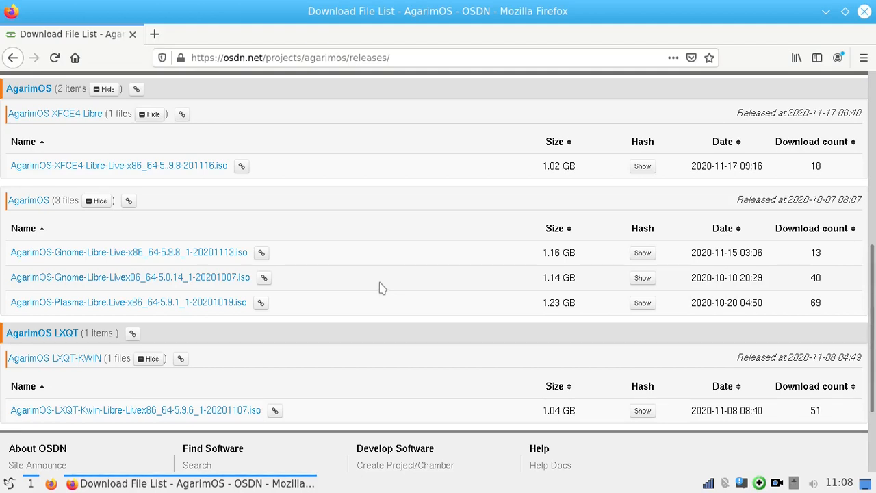
mouse_move(864, 12)
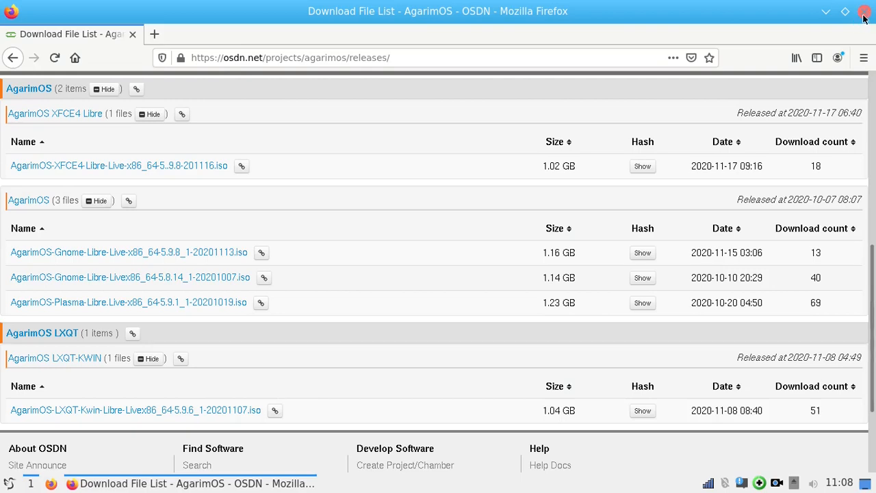
mouse_move(408, 300)
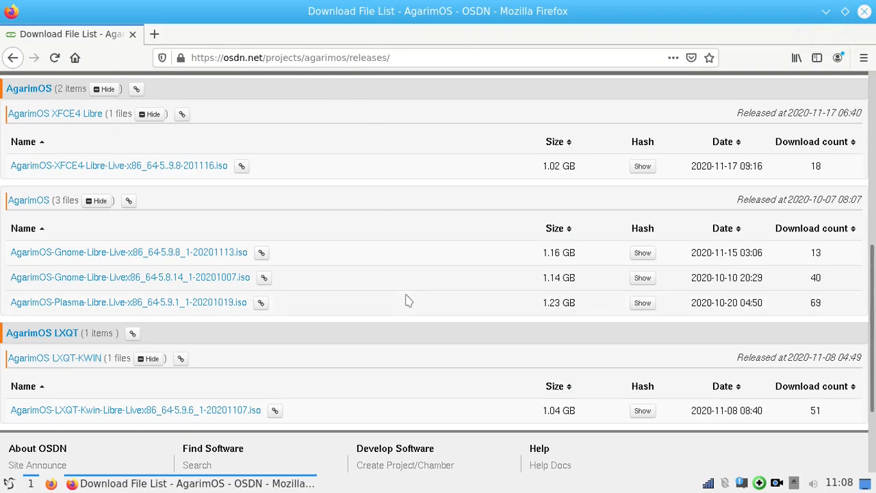
Scroll through the AgarimOS download list, returning to the project description and system requirements.
scroll(up, 3)
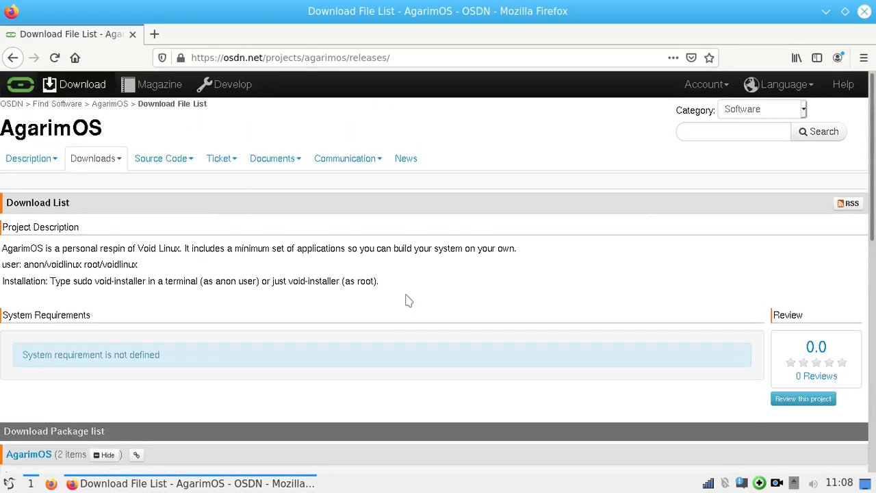
mouse_move(523, 136)
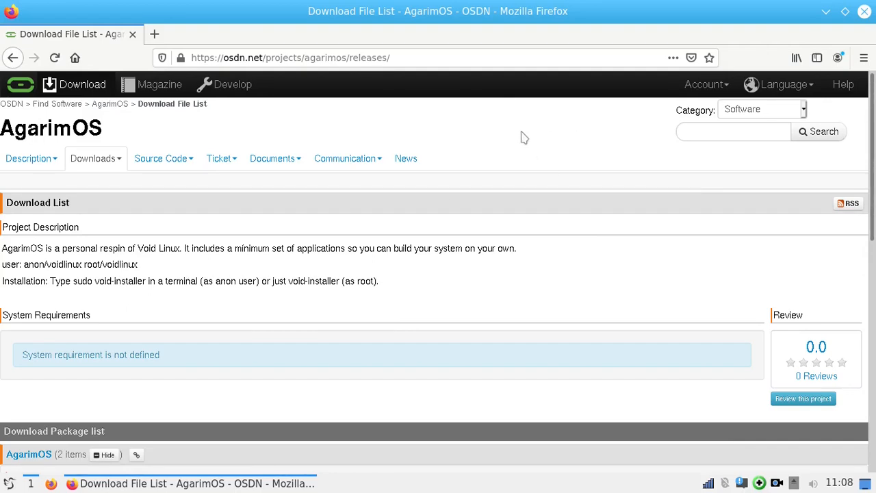
mouse_move(165, 306)
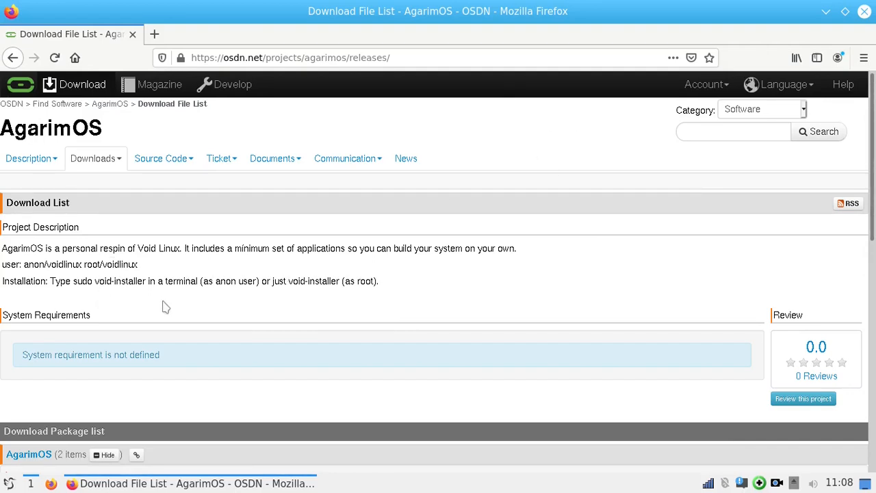
mouse_move(241, 302)
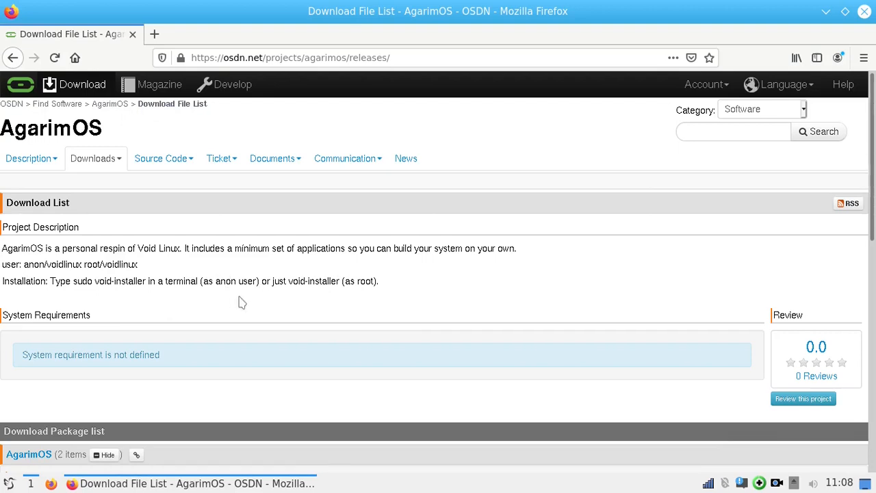
mouse_move(245, 299)
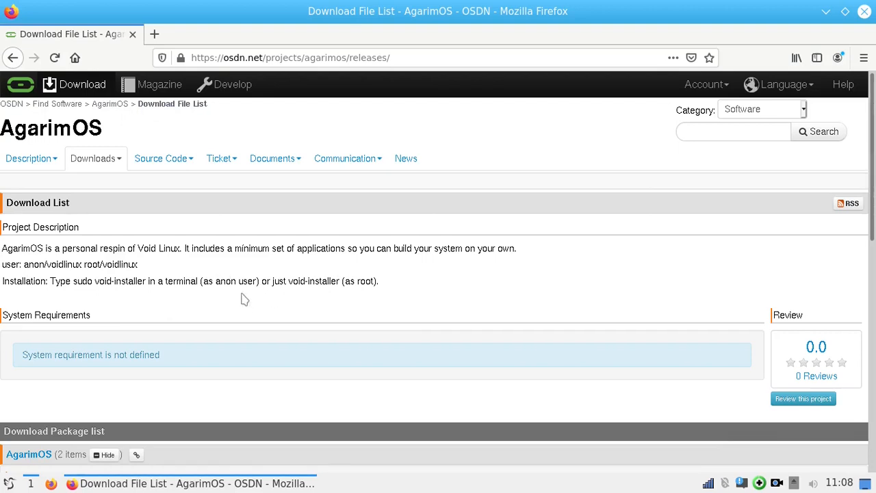
mouse_move(269, 302)
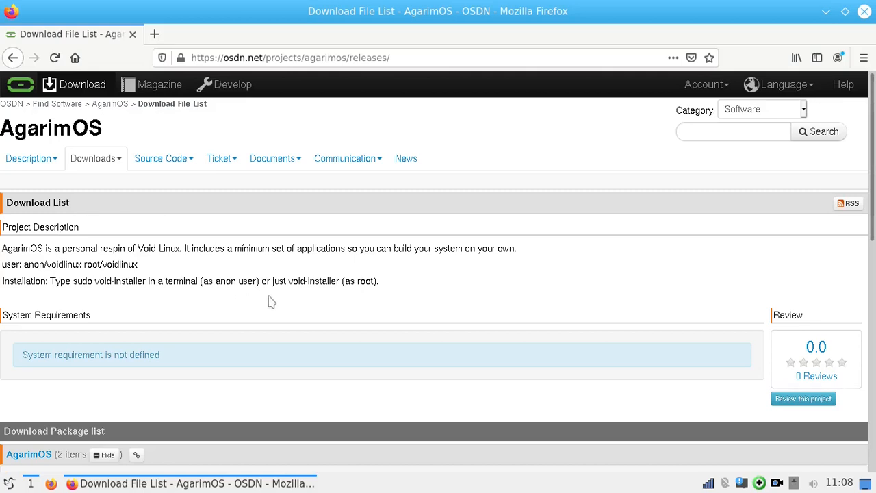
mouse_move(305, 304)
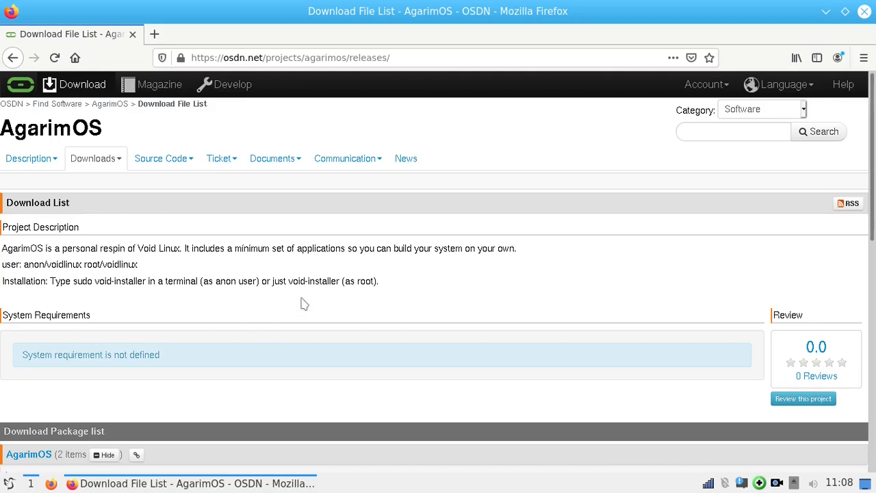
mouse_move(438, 293)
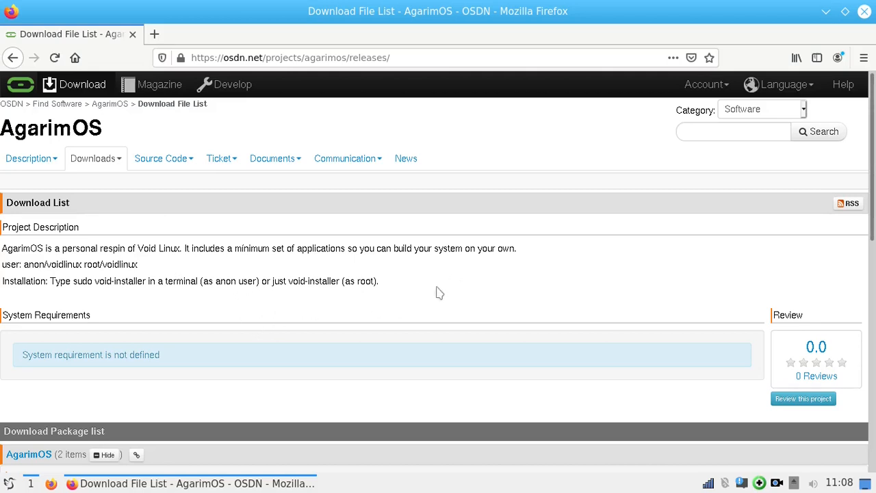
mouse_move(489, 263)
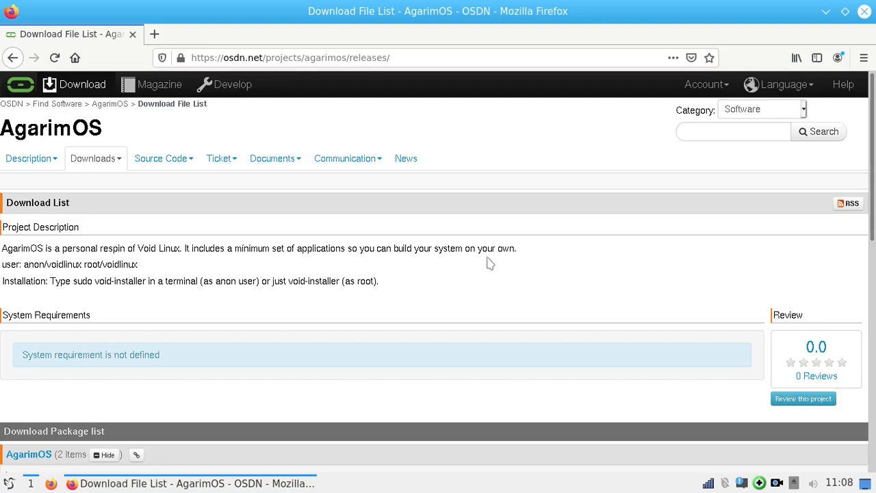
scroll(down, 3)
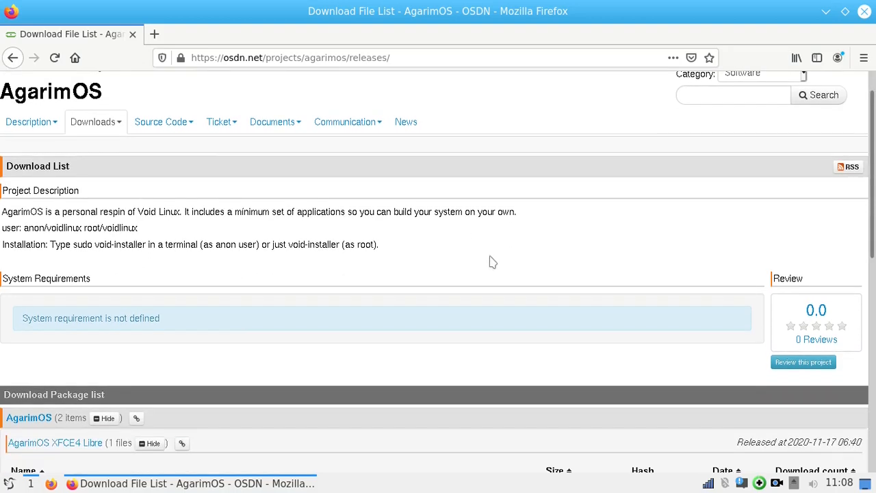
scroll(up, 3)
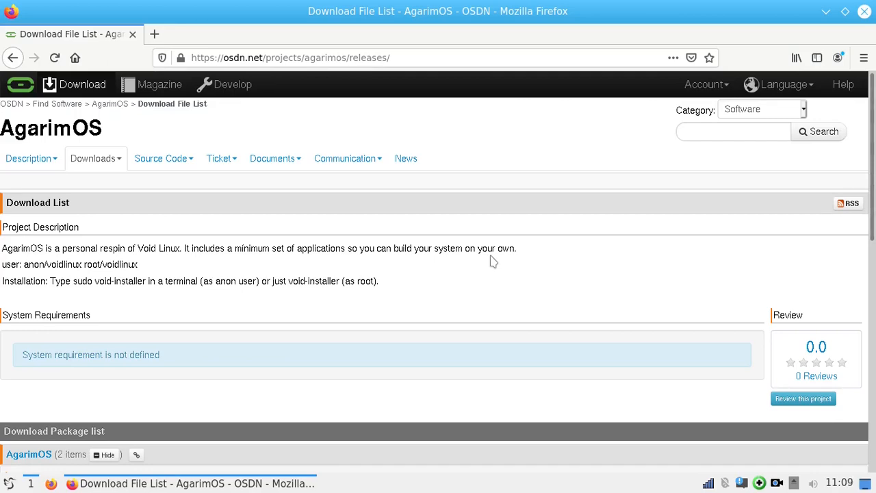
scroll(down, 3)
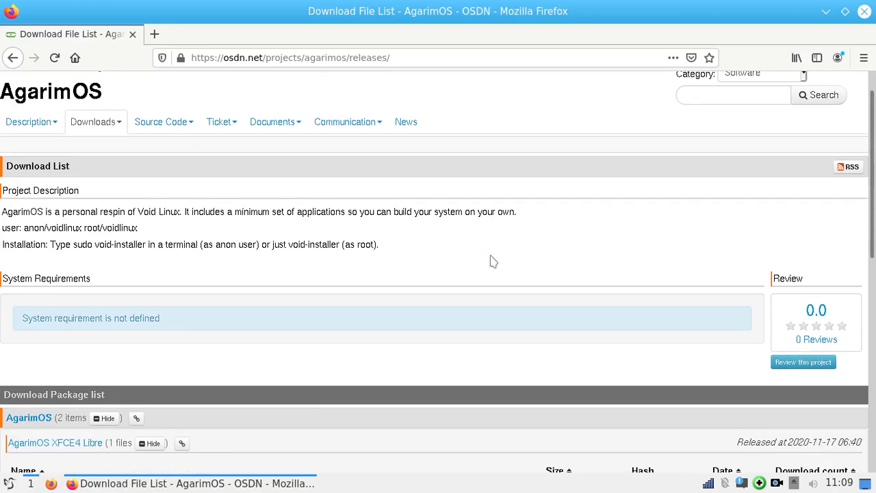
scroll(down, 3)
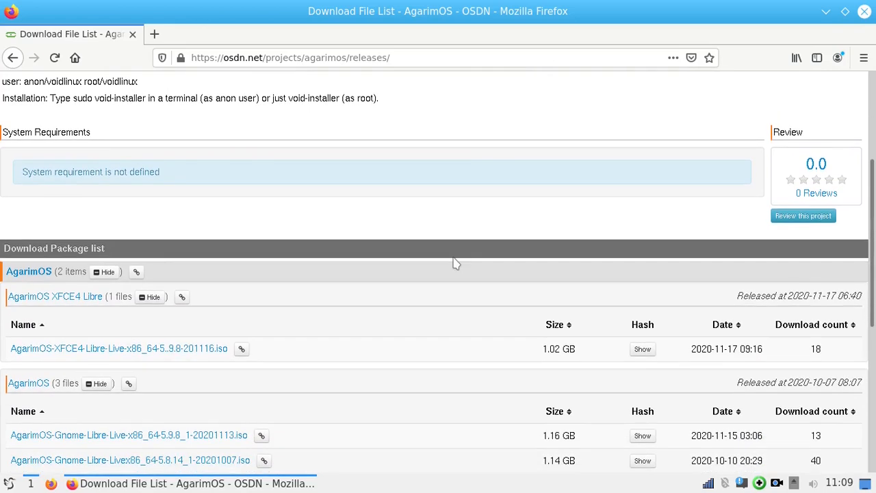
mouse_move(365, 255)
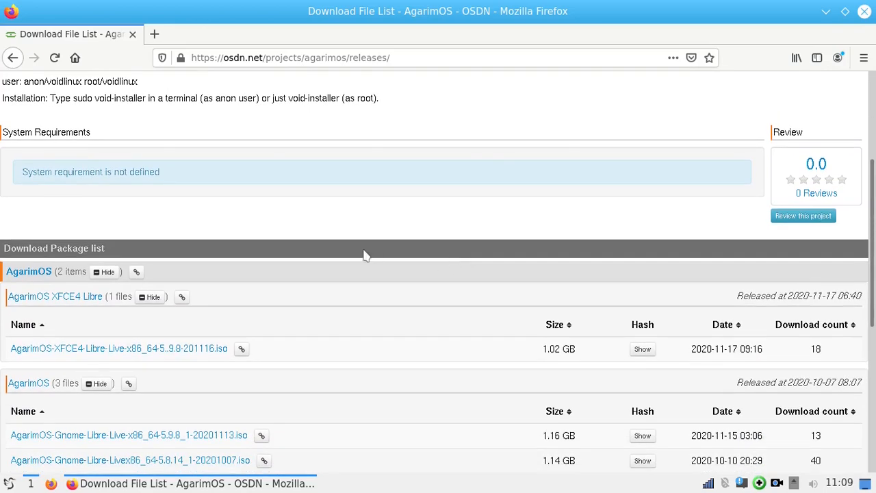
scroll(down, 3)
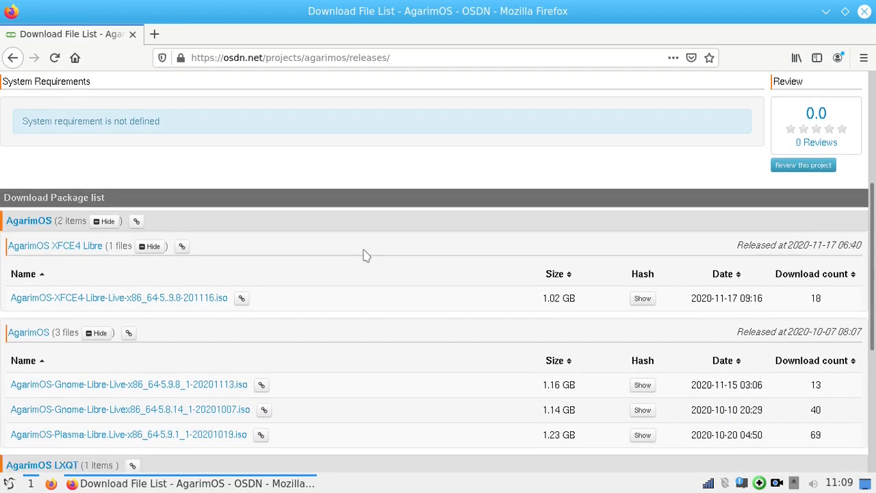
scroll(down, 3)
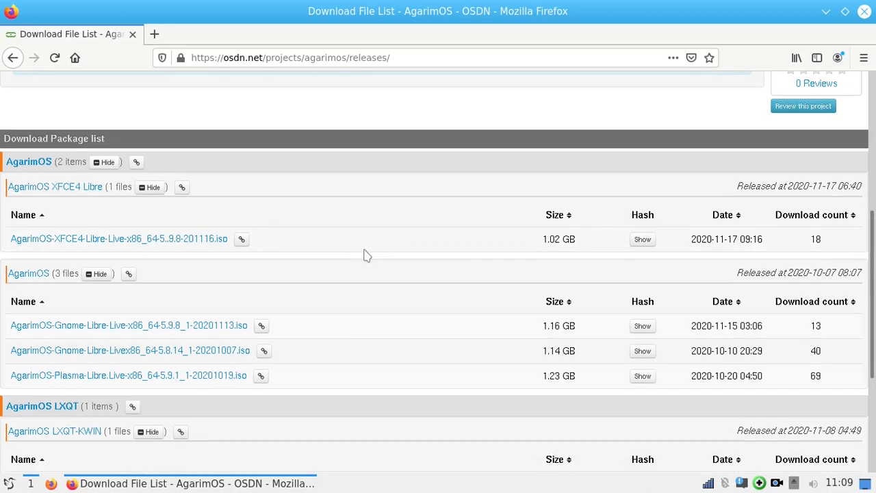
mouse_move(374, 256)
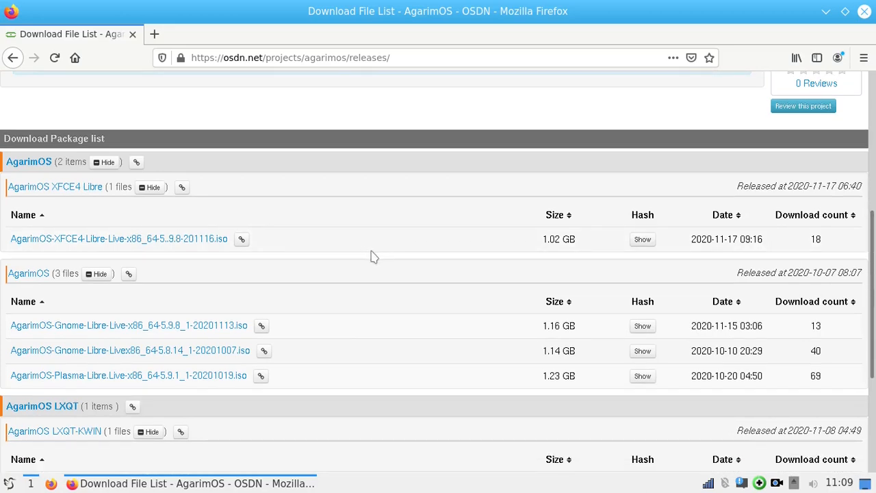
scroll(up, 3)
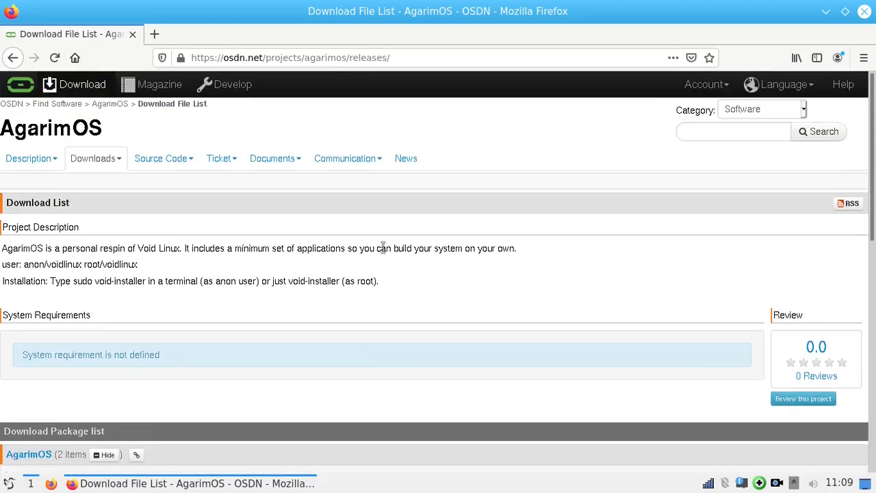
mouse_move(469, 222)
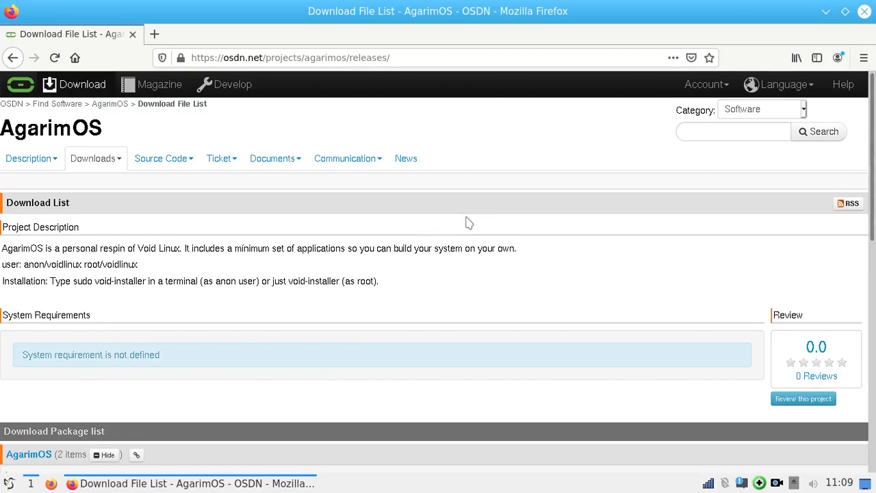
mouse_move(474, 218)
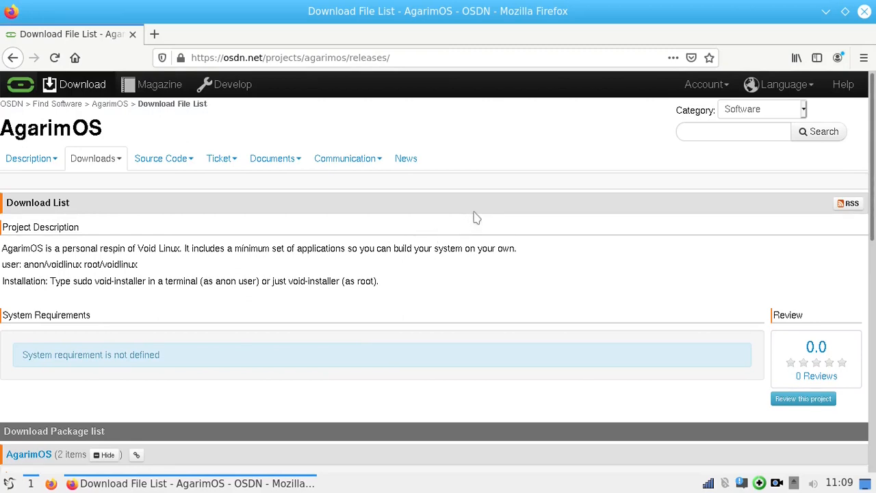